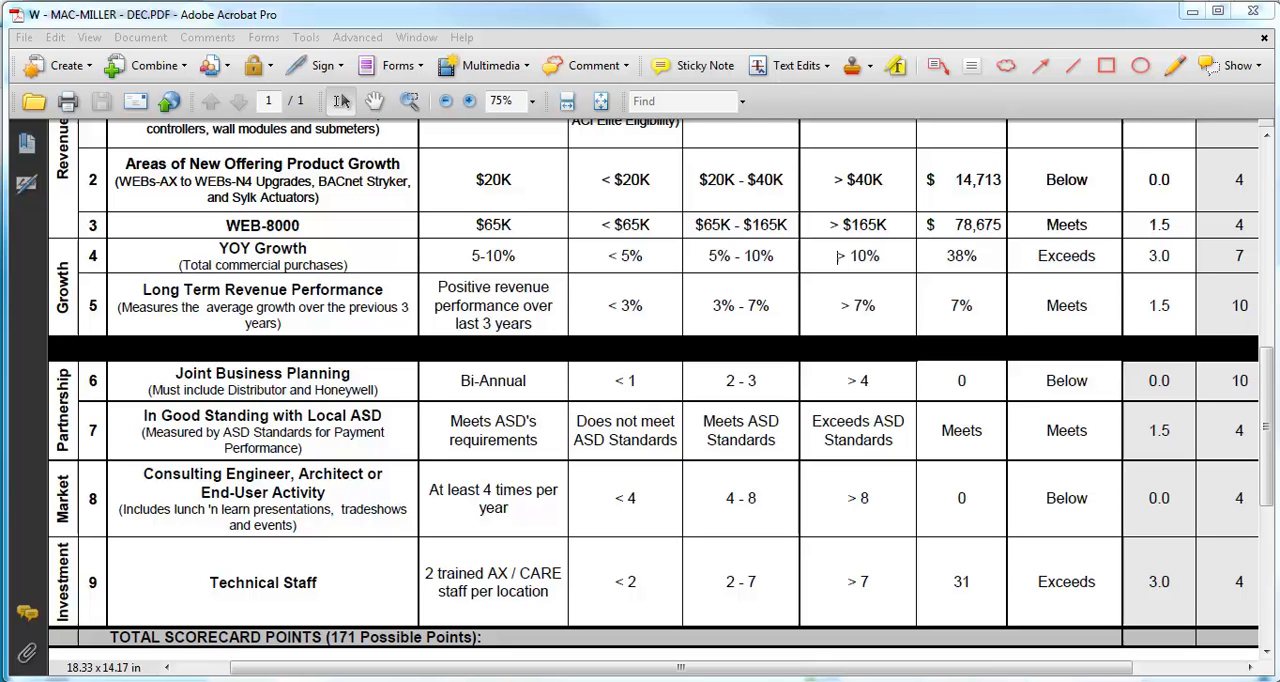
pyautogui.moveTo(1076, 552)
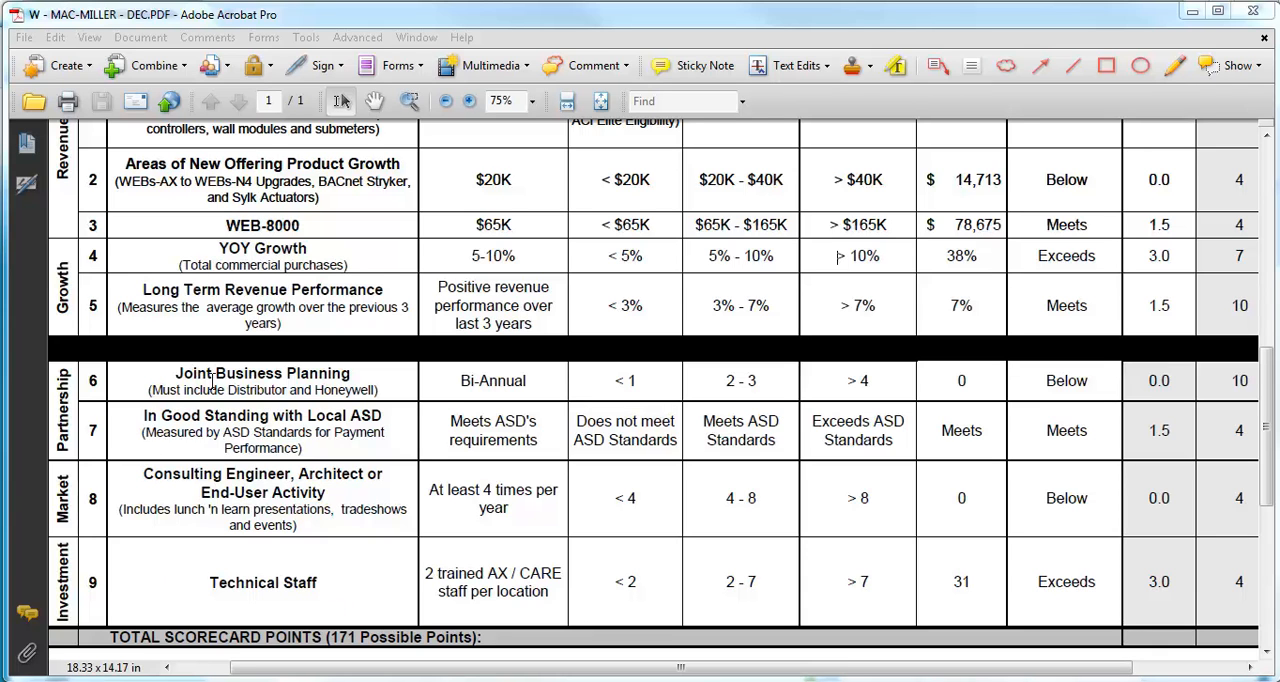
pyautogui.moveTo(356, 390)
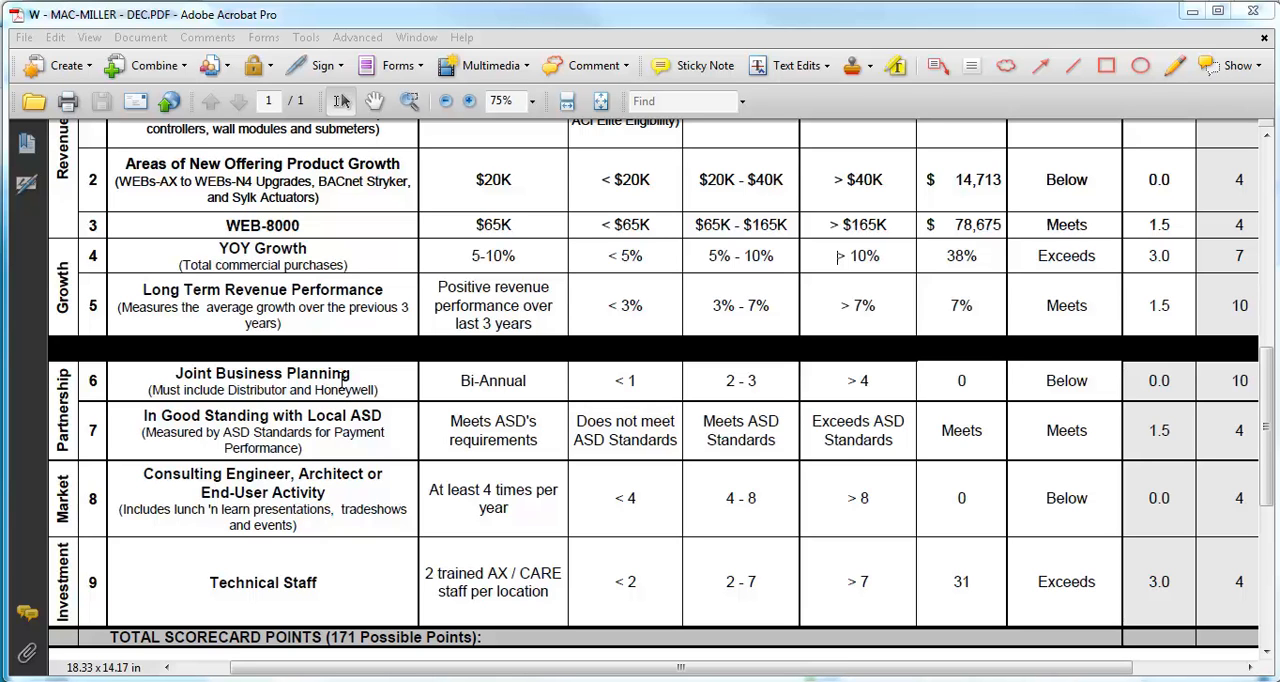
pyautogui.moveTo(200, 484)
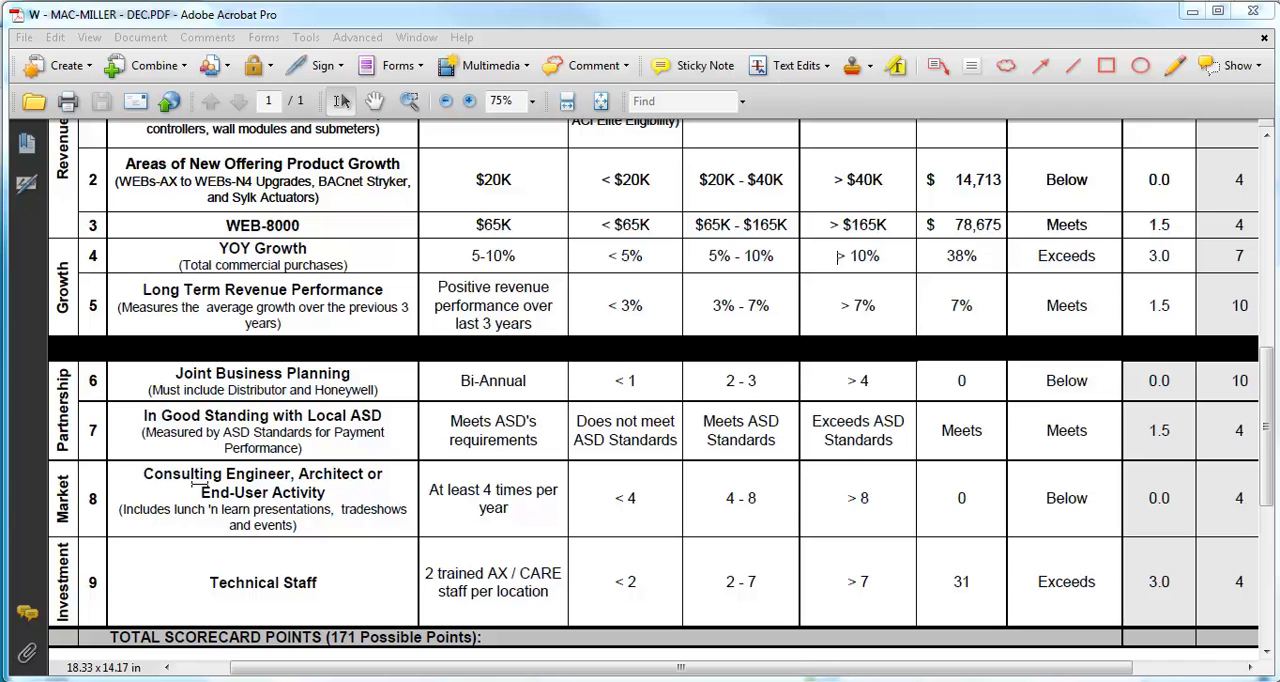
pyautogui.moveTo(300, 504)
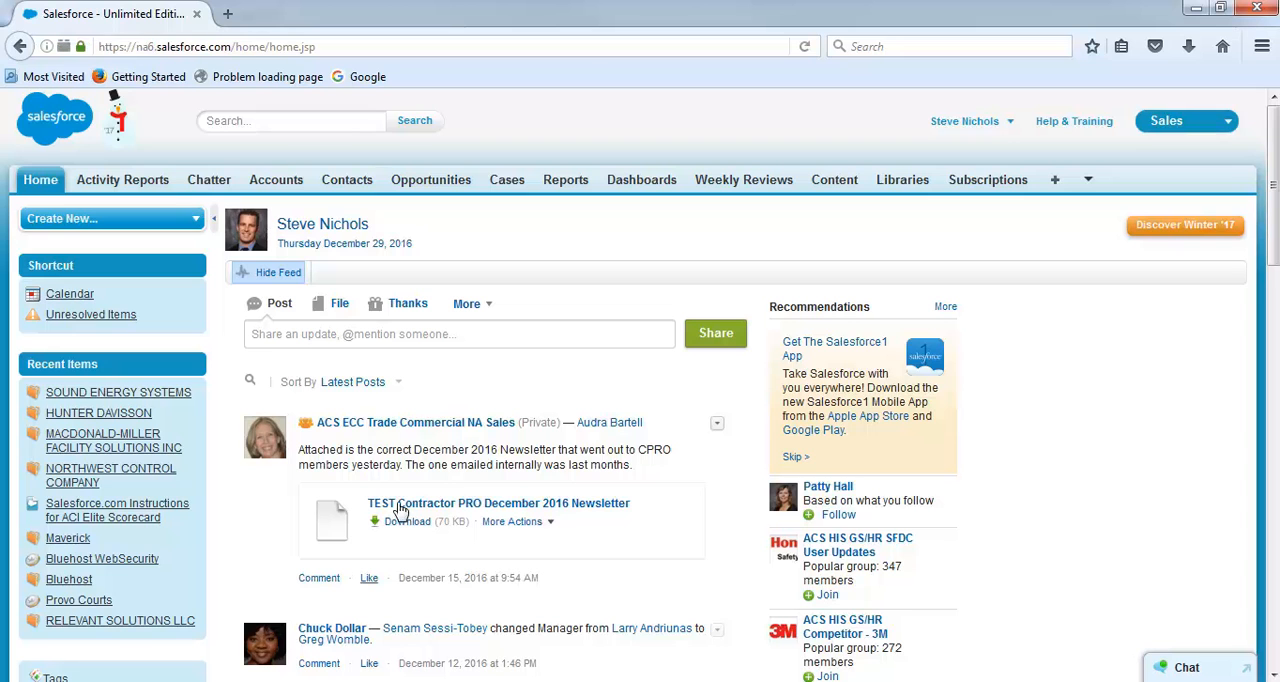
pyautogui.moveTo(370, 408)
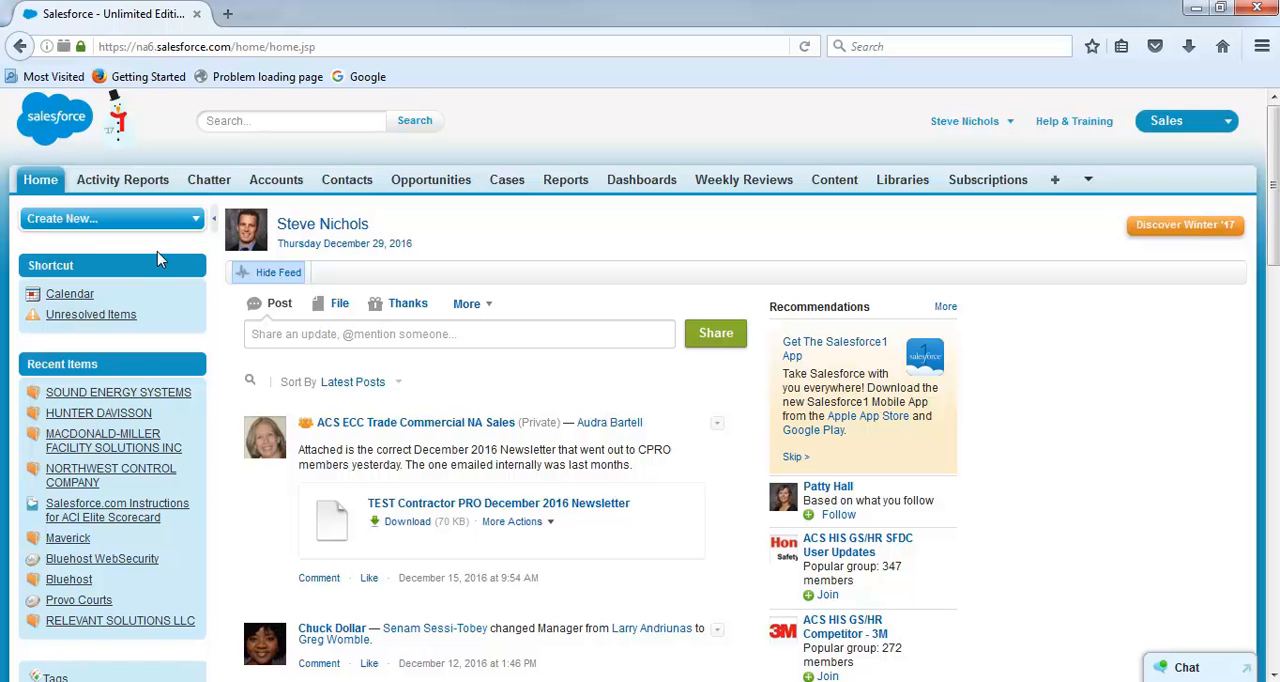
# Step: Open the Sound Energy Systems account from Recent Items and show more Activity History entries
pyautogui.click(118, 392)
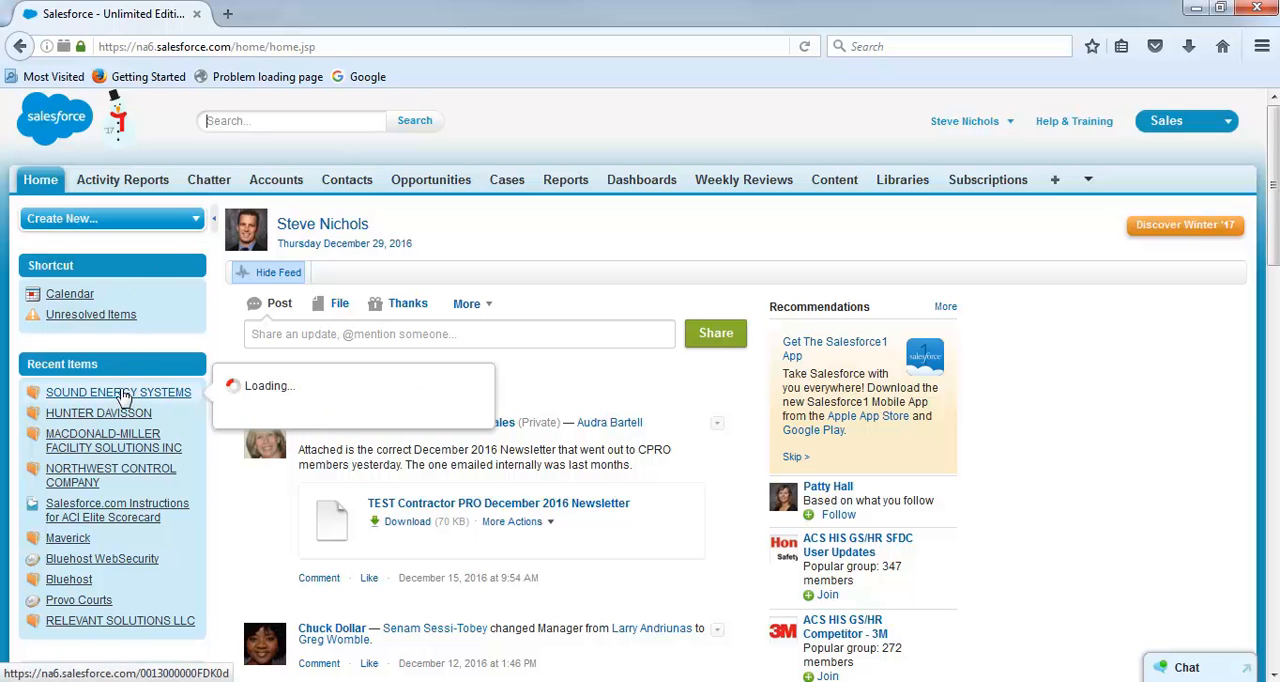
pyautogui.click(118, 392)
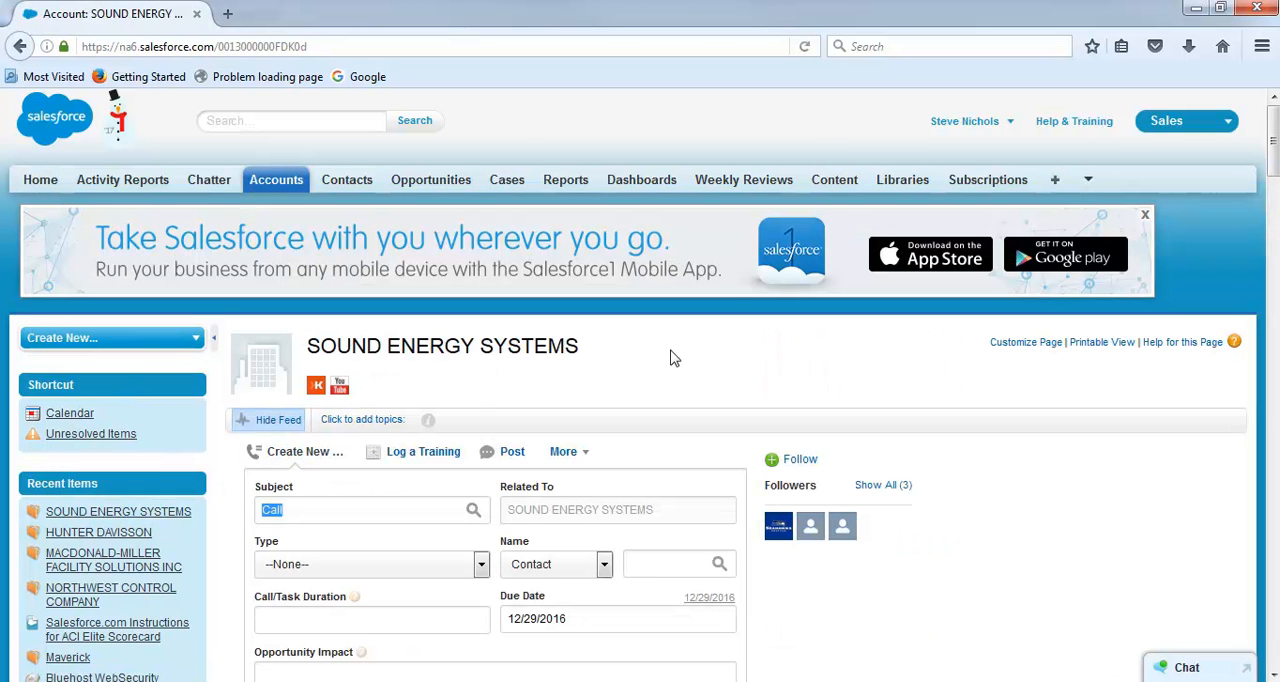
pyautogui.scroll(-3)
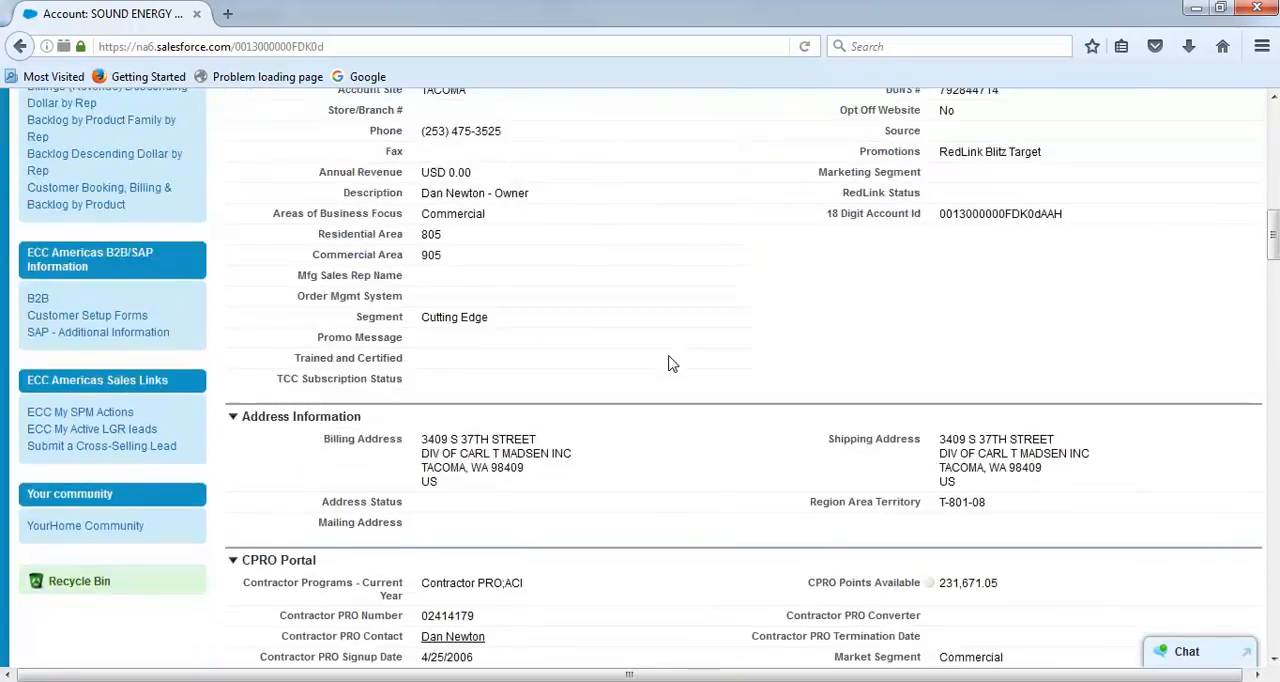
pyautogui.scroll(-3)
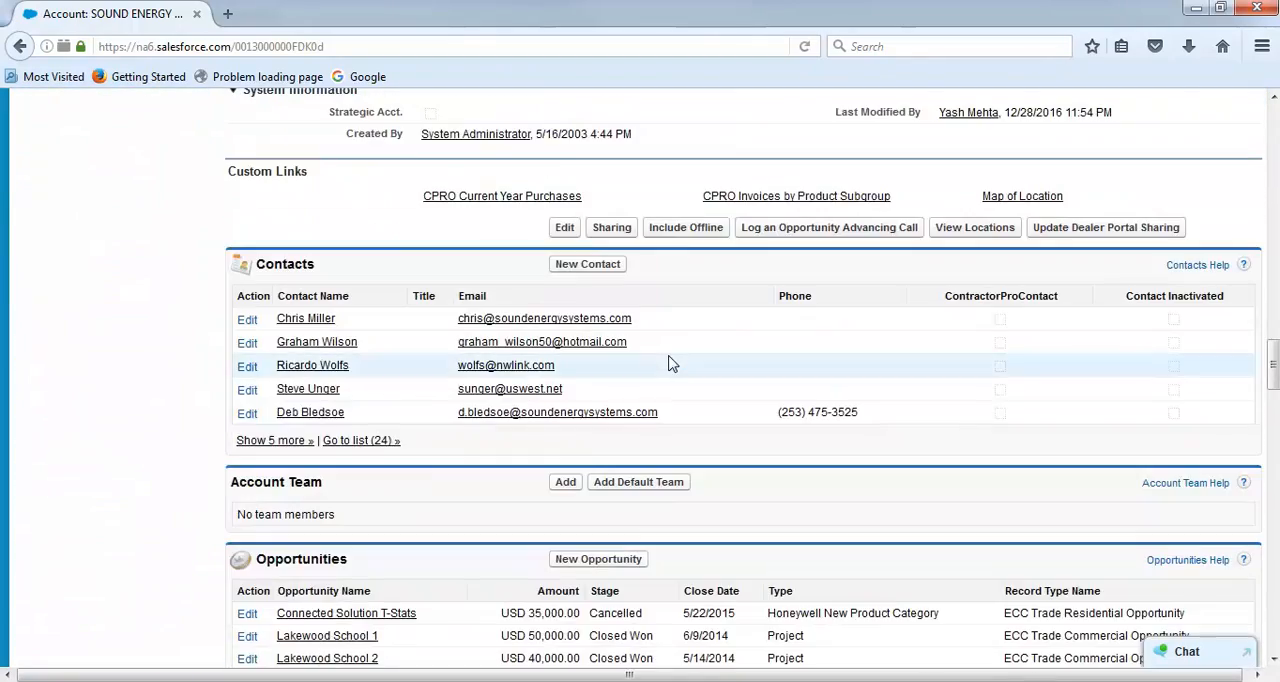
pyautogui.scroll(-3)
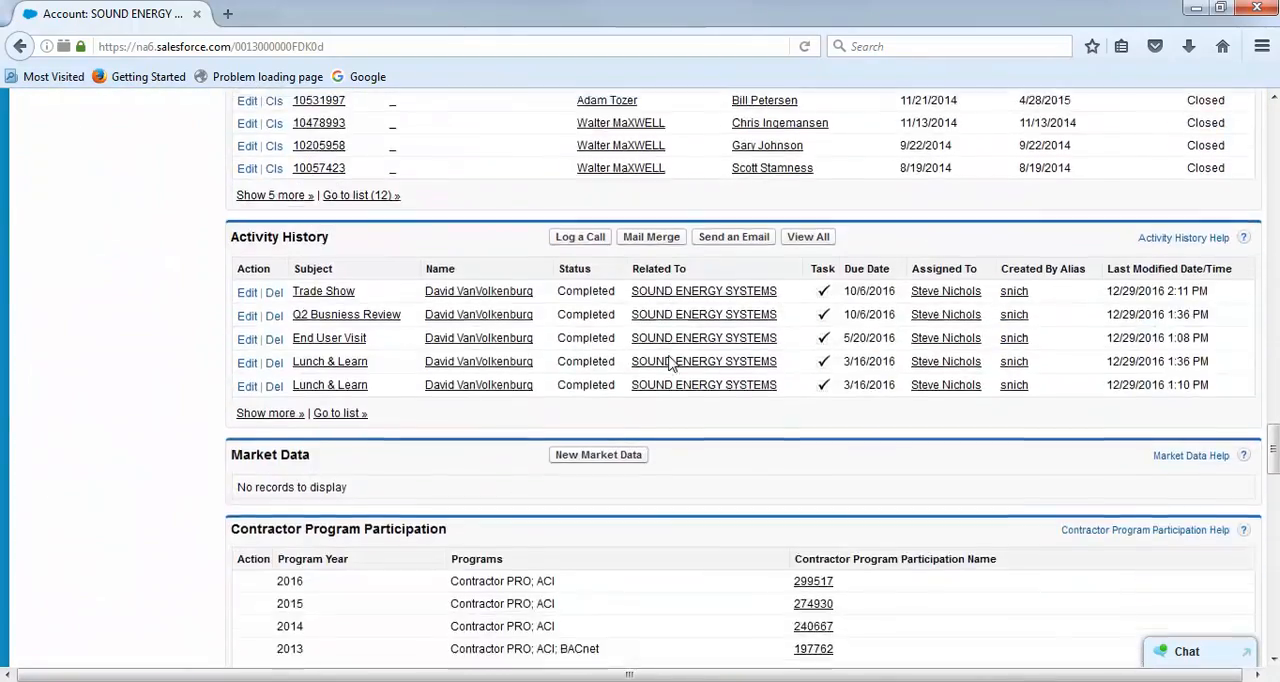
pyautogui.scroll(-3)
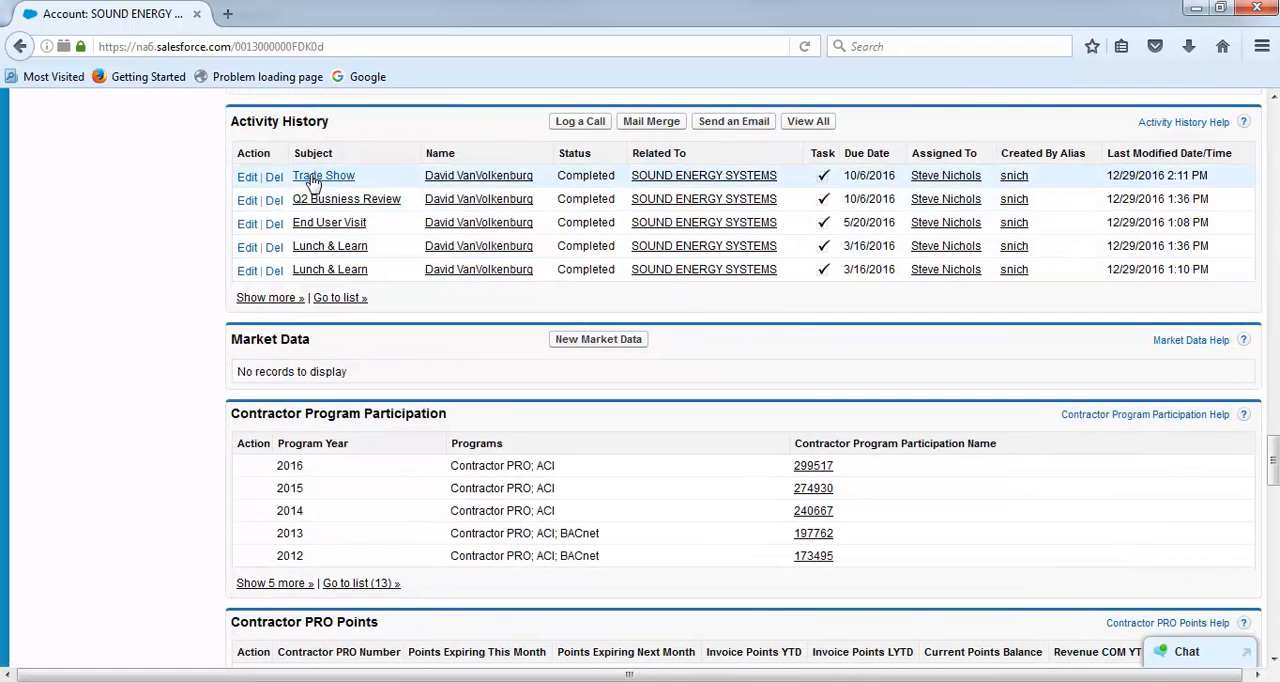
pyautogui.click(264, 296)
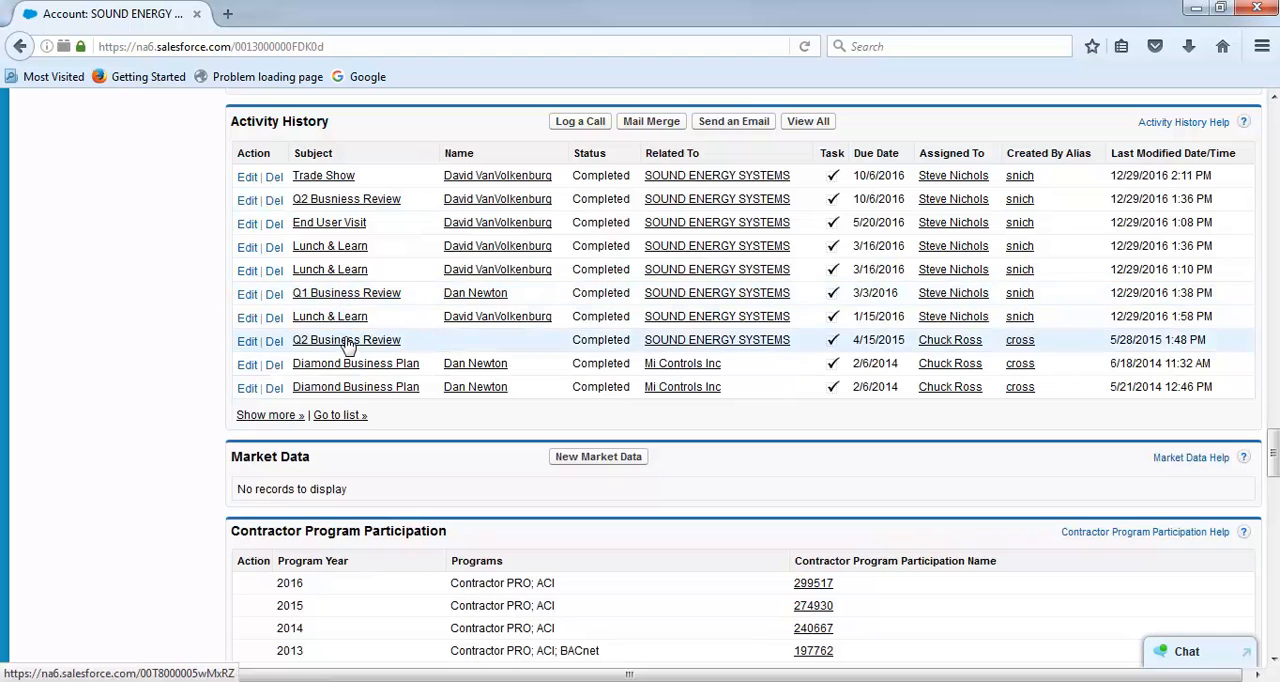
pyautogui.moveTo(328, 222)
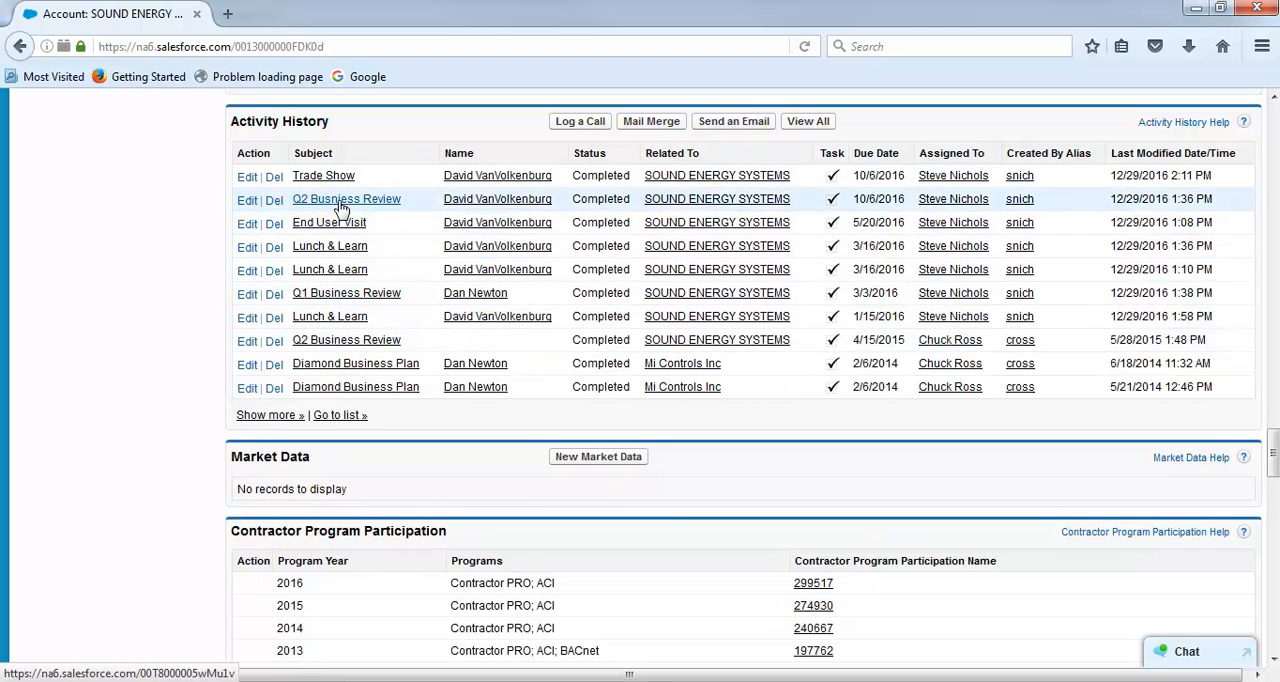
pyautogui.moveTo(580, 120)
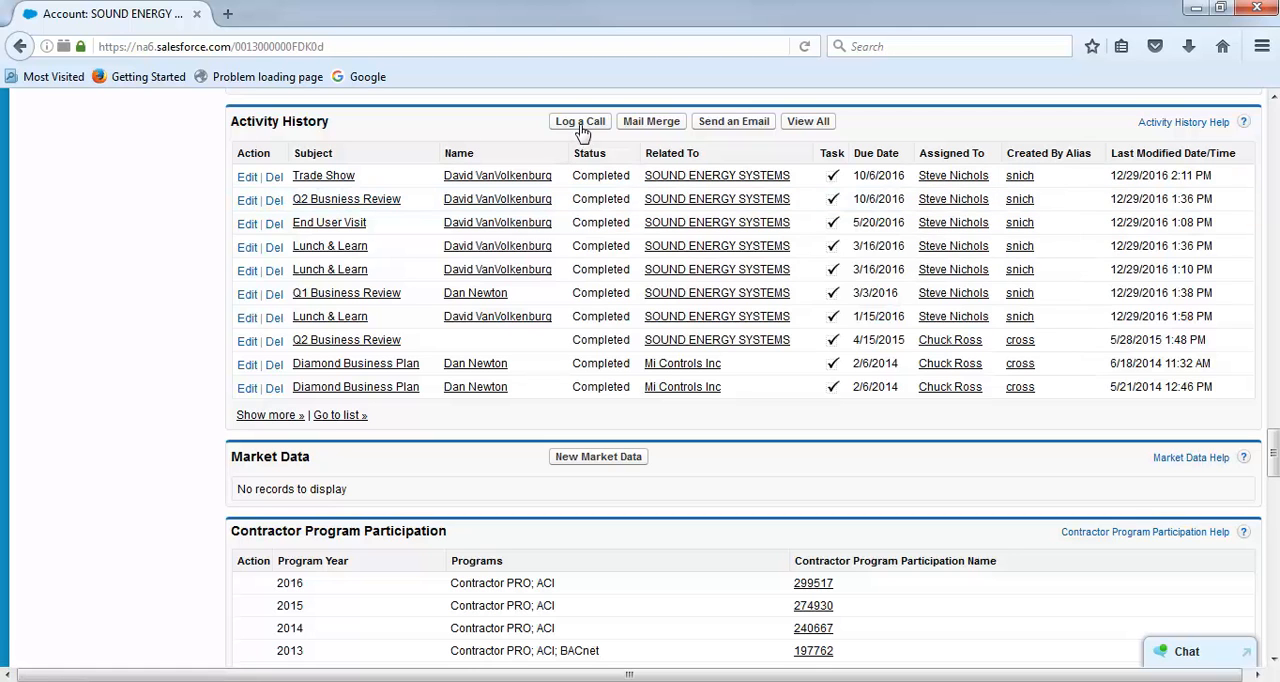
pyautogui.moveTo(580, 120)
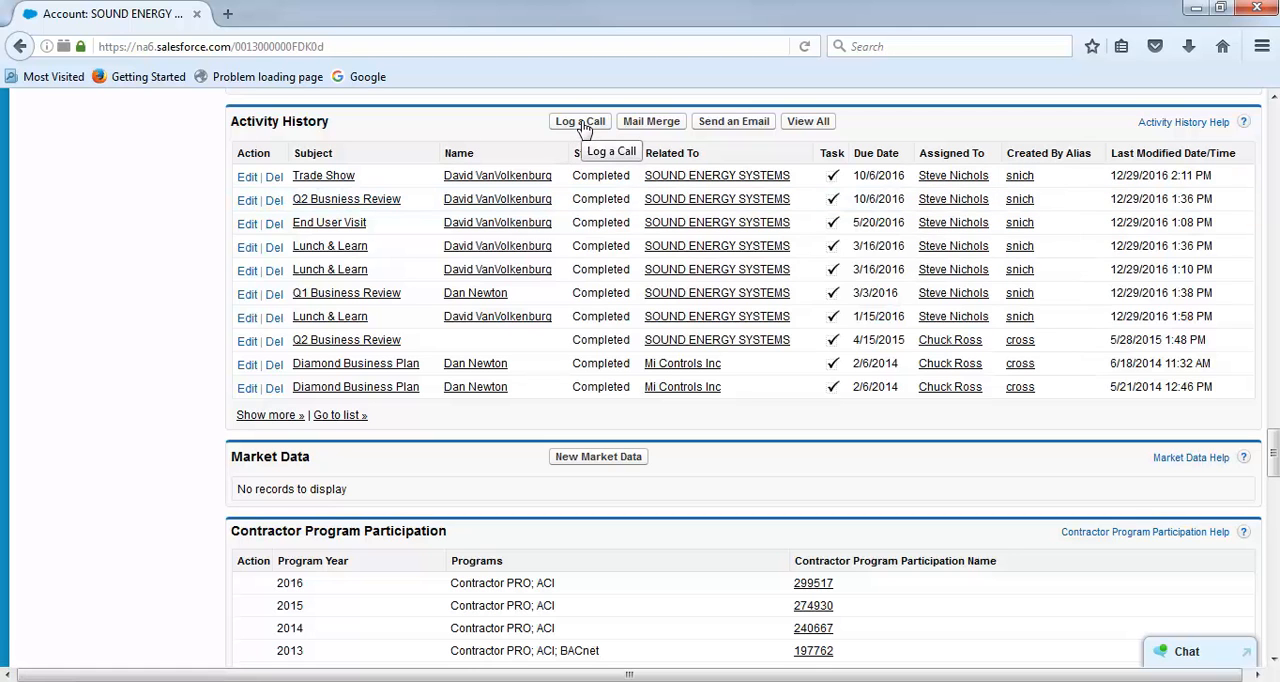
# Step: Begin a Log a Call task using the Face-to-Face Meeting record type and continue to the form
pyautogui.click(580, 120)
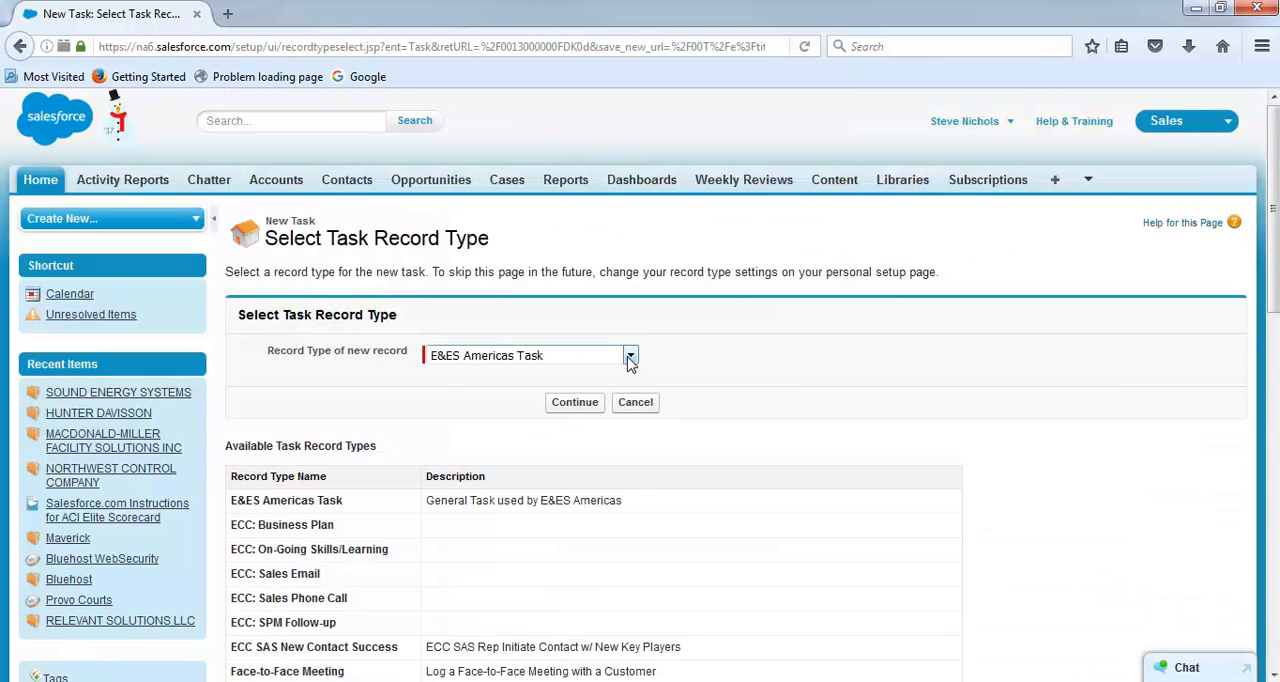
pyautogui.click(630, 356)
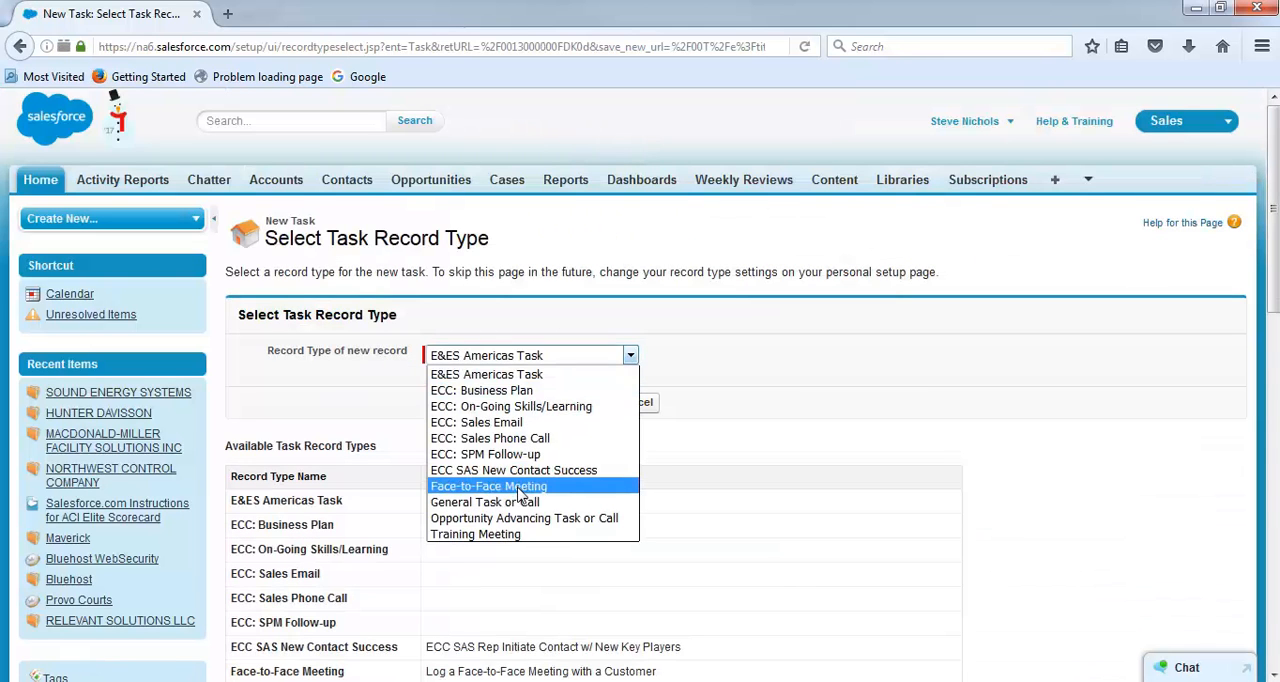
pyautogui.click(488, 484)
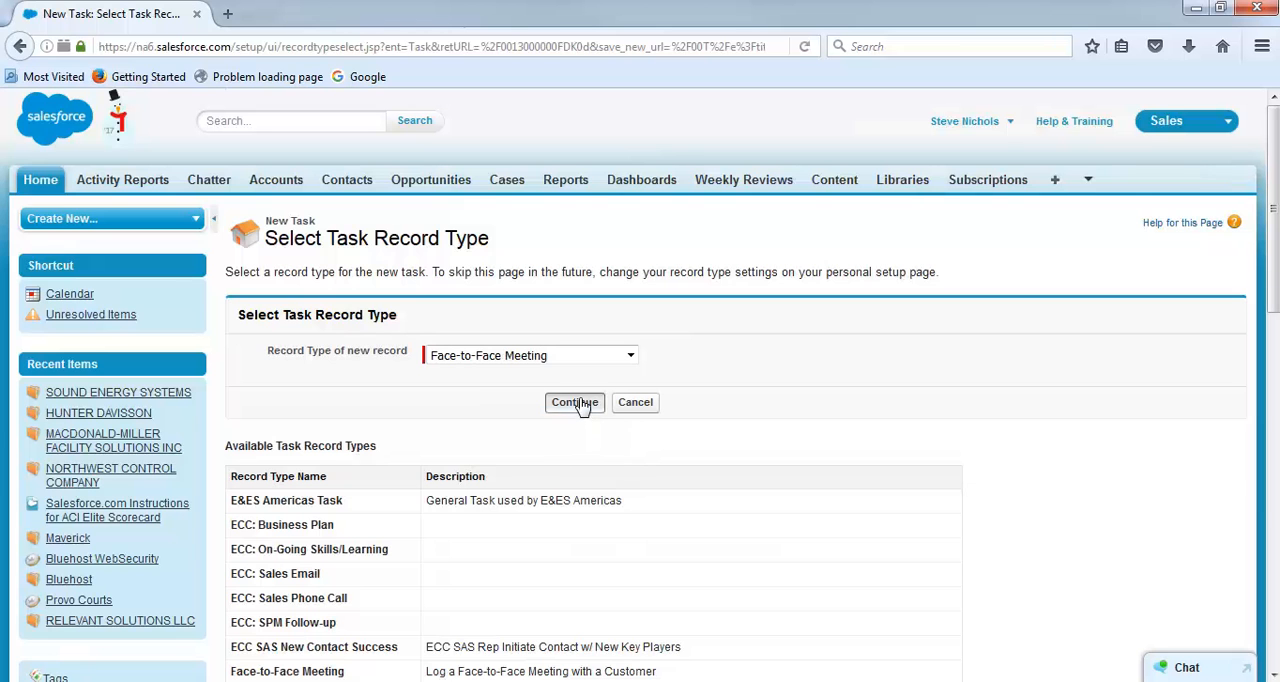
pyautogui.click(574, 402)
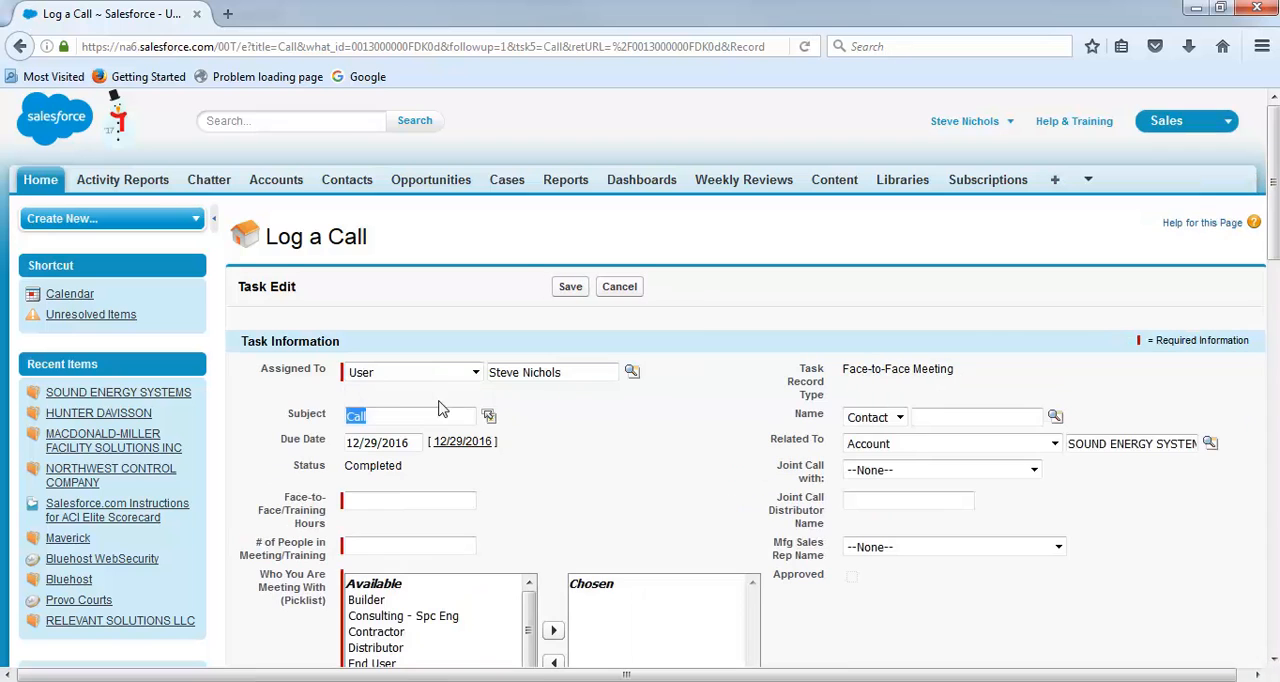
pyautogui.write('Q3 Busniess Review')
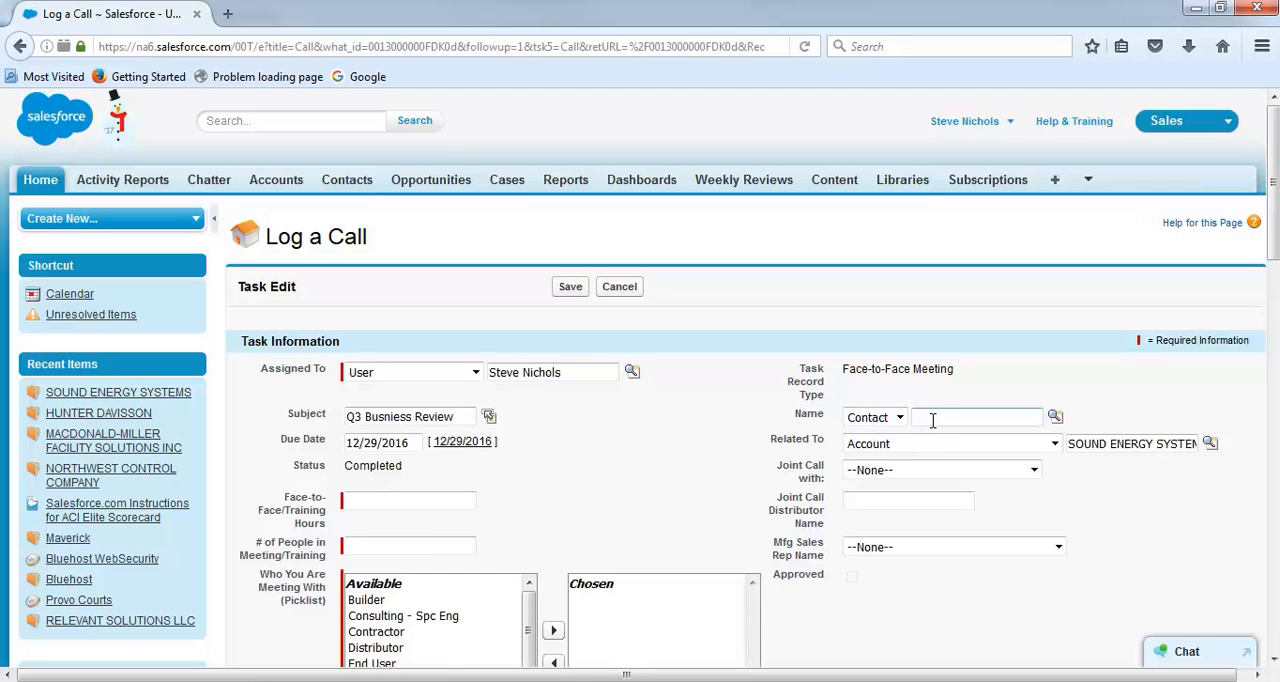
pyautogui.write('Dan')
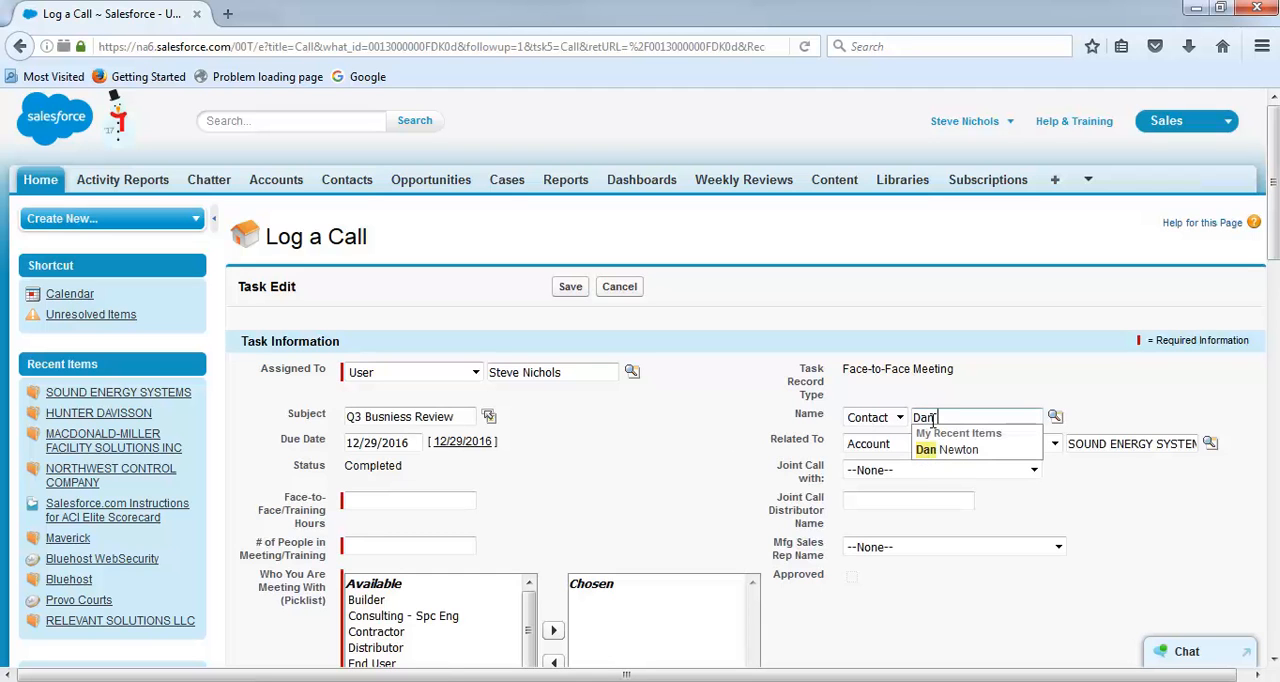
pyautogui.click(946, 448)
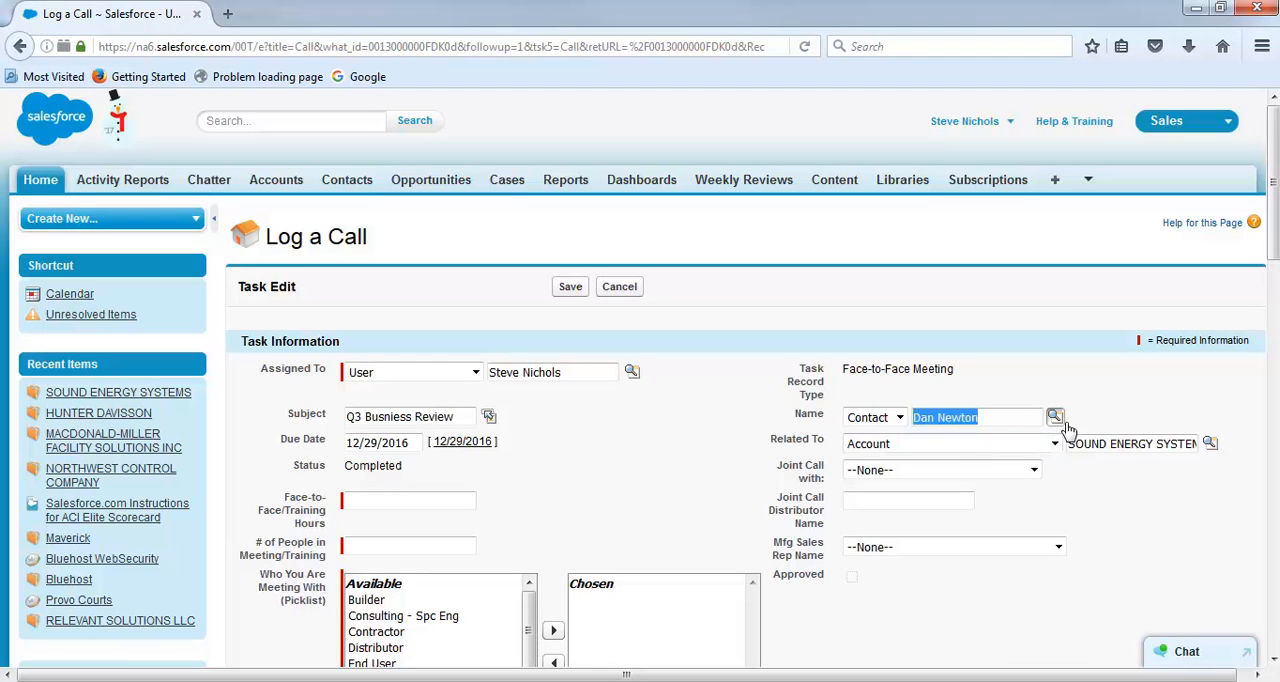
pyautogui.click(1056, 416)
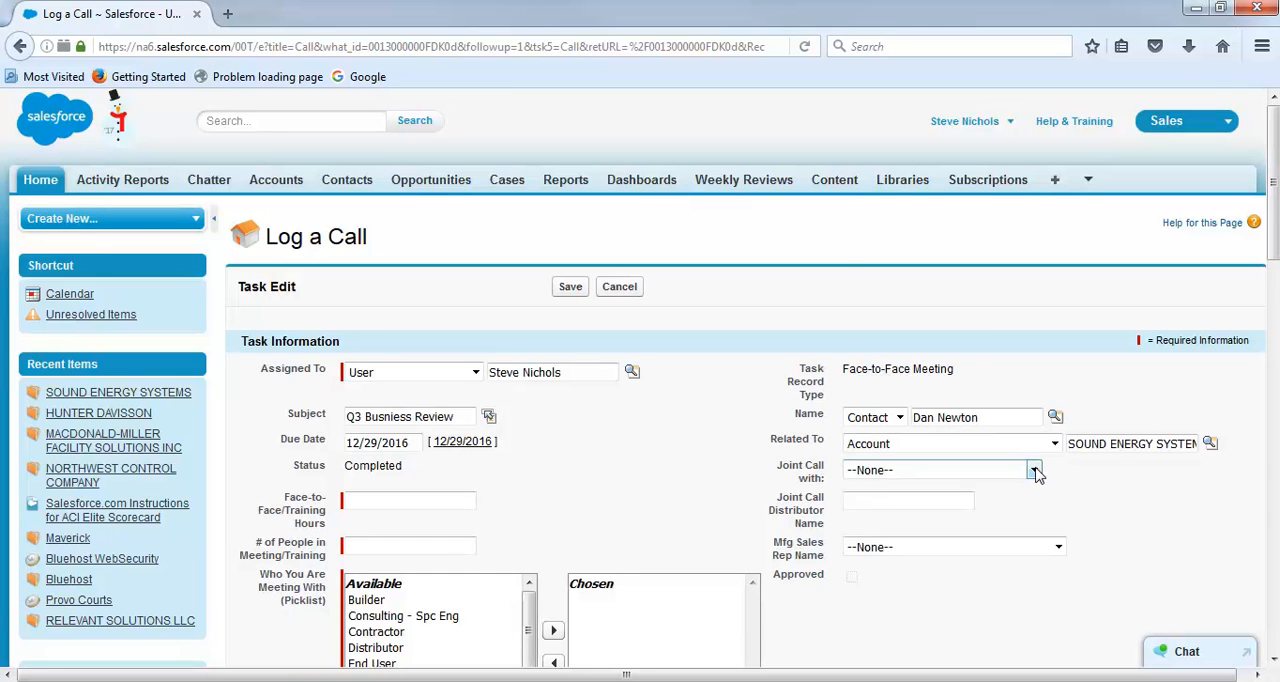
# Step: Mark the call as joint with a Distributor and name it MI Controls
pyautogui.click(1034, 470)
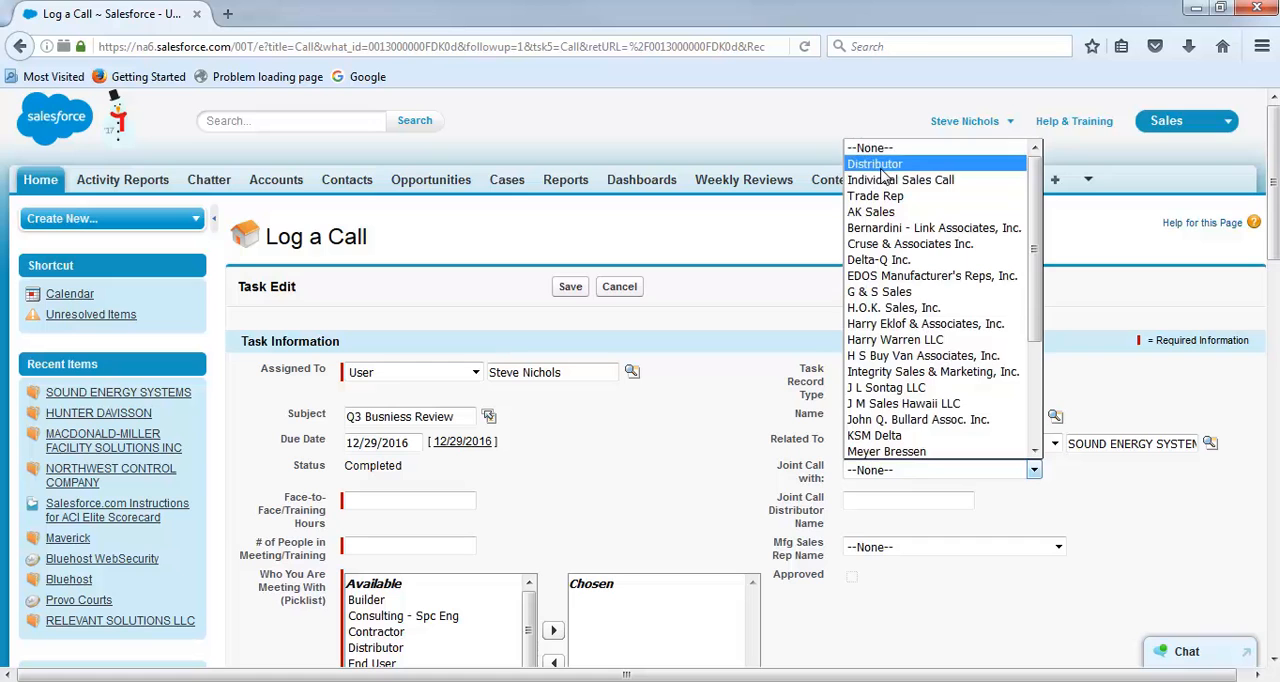
pyautogui.click(872, 164)
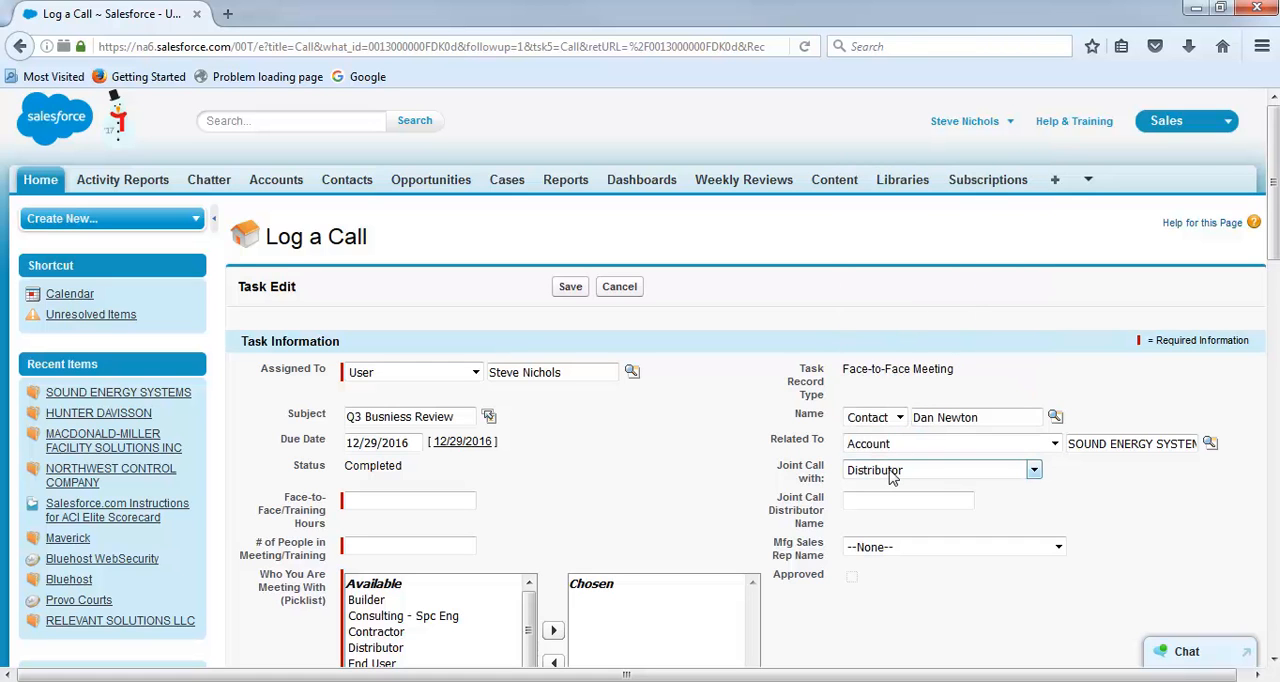
pyautogui.write('N')
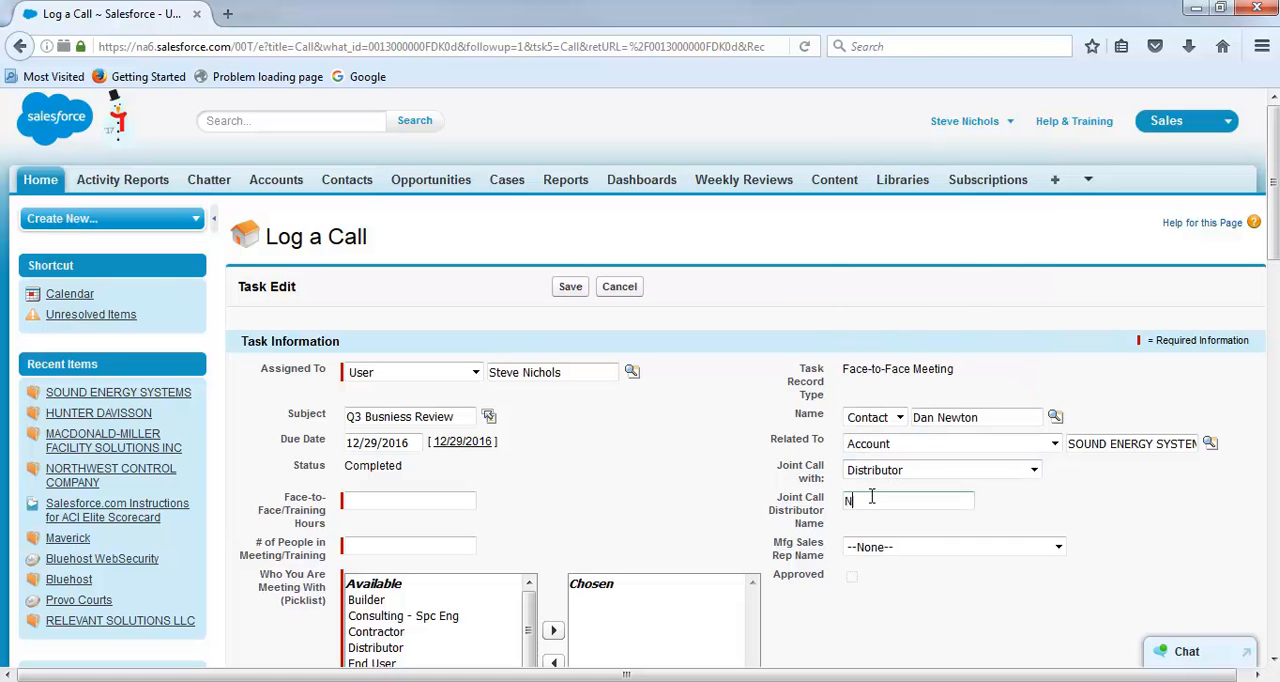
pyautogui.write('MI')
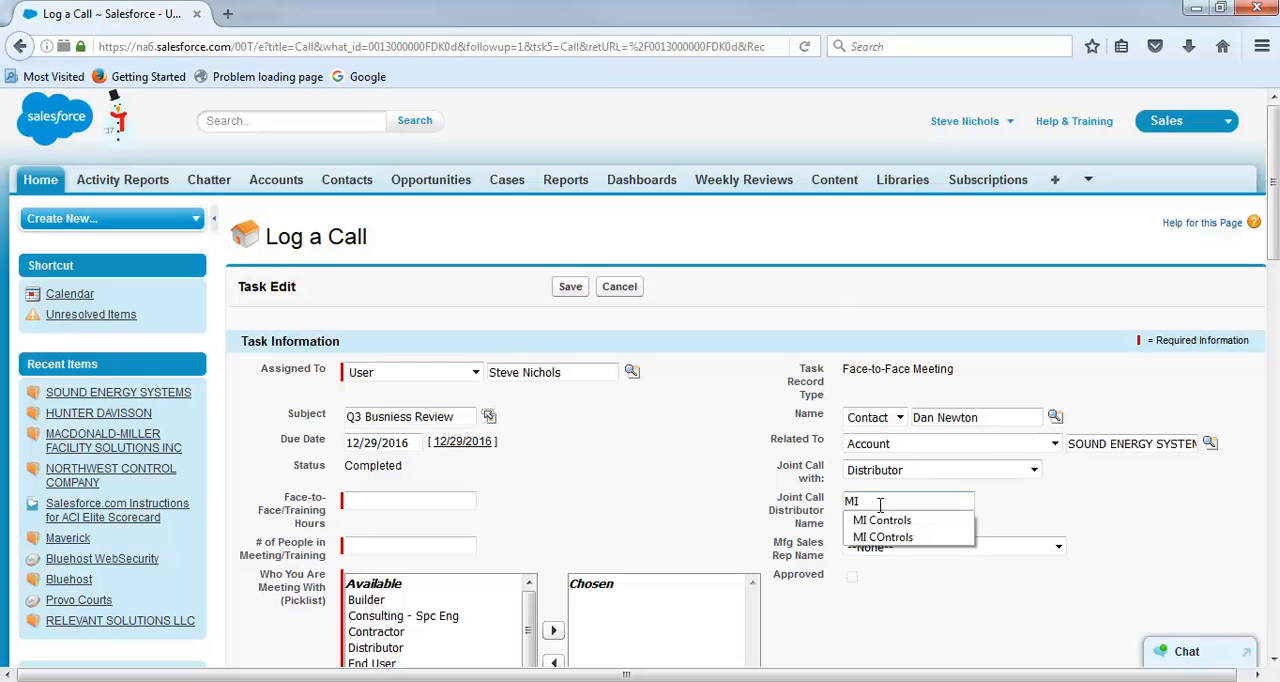
# Step: Enter 1.5 meeting hours and 4 attendees, and move Contractor into the chosen people met
pyautogui.click(880, 520)
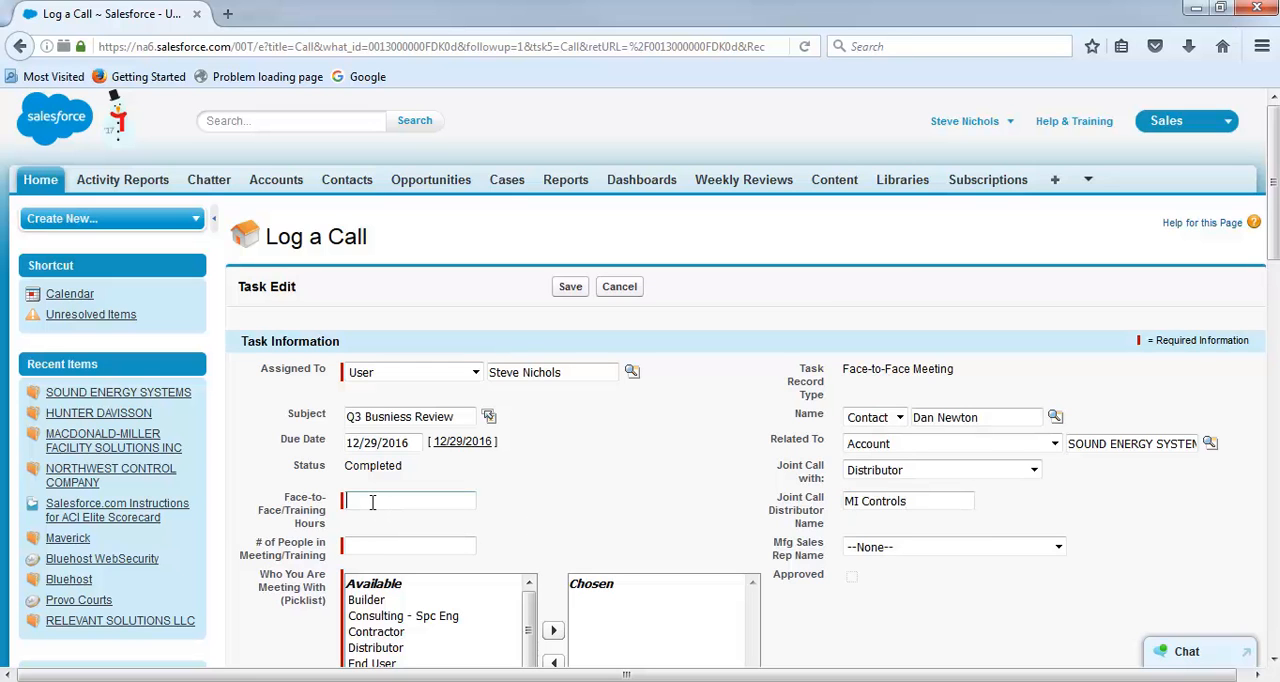
pyautogui.write('1.5')
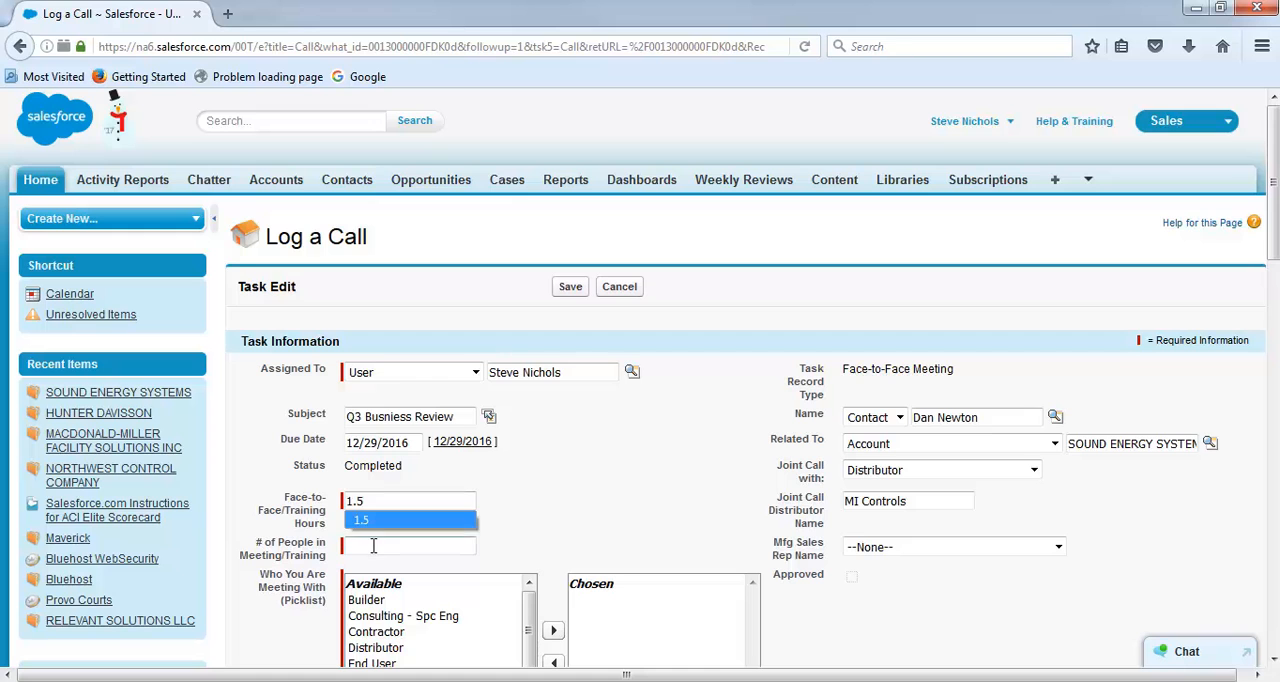
pyautogui.write('4')
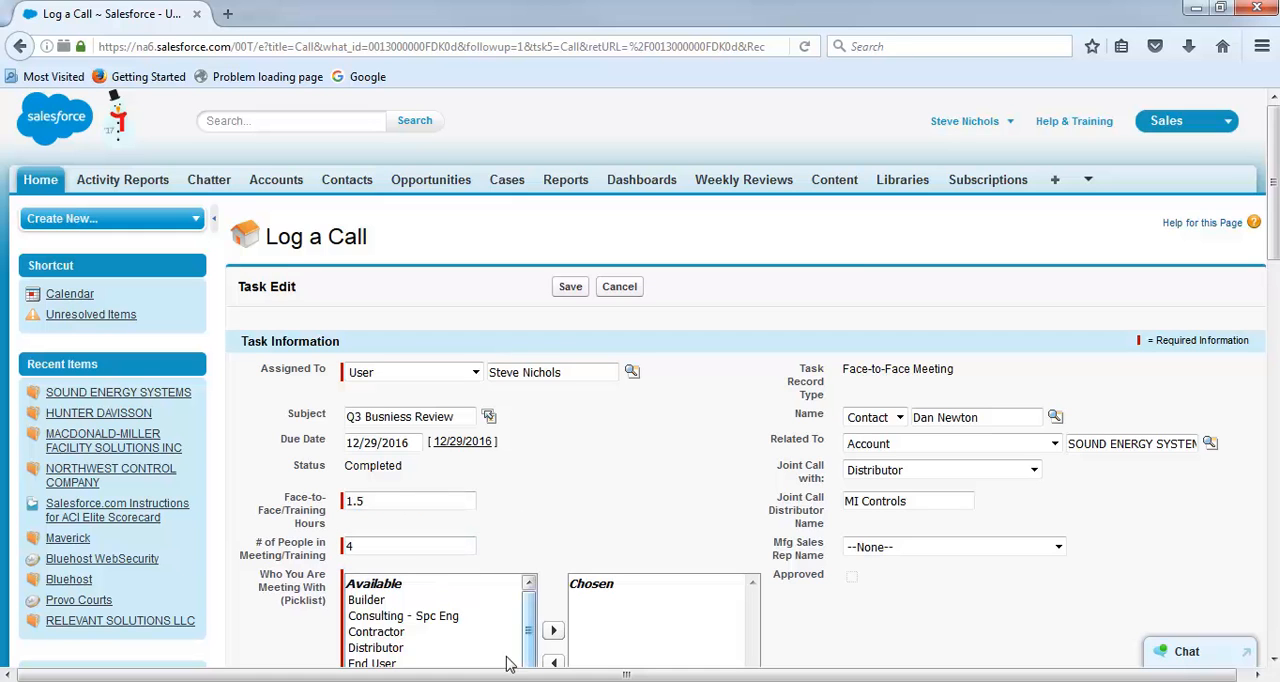
pyautogui.click(376, 632)
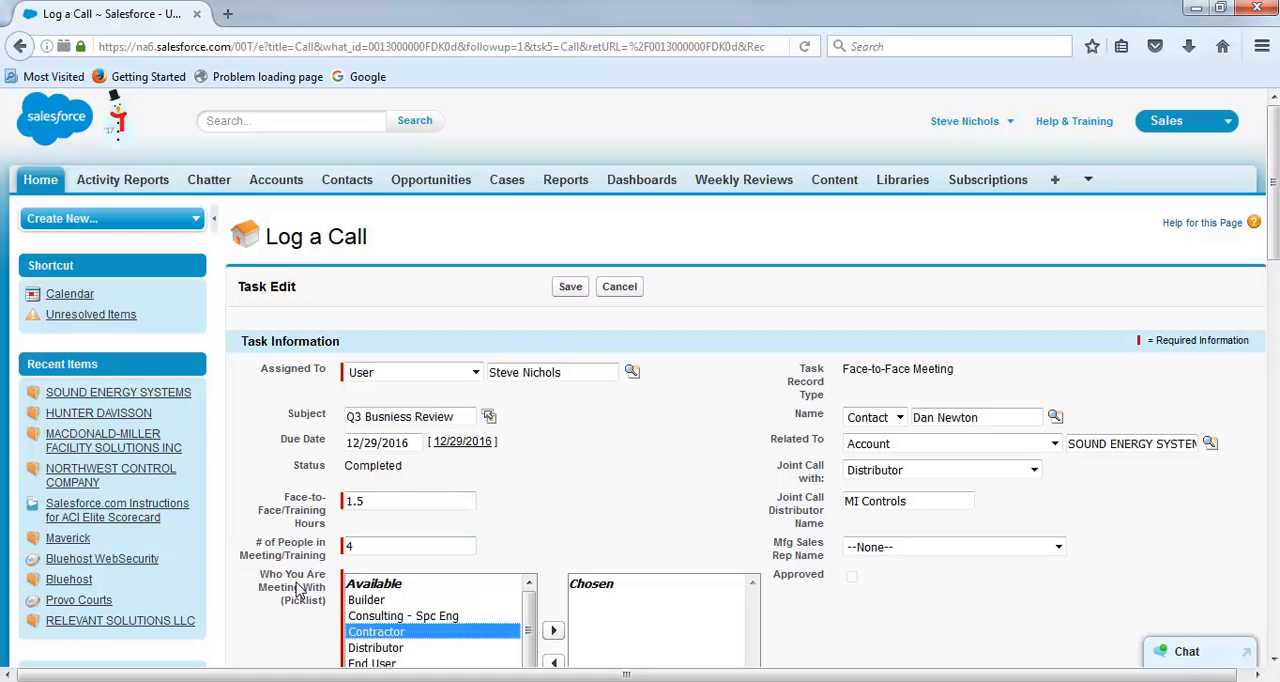
pyautogui.click(552, 630)
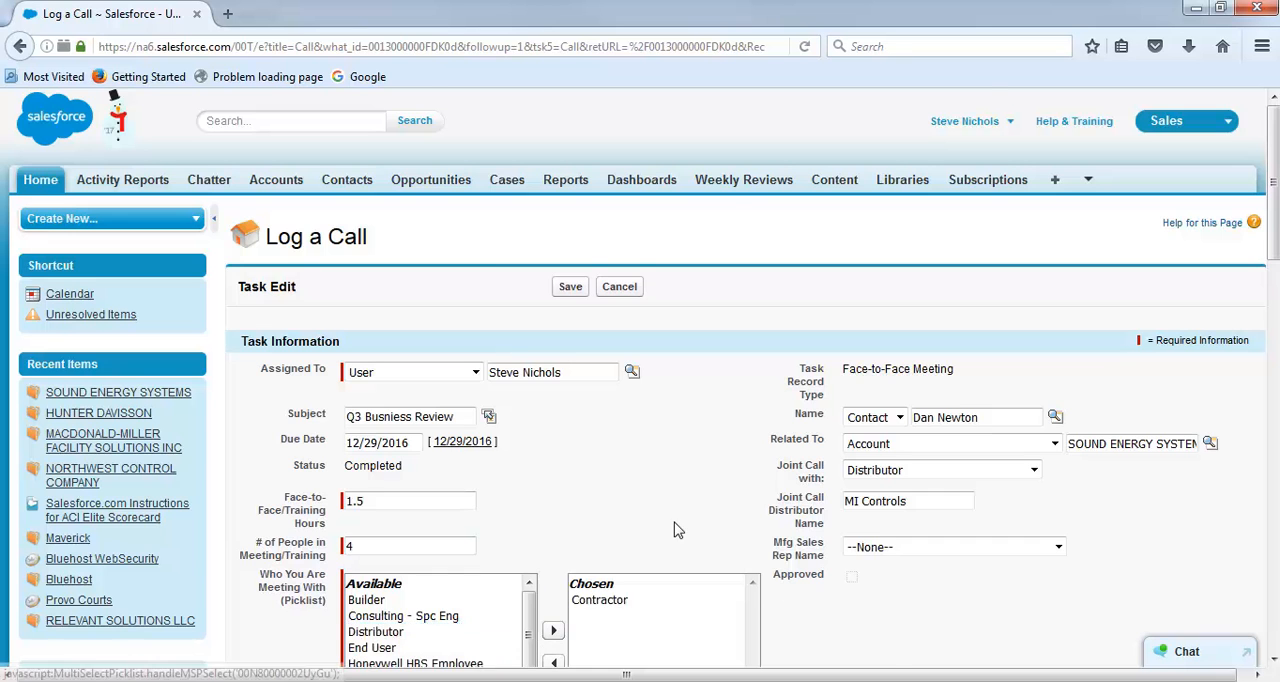
pyautogui.scroll(-3)
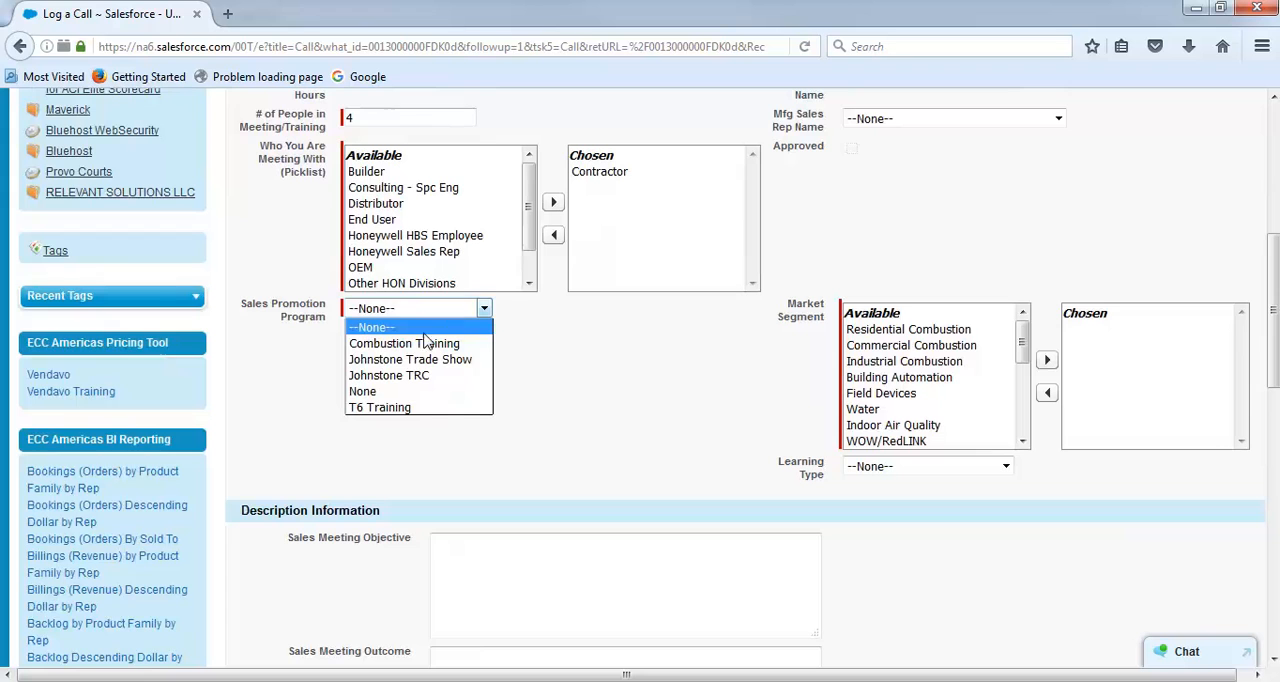
# Step: Set Sales Promotion Program None, market segment Building Automation and learning type Scorecard Business Review
pyautogui.click(362, 392)
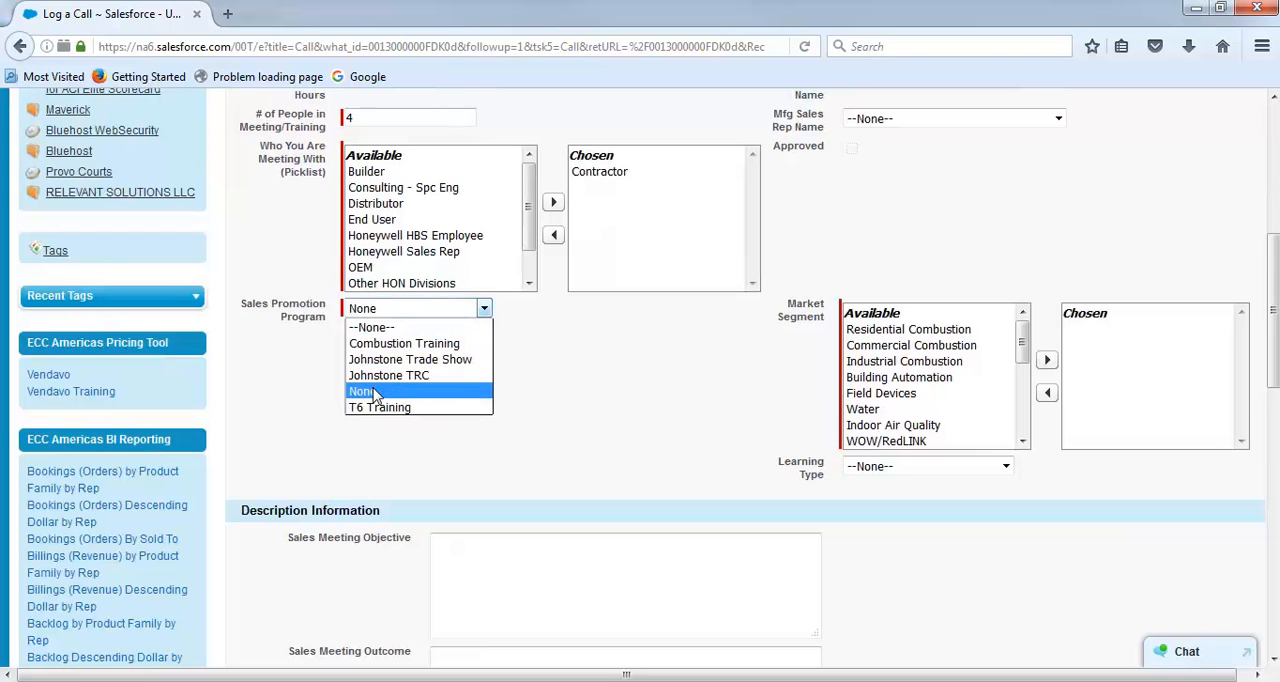
pyautogui.click(360, 392)
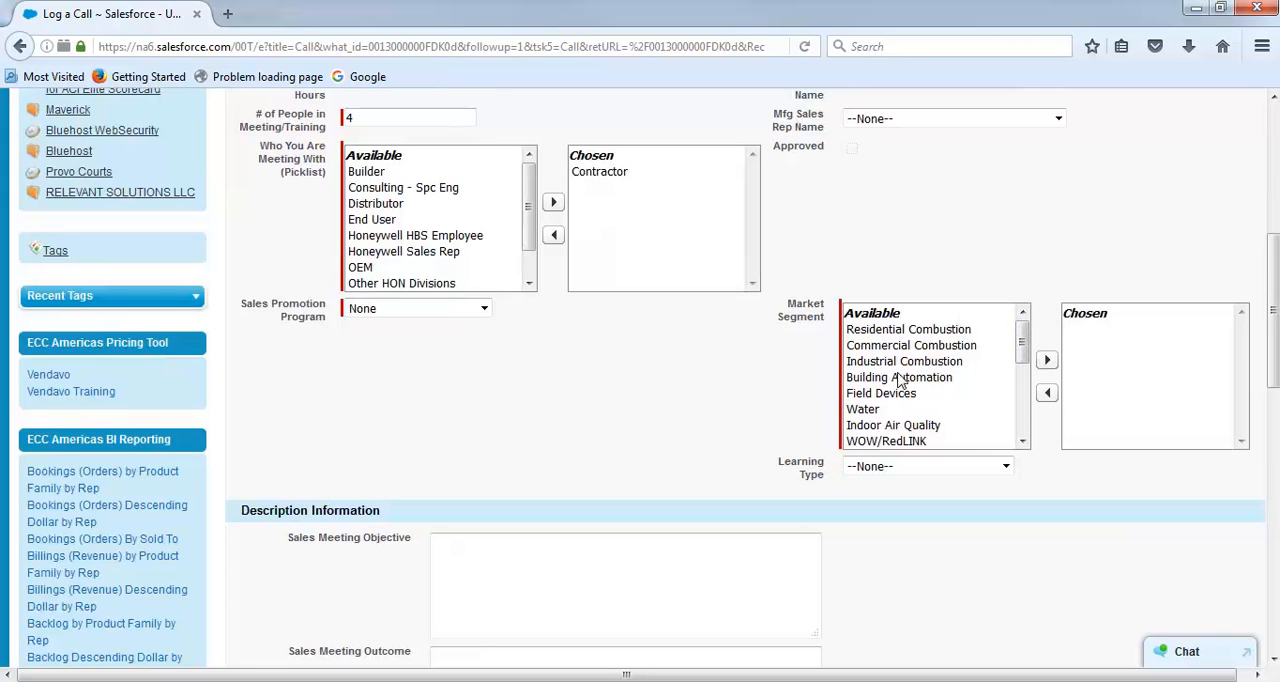
pyautogui.click(900, 376)
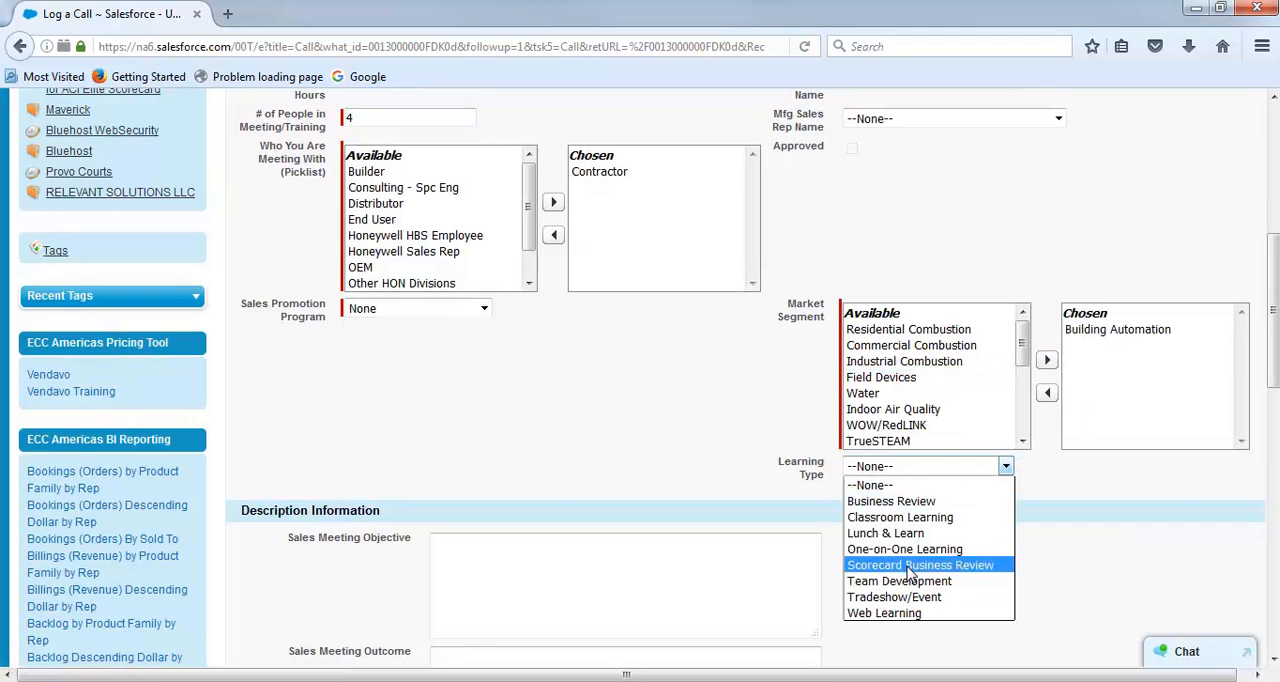
pyautogui.click(922, 564)
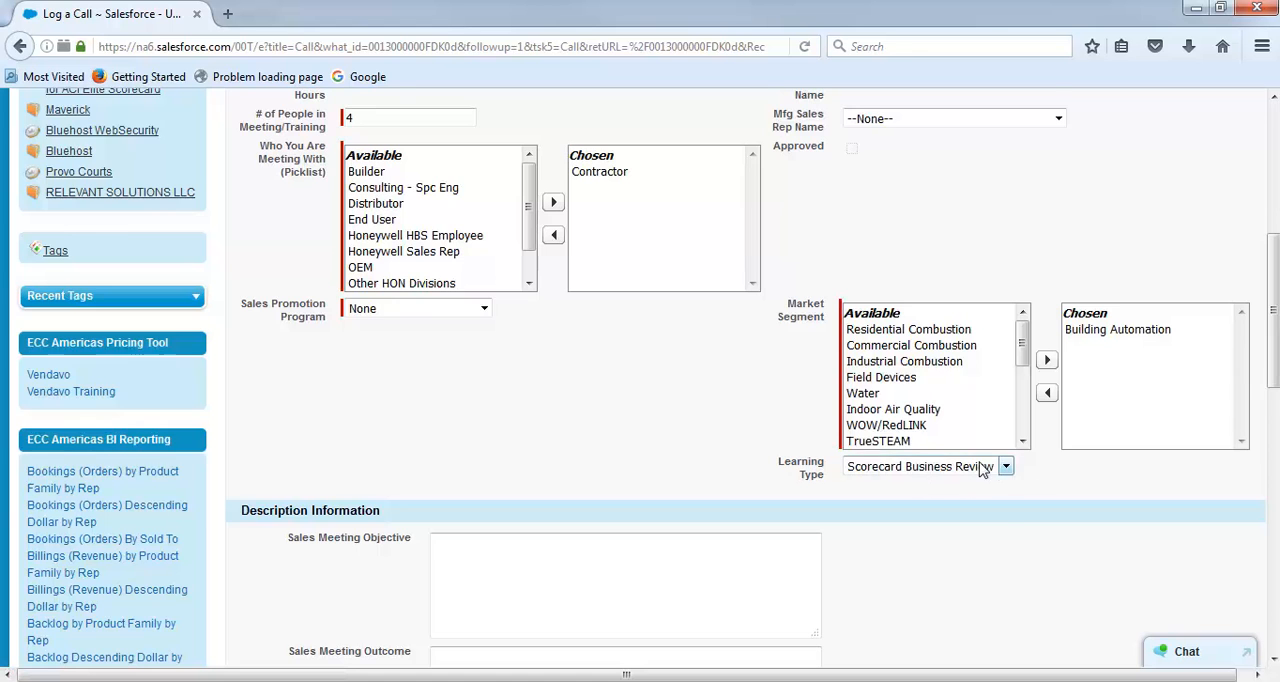
pyautogui.scroll(3)
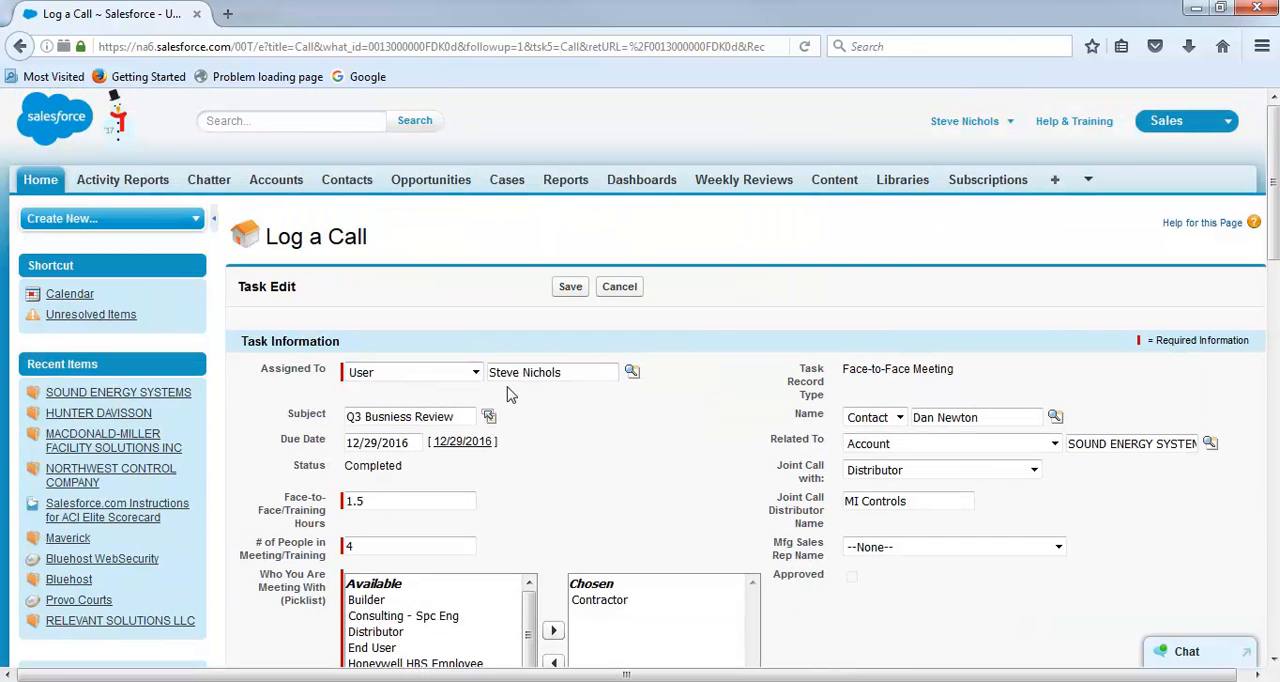
# Step: Change the due date from 12/29/2016 to 11/30/2016 via the date picker
pyautogui.click(378, 440)
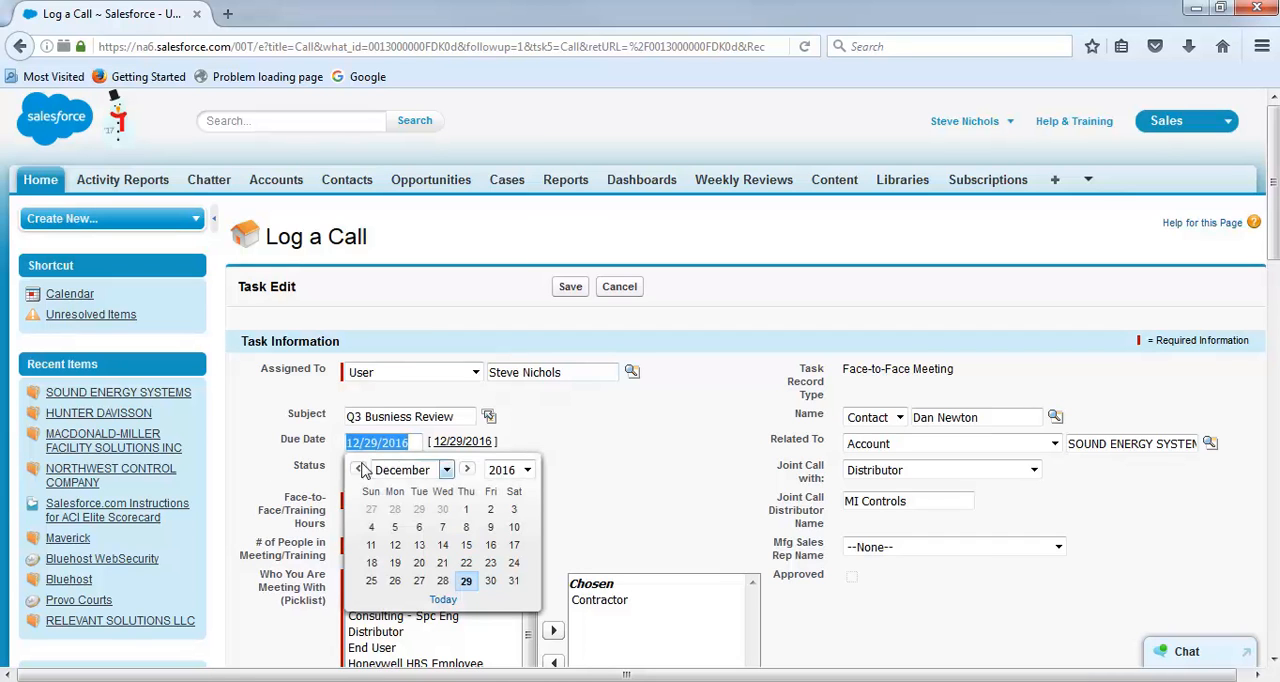
pyautogui.click(358, 470)
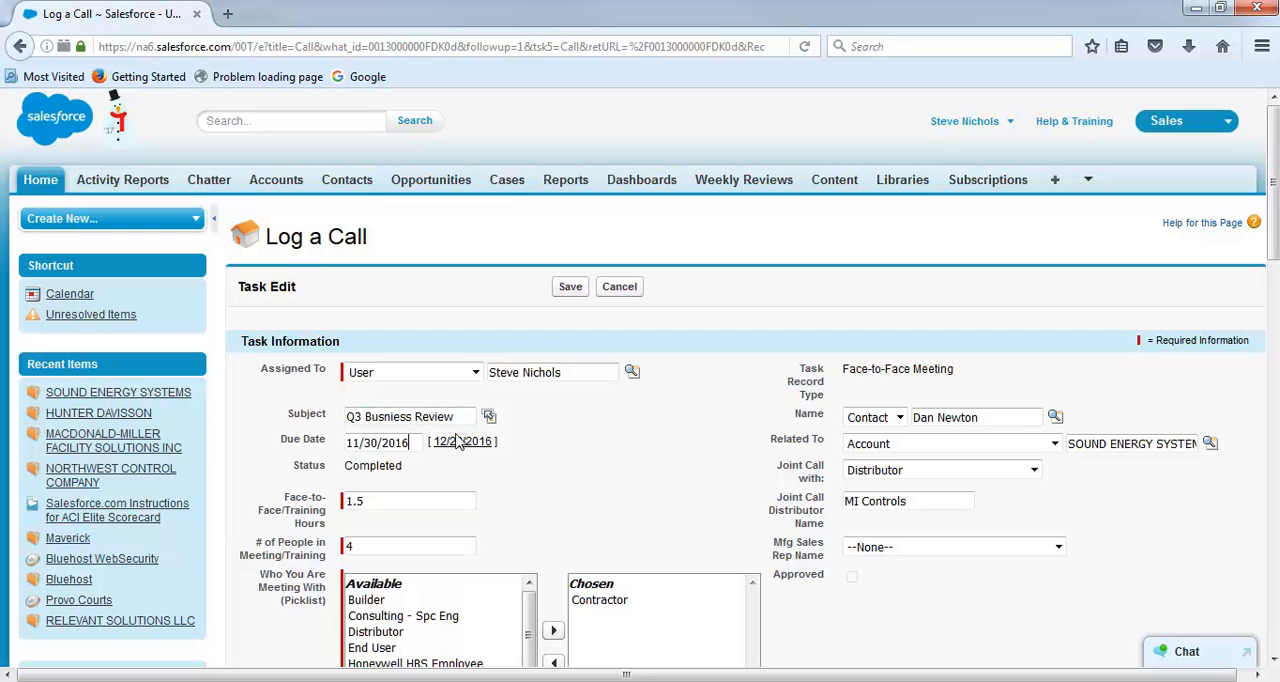
pyautogui.click(408, 500)
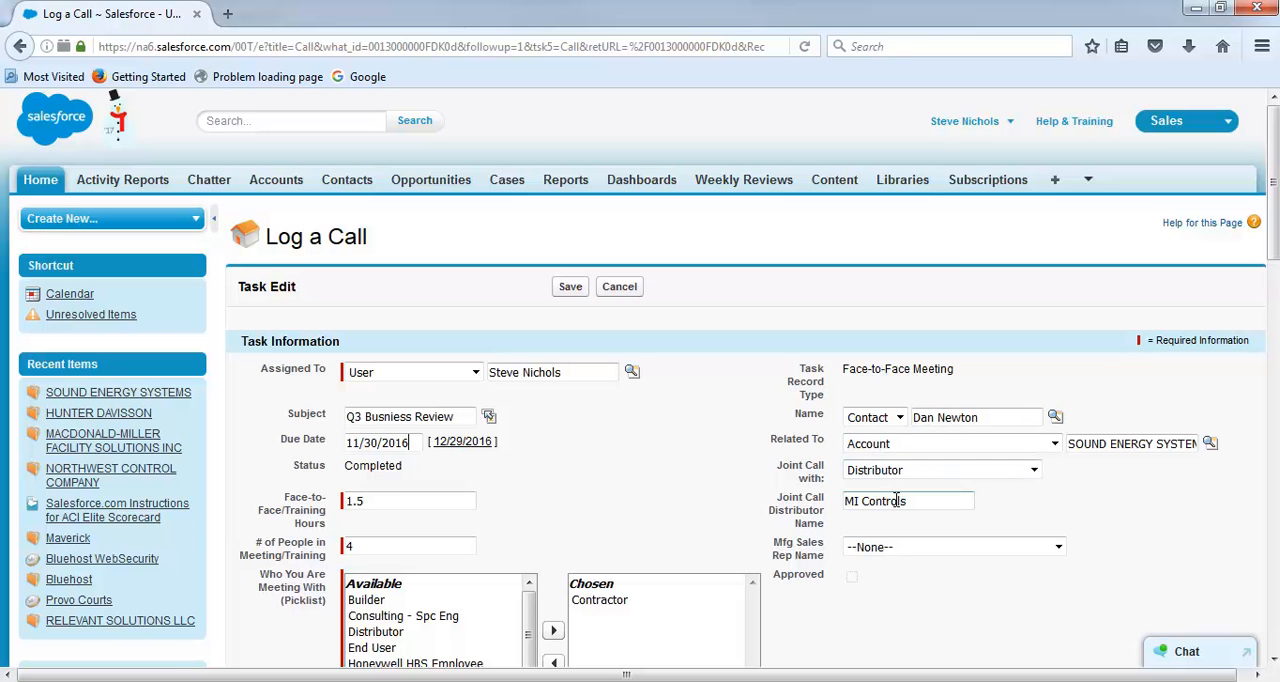
pyautogui.scroll(-3)
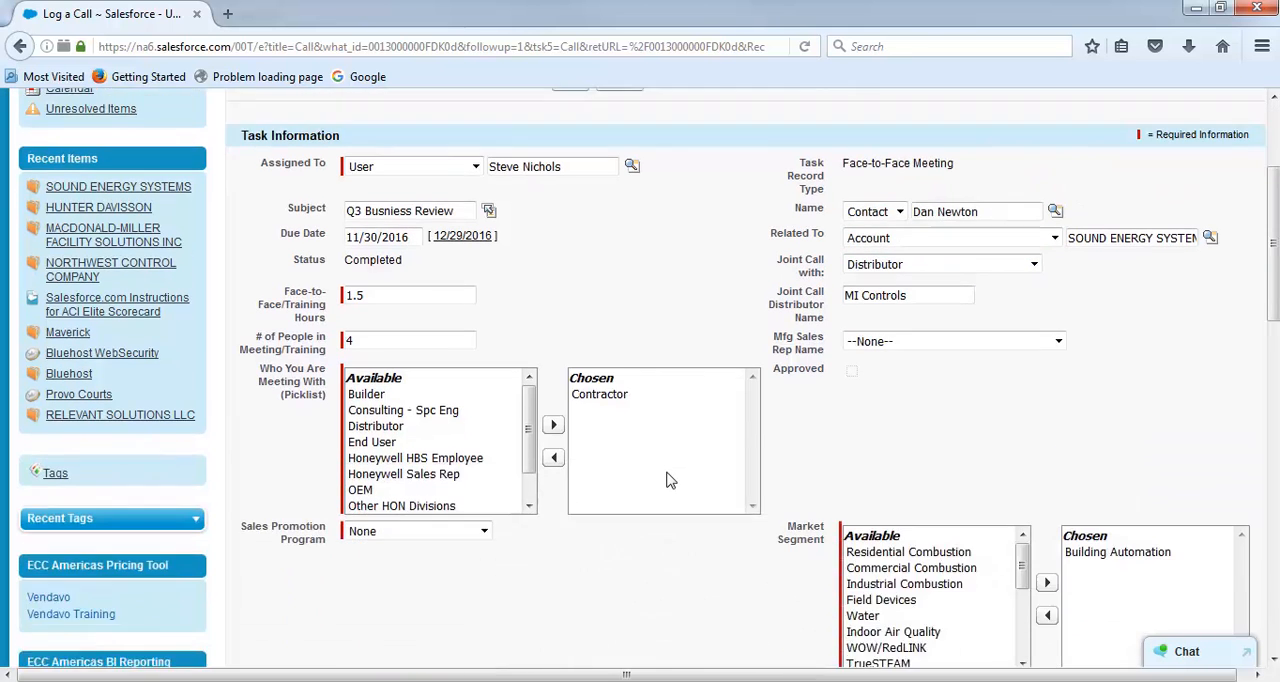
pyautogui.scroll(-3)
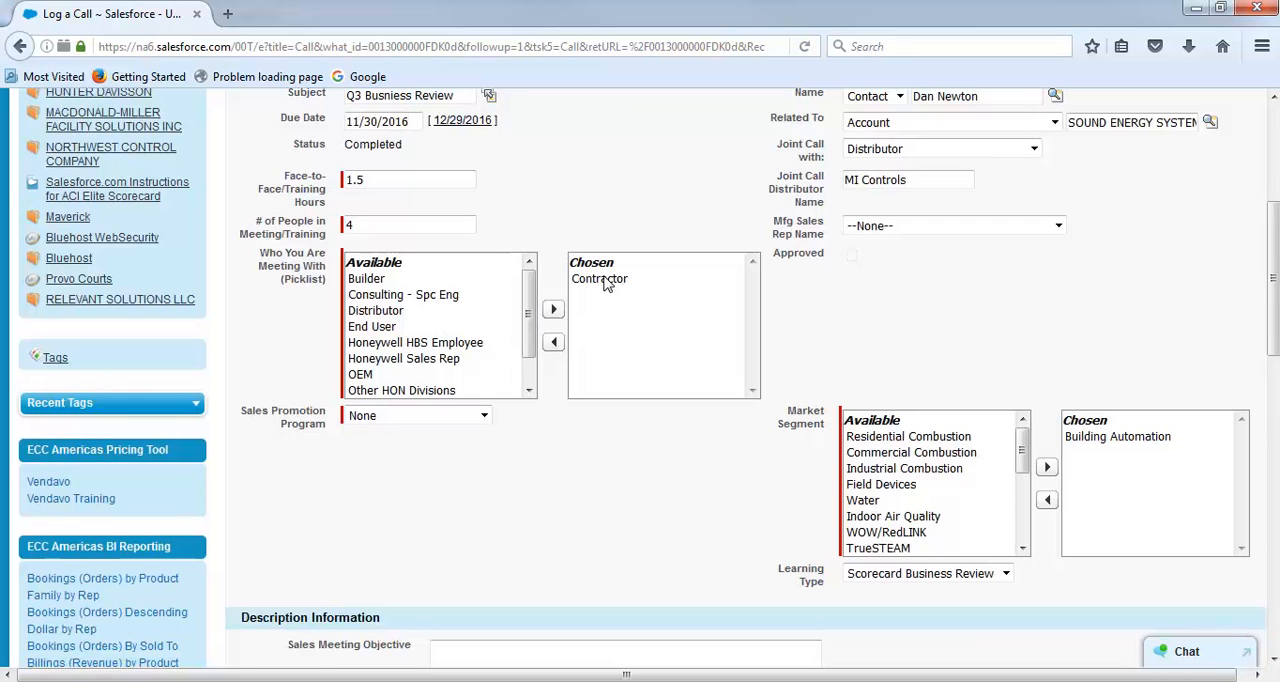
pyautogui.moveTo(1104, 446)
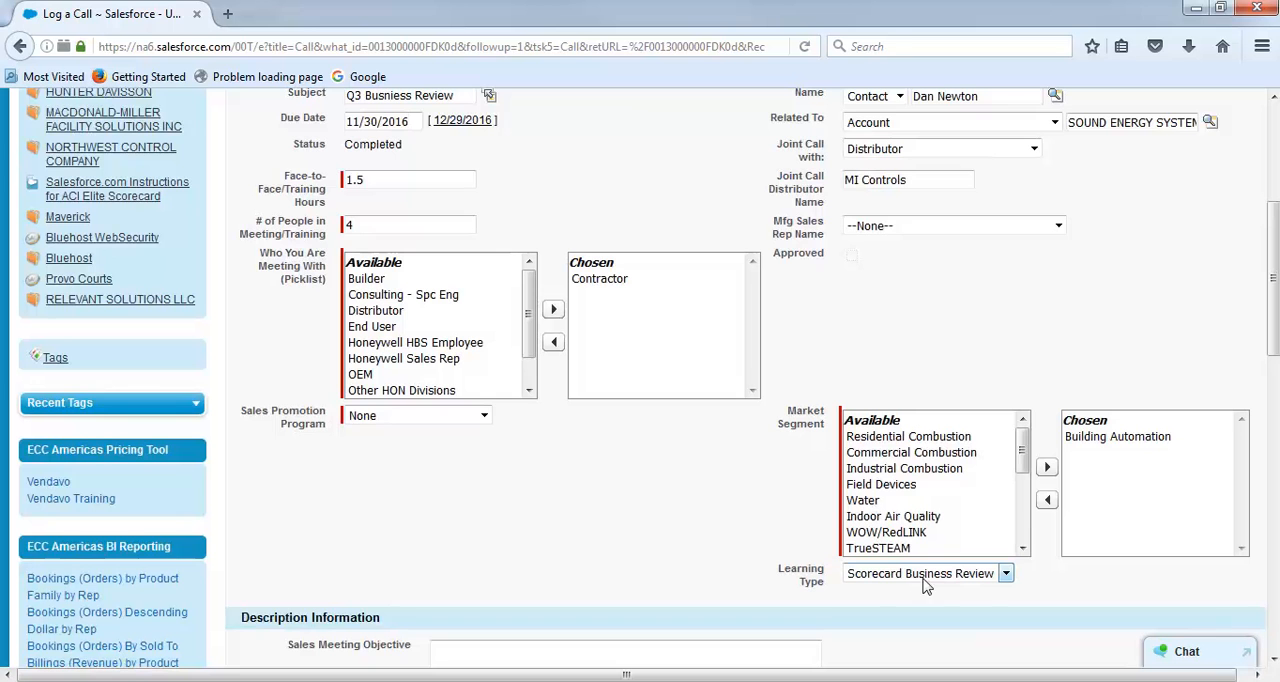
pyautogui.scroll(-3)
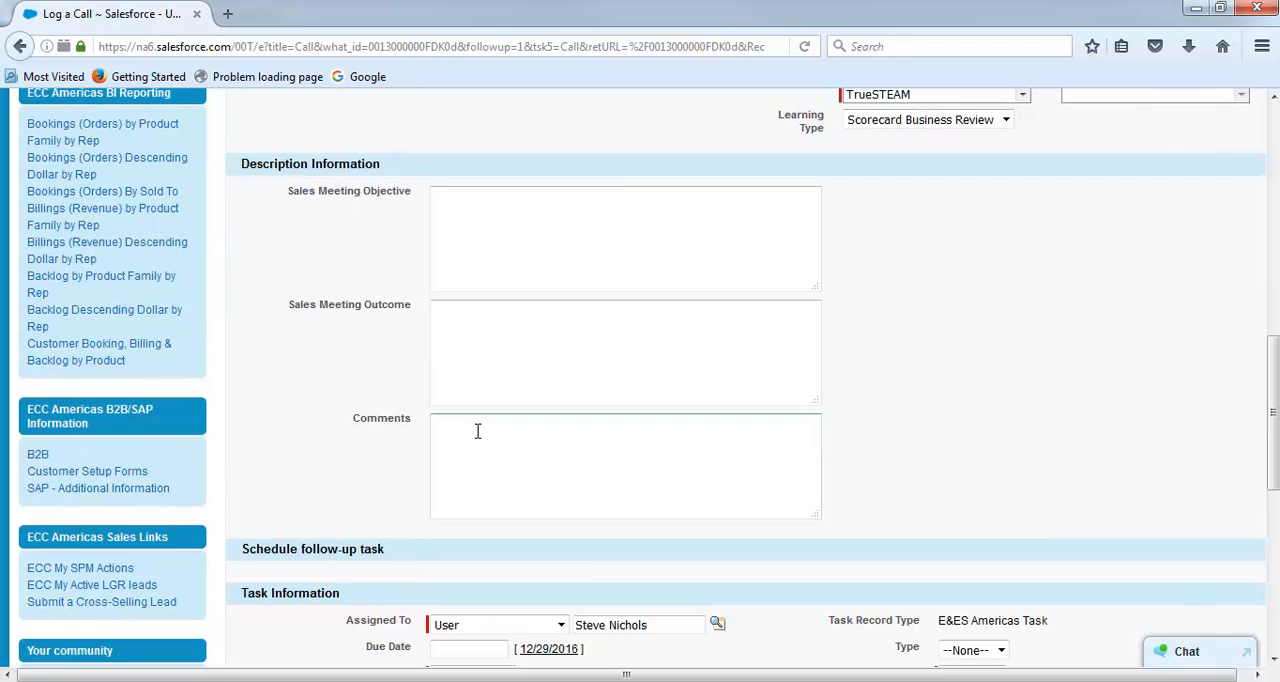
pyautogui.write('Met wi')
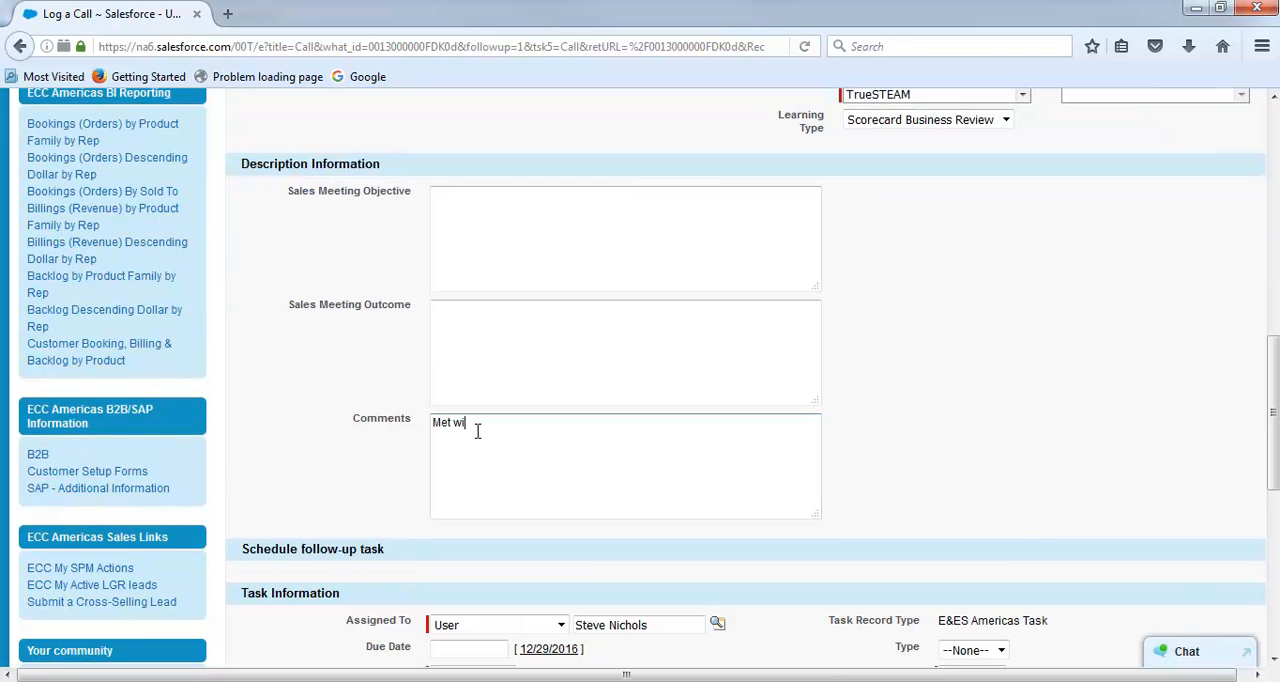
pyautogui.write('th Dan Newton & discussed year end numbers &')
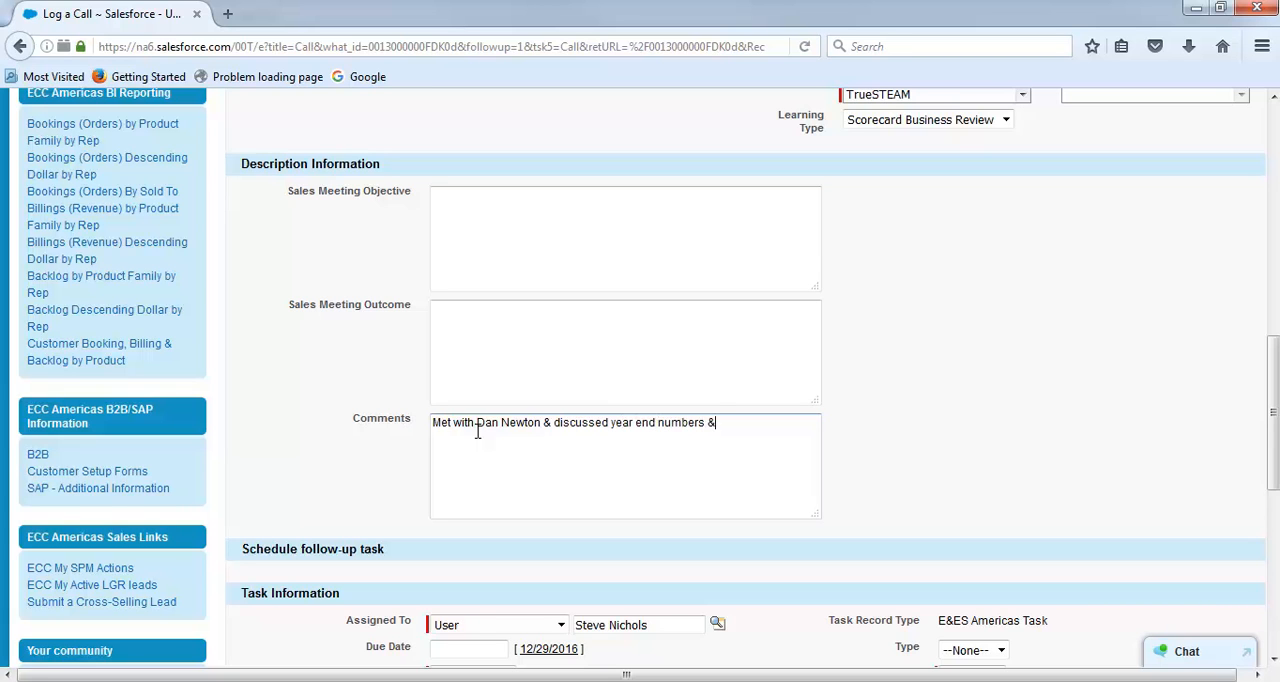
pyautogui.write('go gets to')
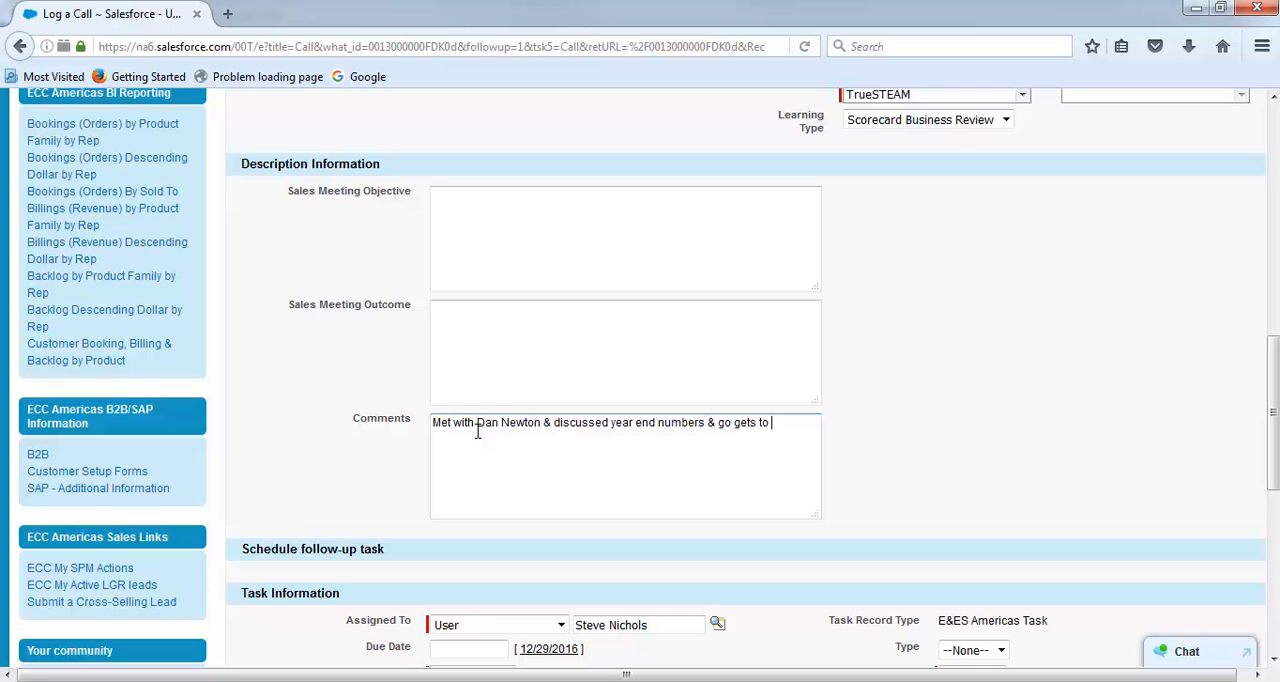
pyautogui.write('reach ACI')
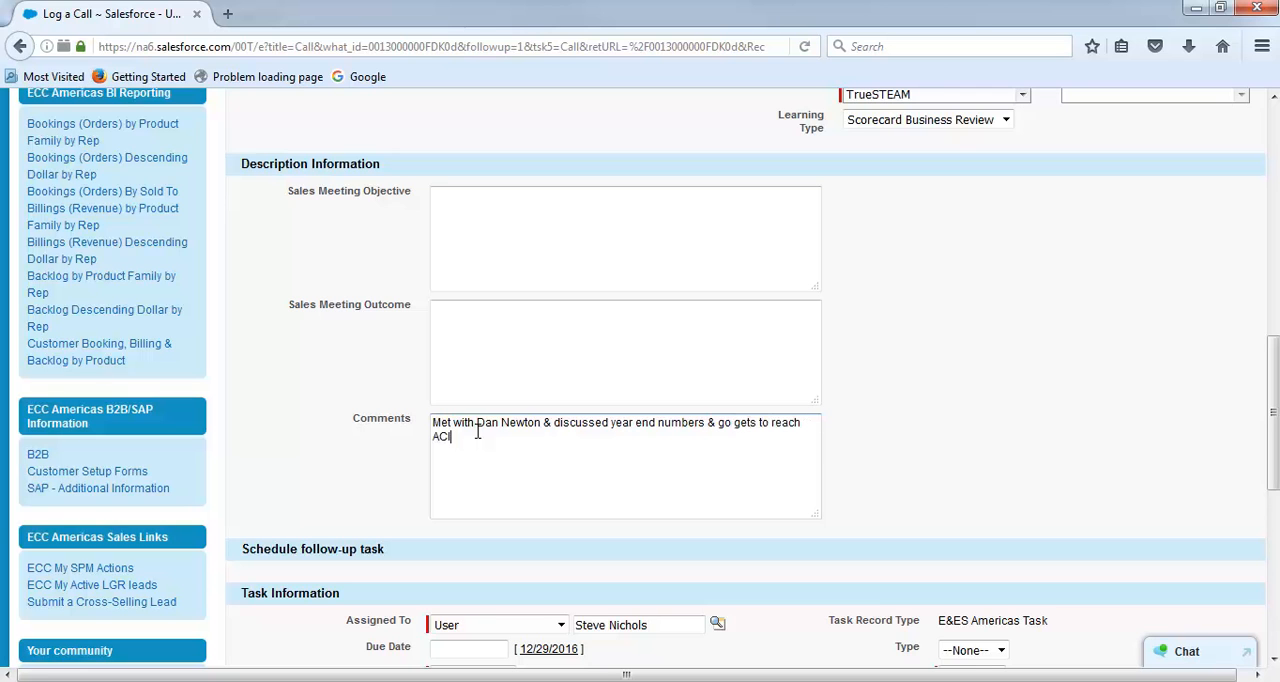
# Step: Turn off the follow-up reminder and save the Q3 Business Review call log
pyautogui.scroll(-3)
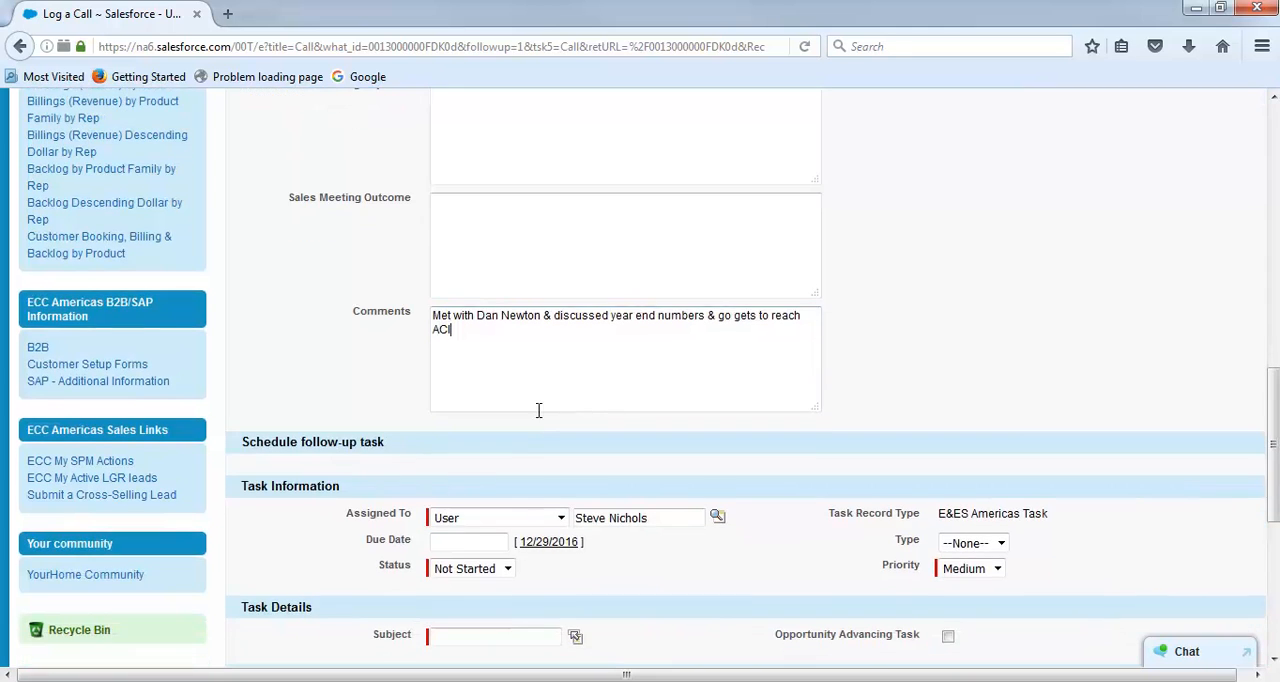
pyautogui.scroll(-3)
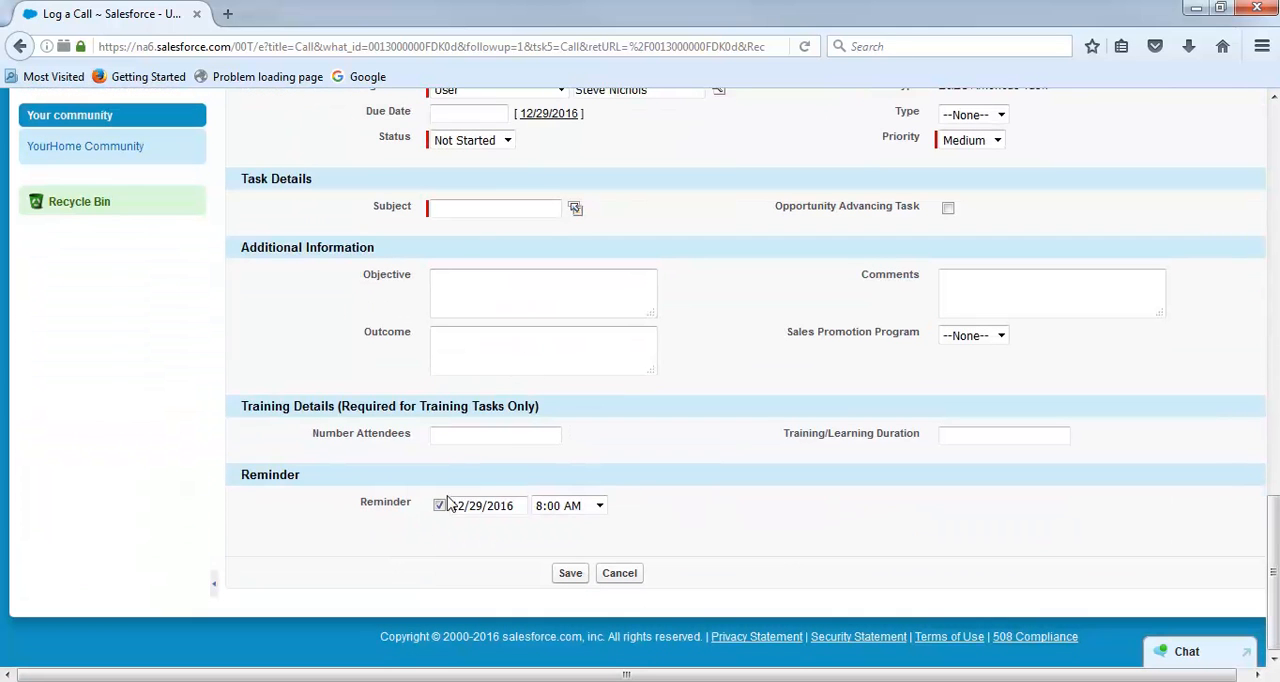
pyautogui.click(440, 504)
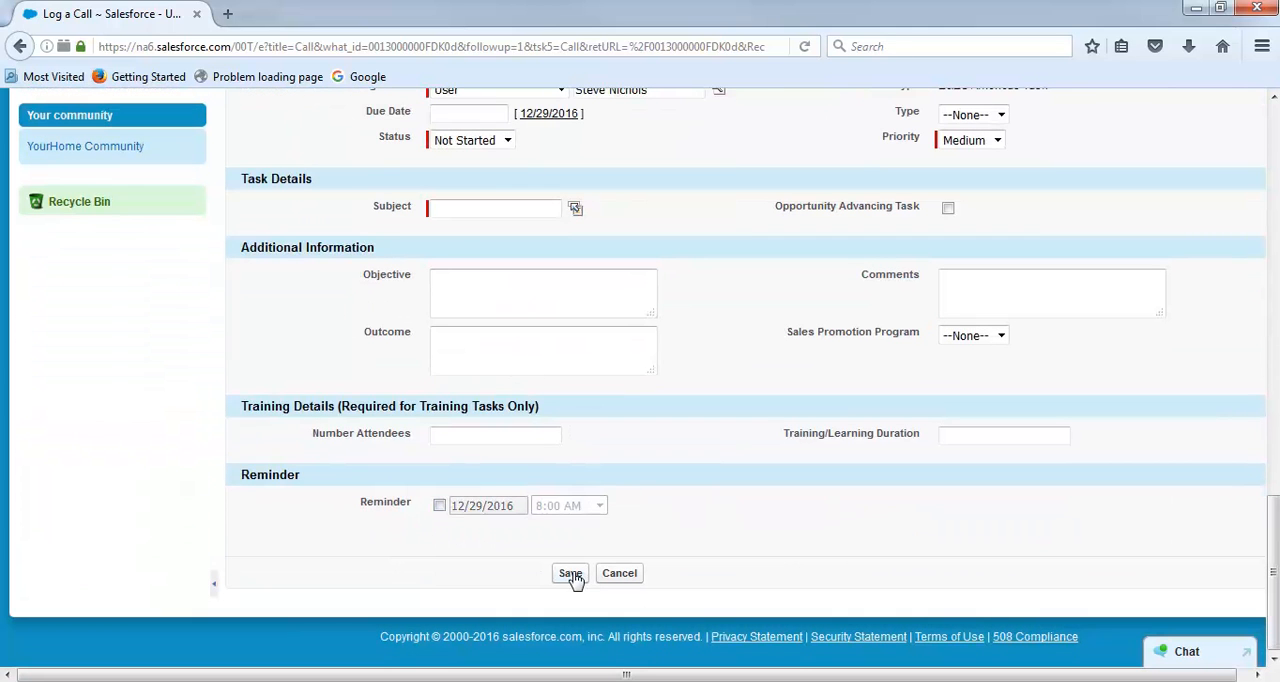
pyautogui.click(570, 572)
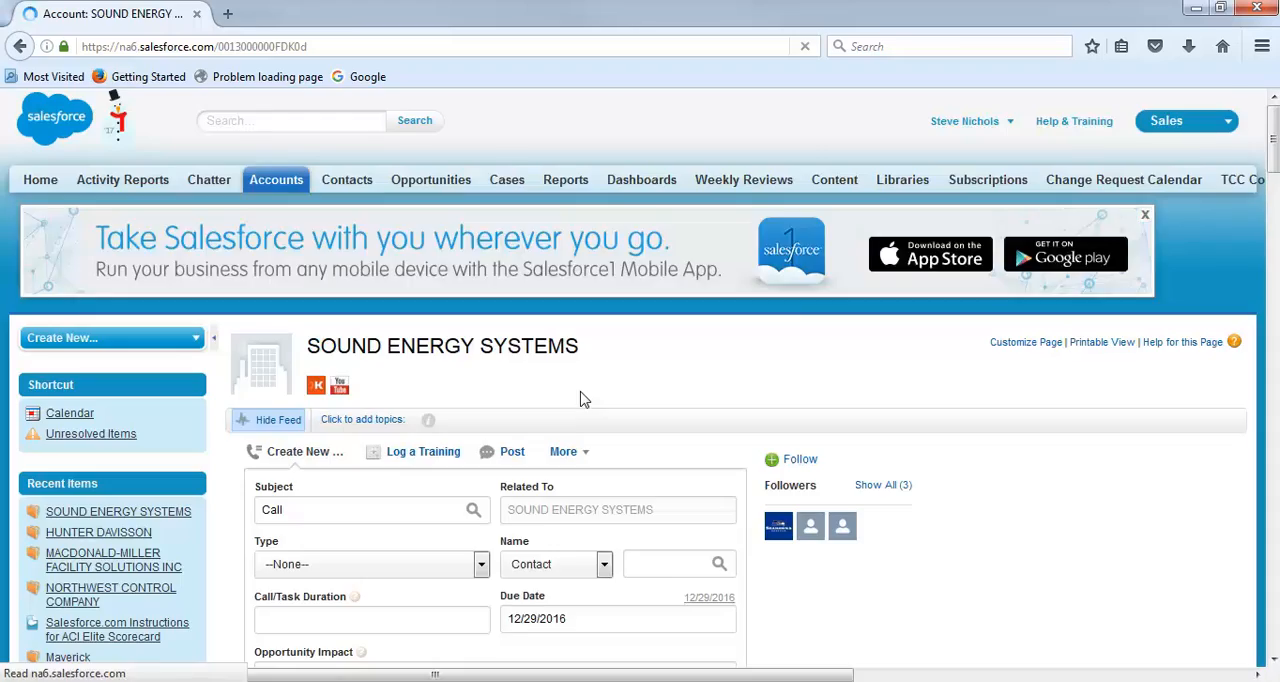
pyautogui.scroll(-3)
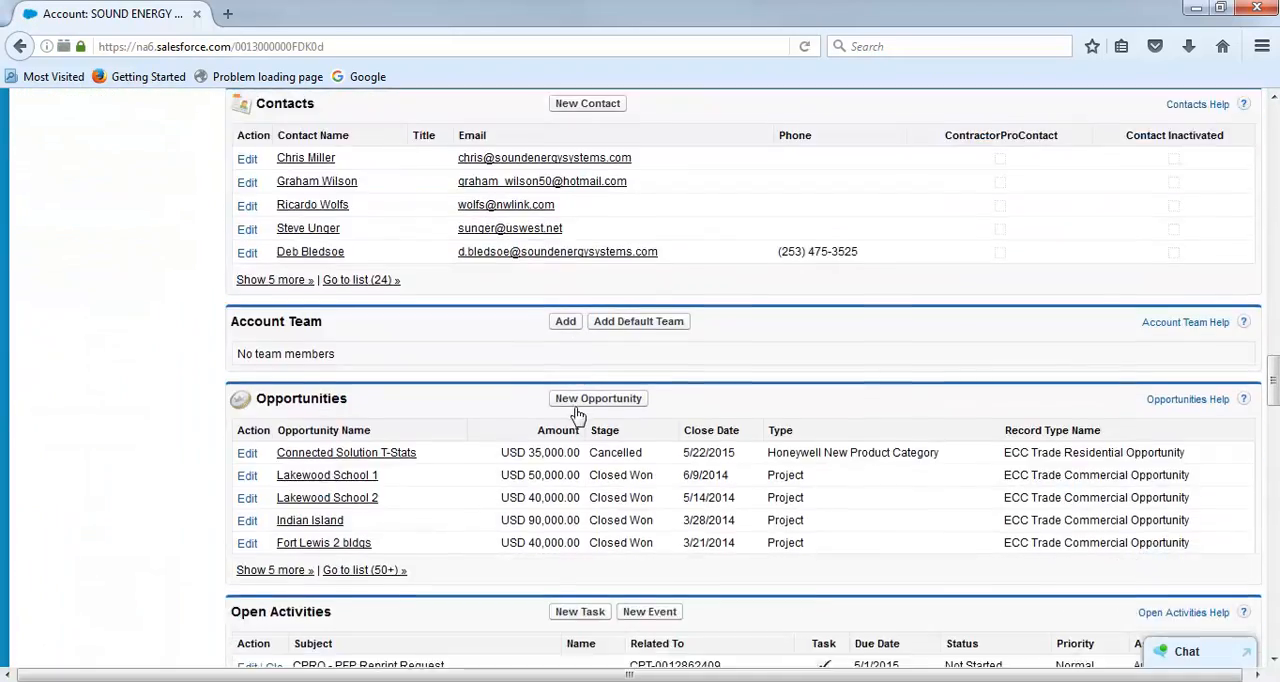
pyautogui.scroll(-3)
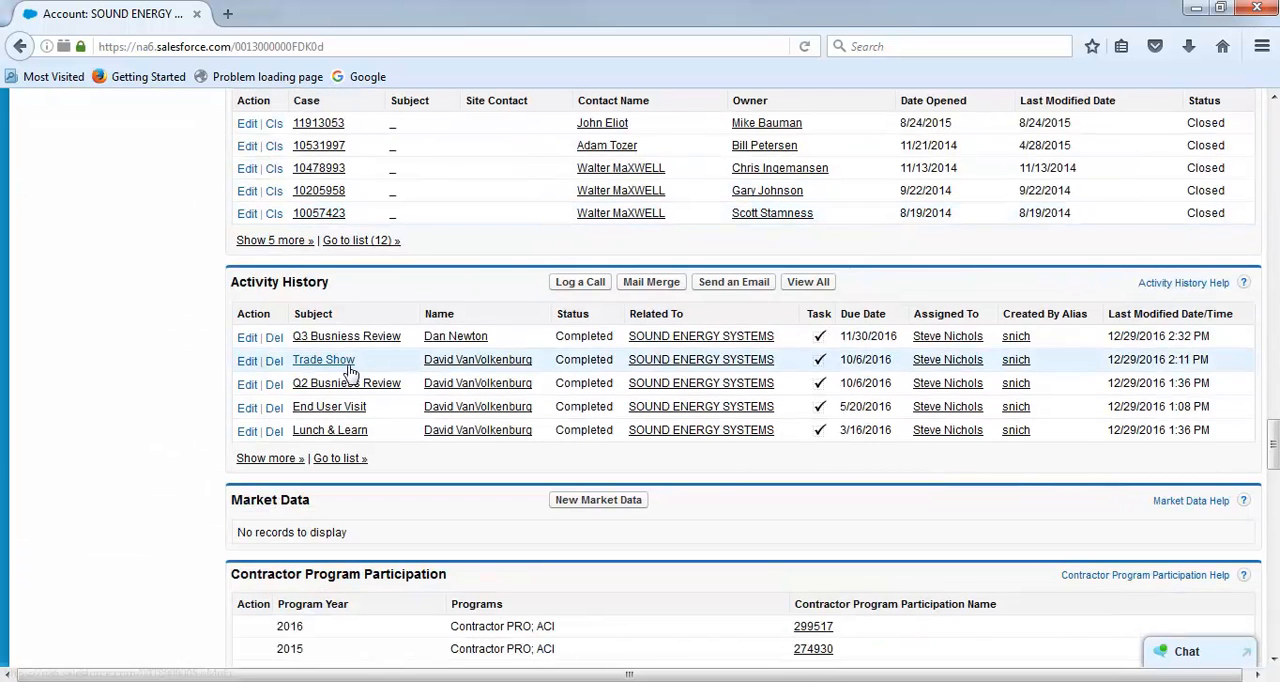
pyautogui.moveTo(590, 350)
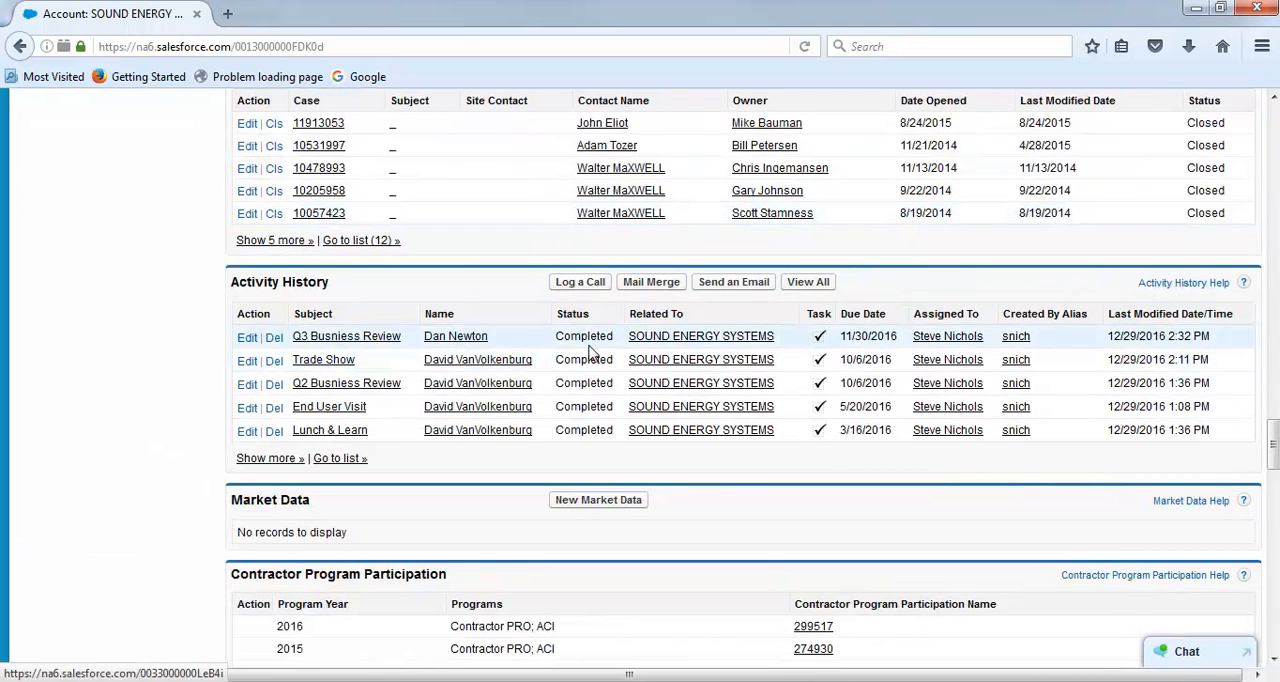
pyautogui.moveTo(350, 354)
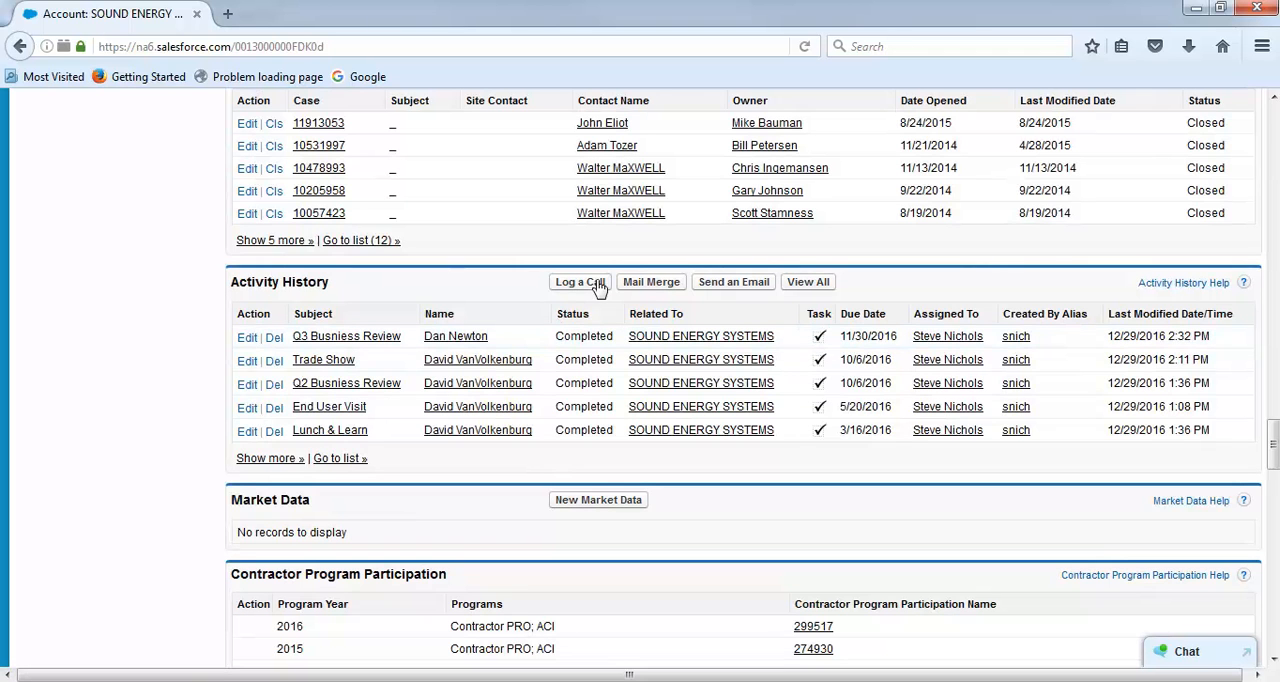
pyautogui.moveTo(580, 280)
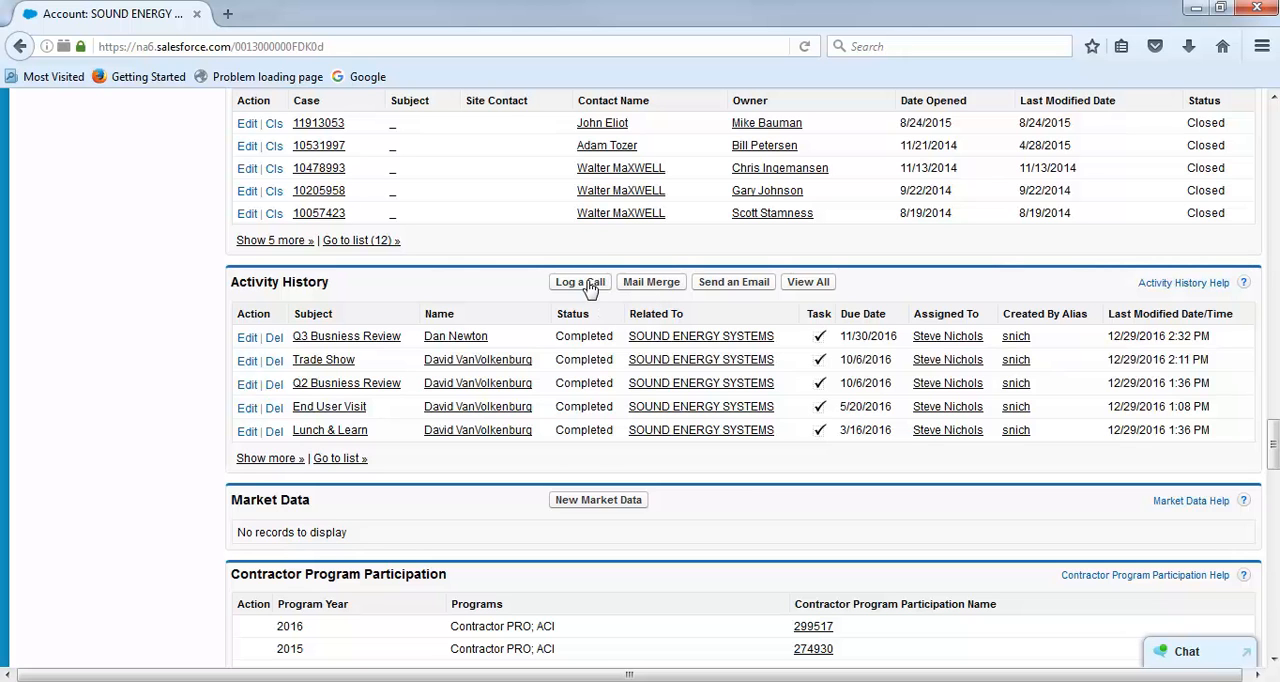
# Step: Begin a second Log a Call from Activity History as a Face-to-Face Meeting task
pyautogui.click(580, 280)
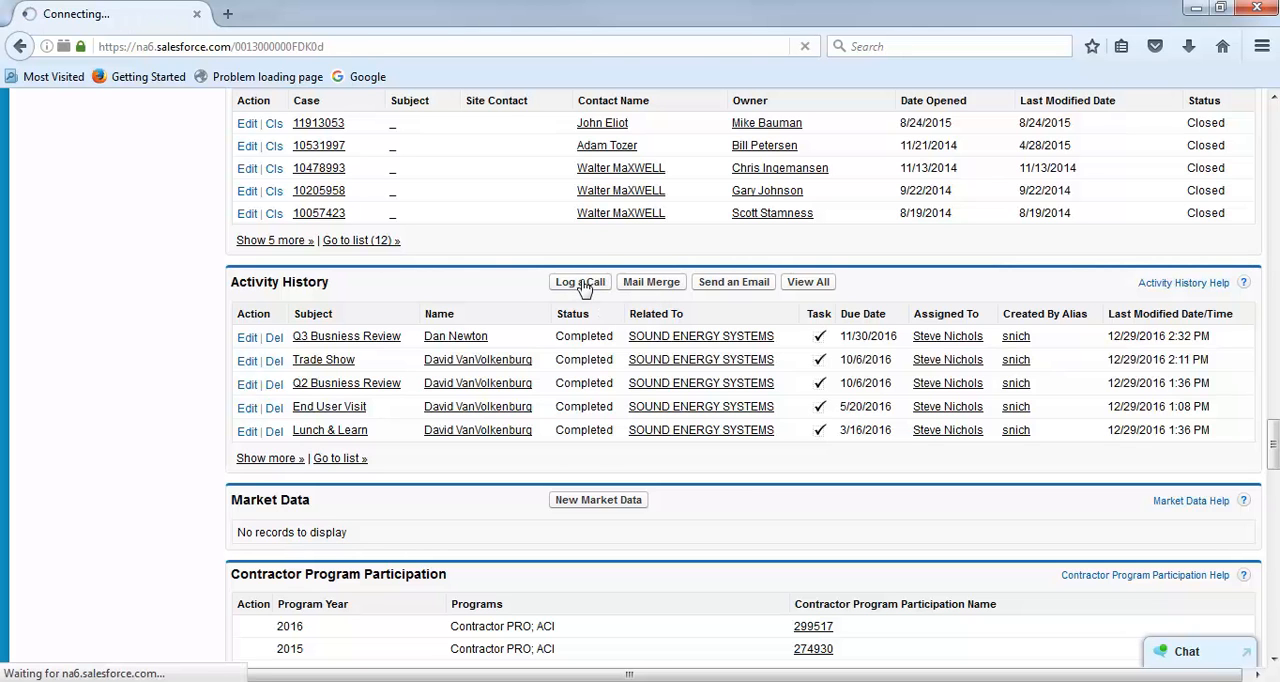
pyautogui.click(580, 280)
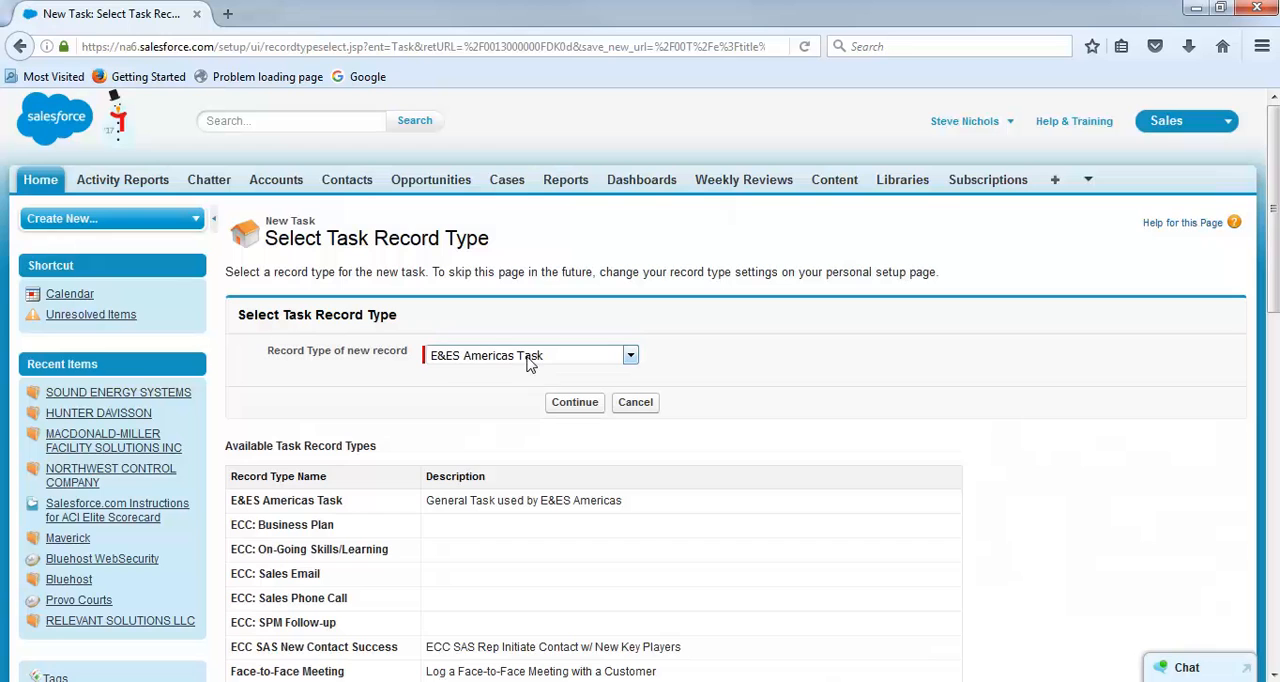
pyautogui.click(574, 402)
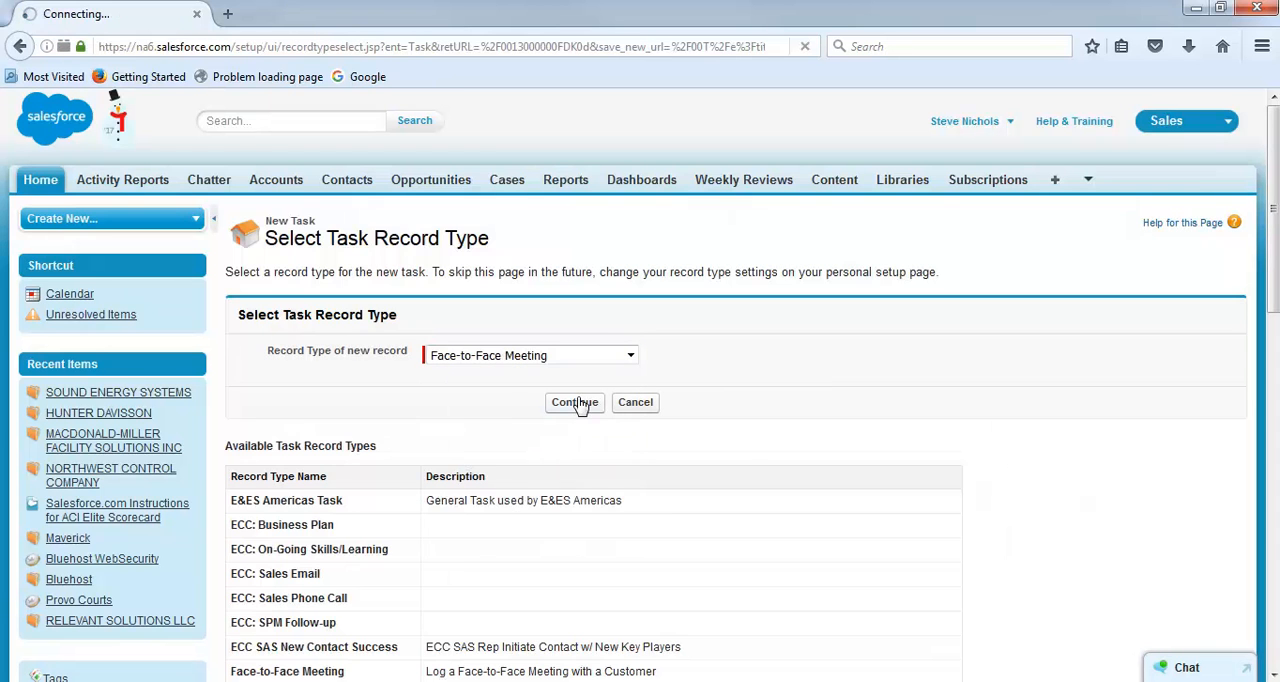
pyautogui.click(574, 402)
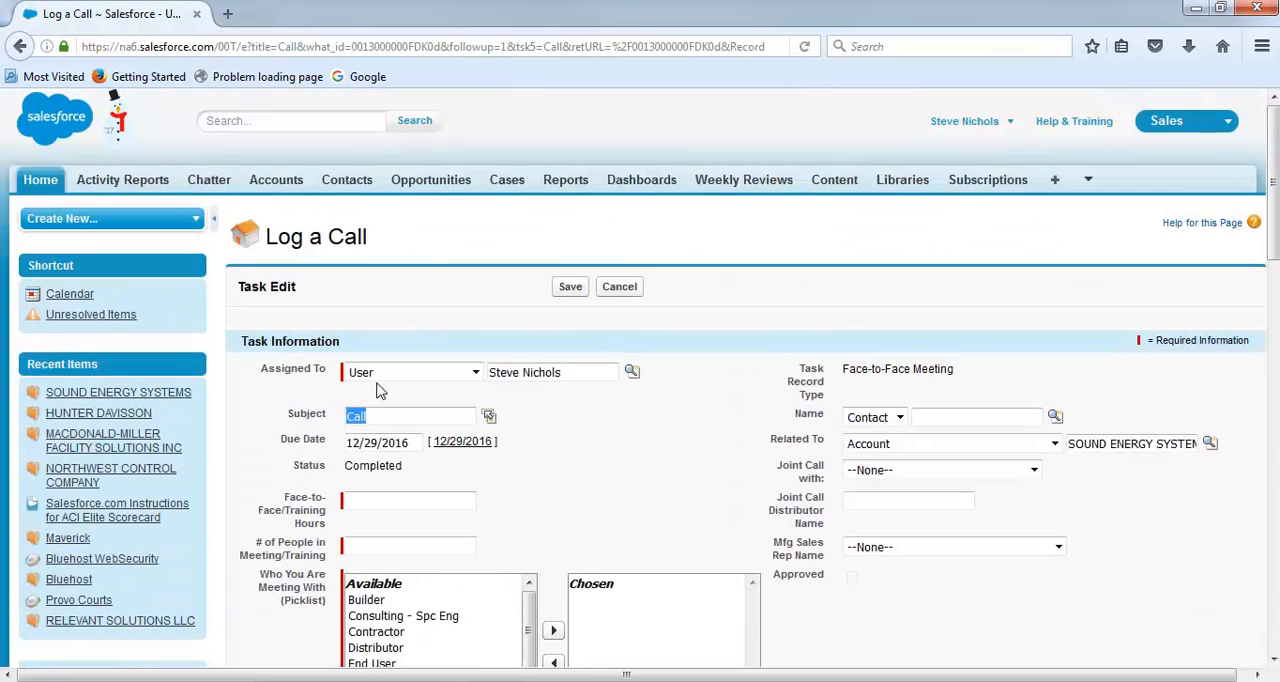
# Step: Set the subject to Lunch & Learn and the due date to 9/20/2016
pyautogui.write('Lunch &')
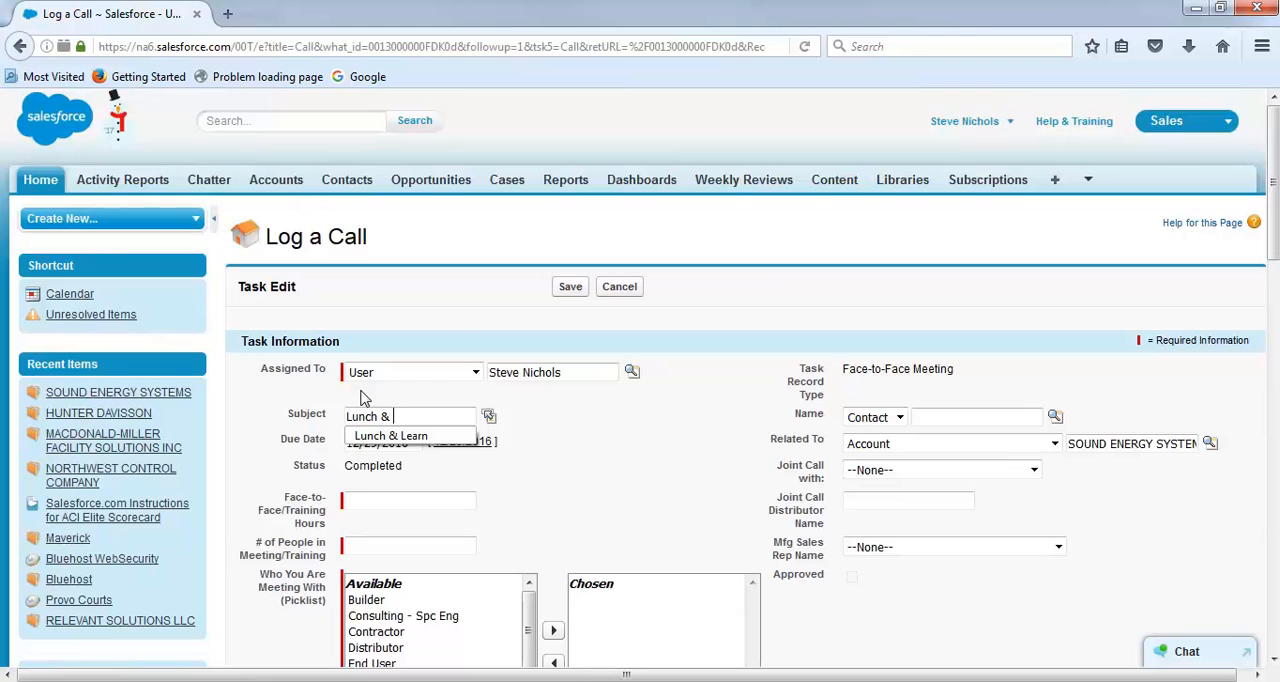
pyautogui.click(390, 436)
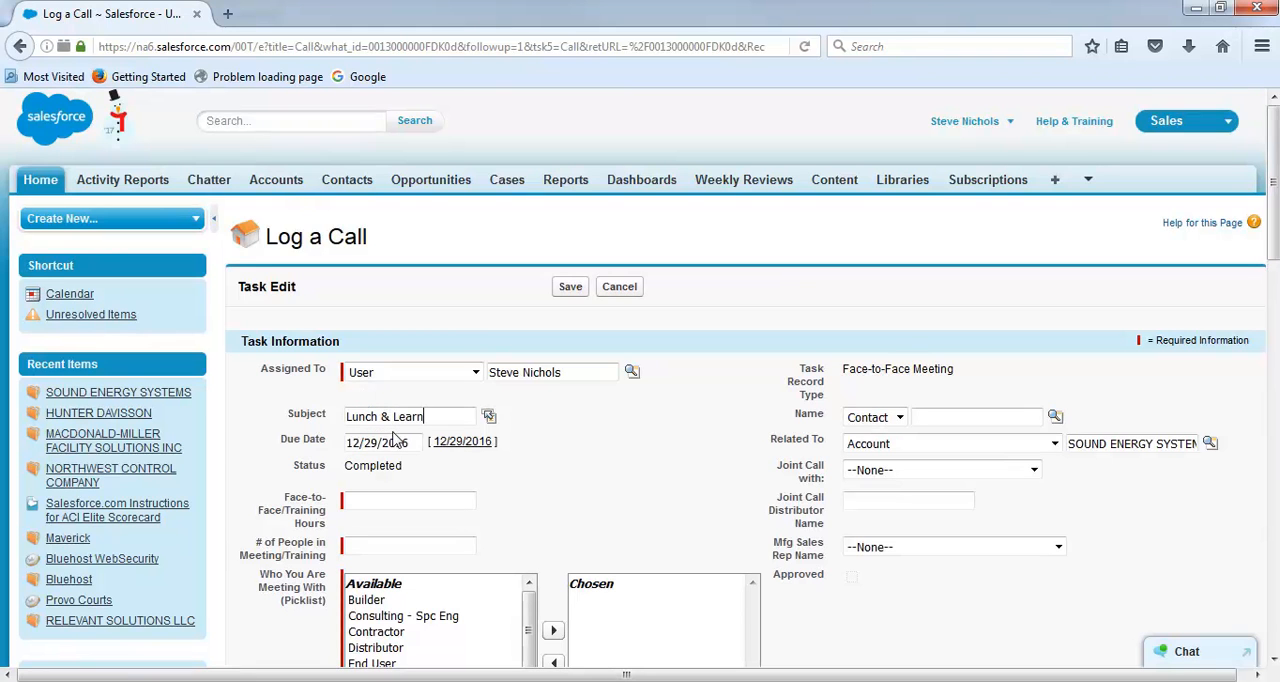
pyautogui.click(378, 440)
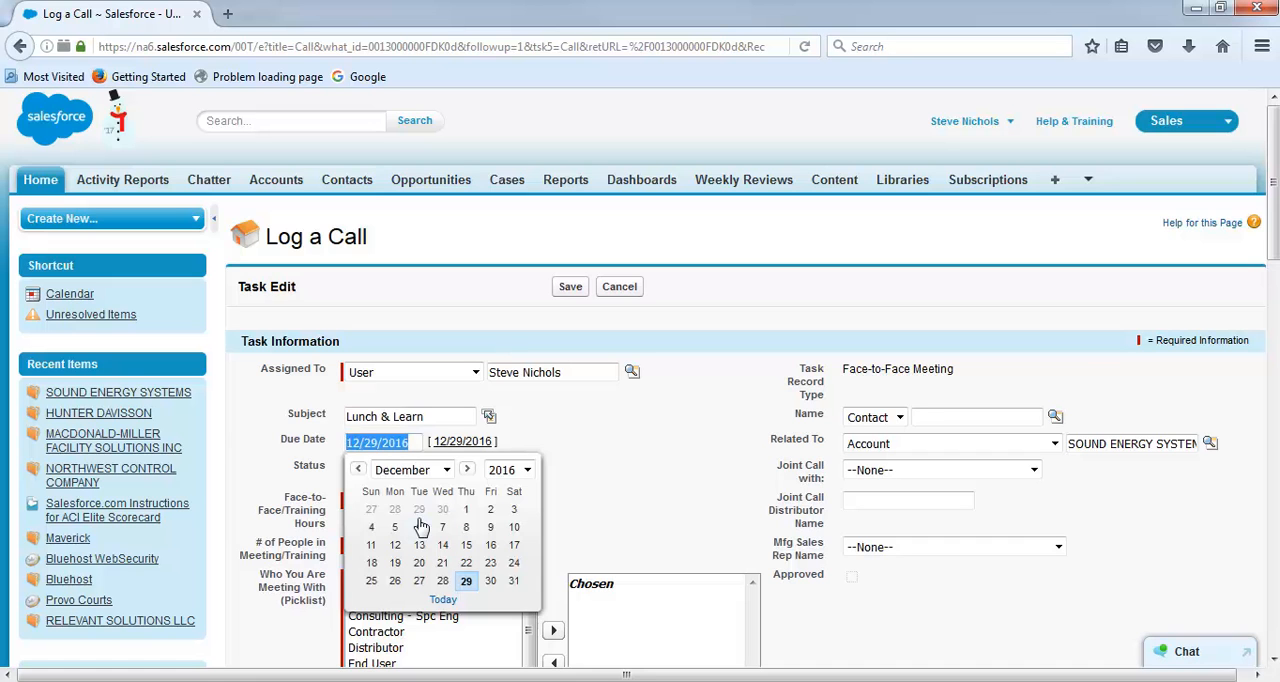
pyautogui.click(358, 470)
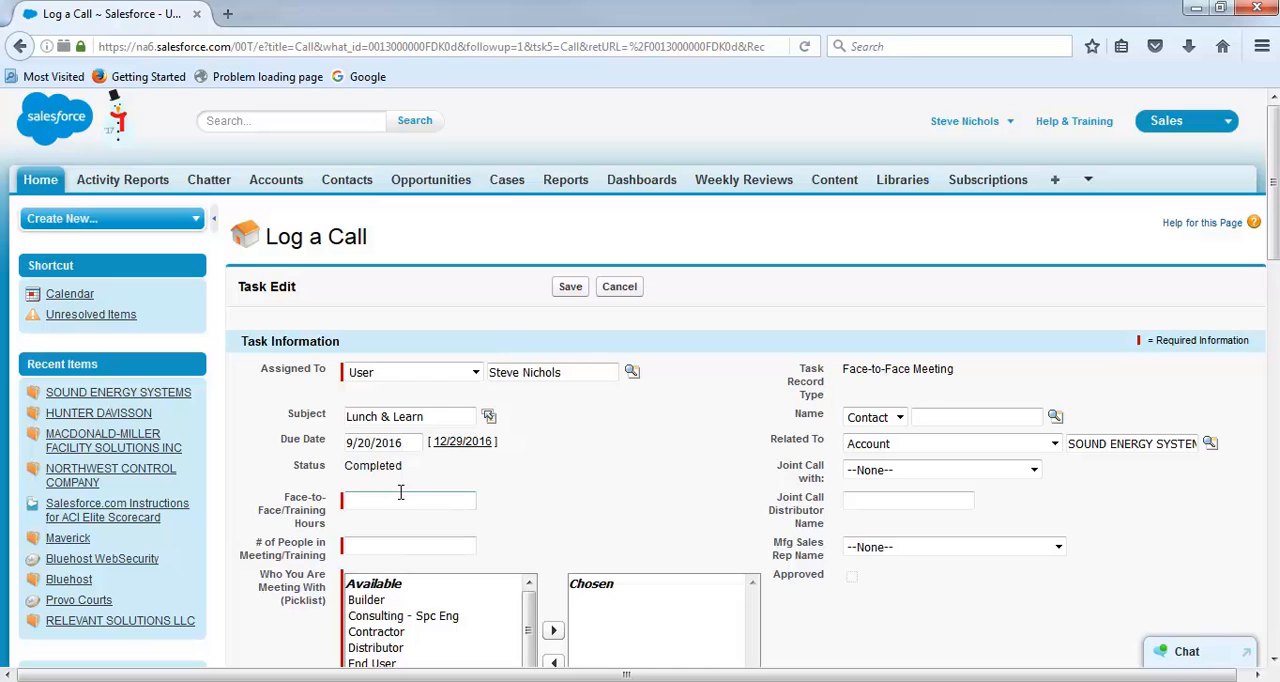
pyautogui.write('2')
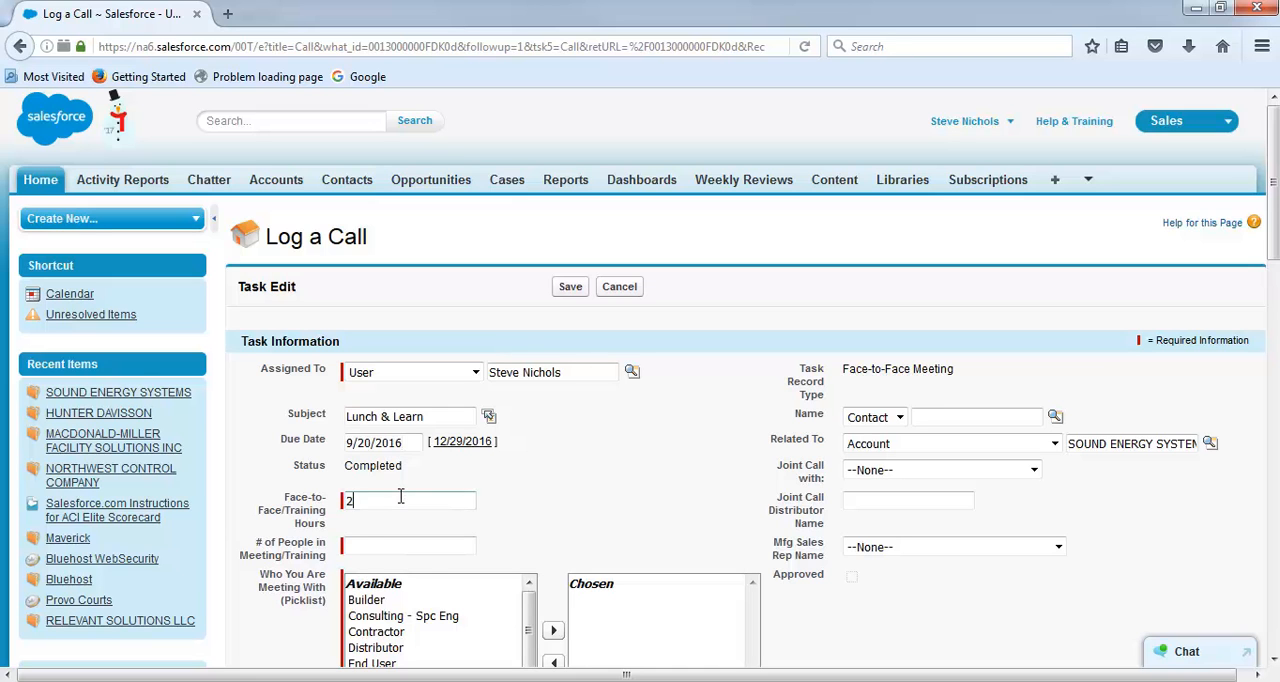
pyautogui.click(408, 546)
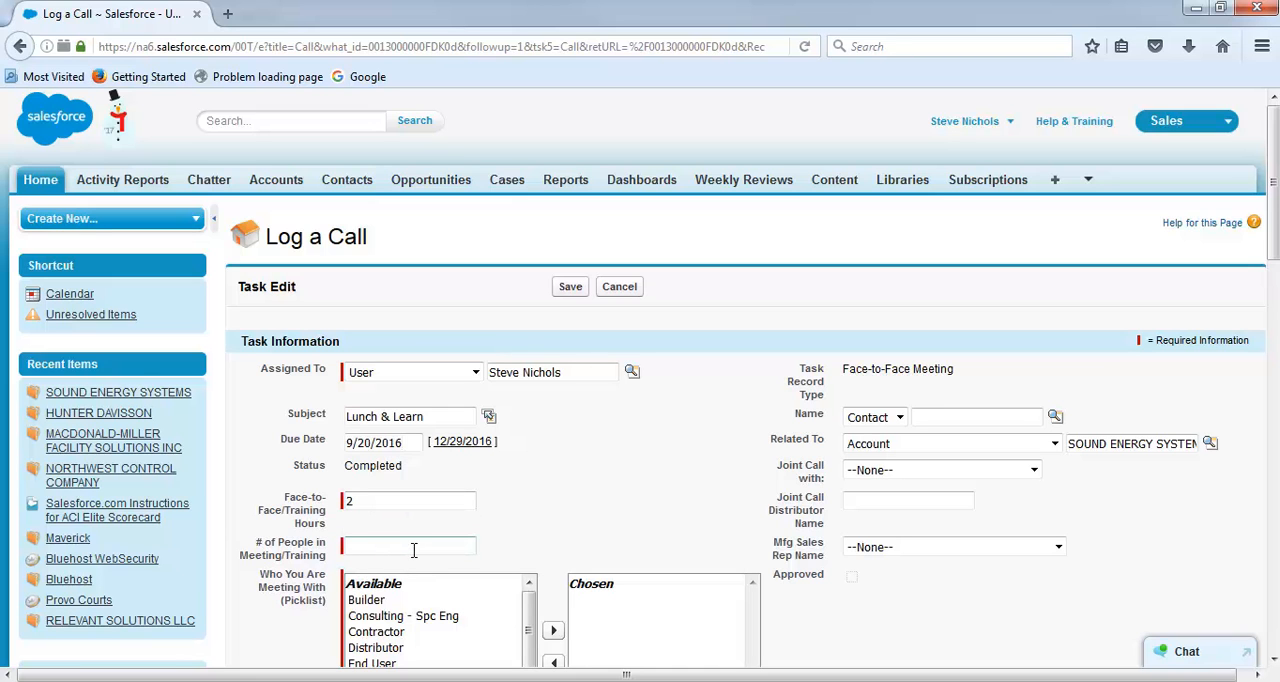
pyautogui.write('6')
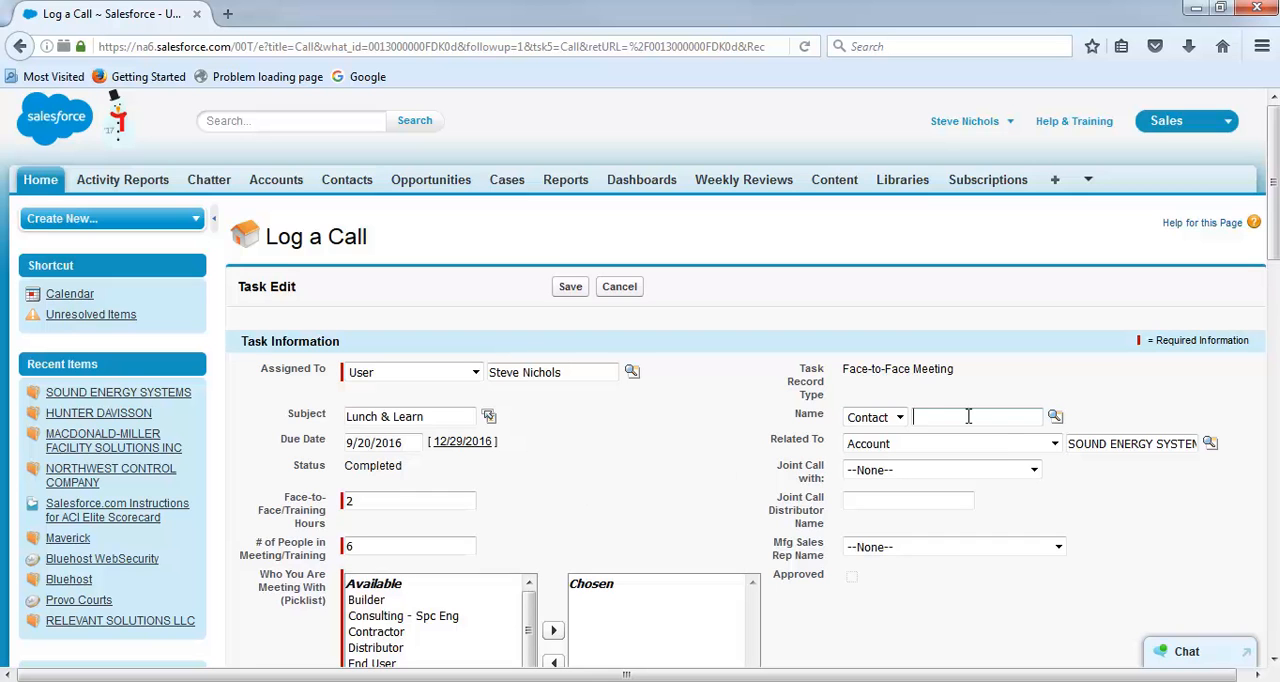
pyautogui.write('Dav')
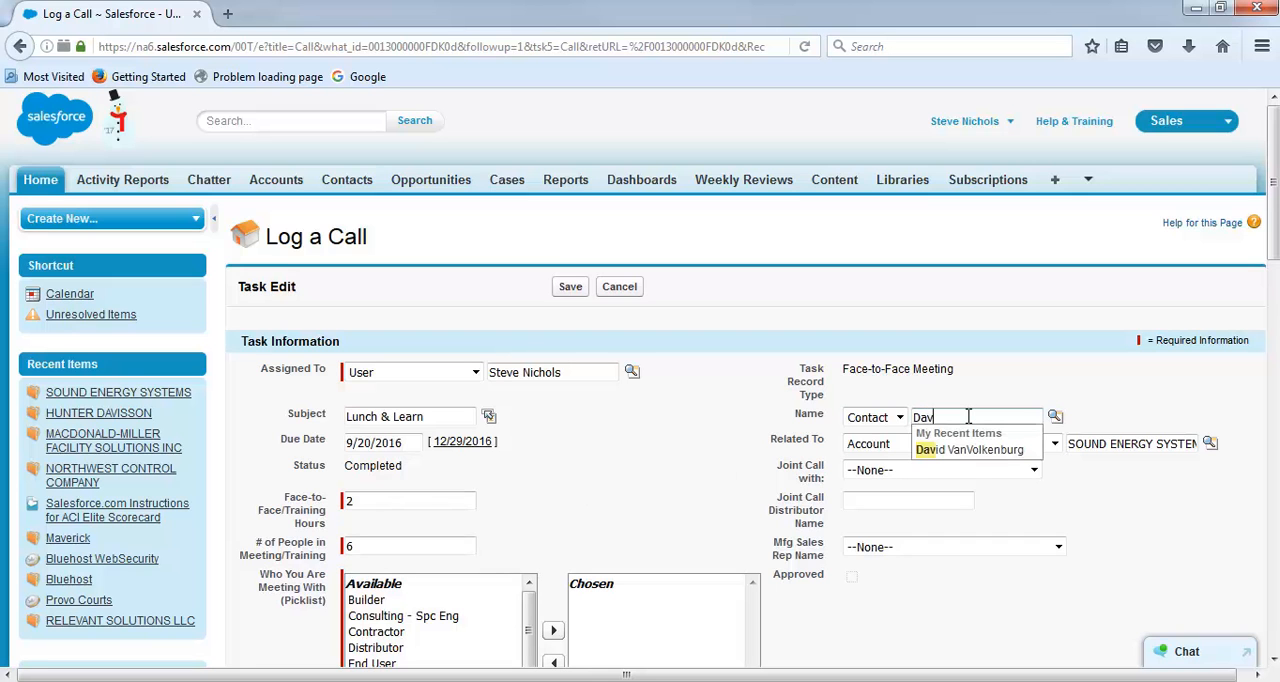
pyautogui.click(968, 448)
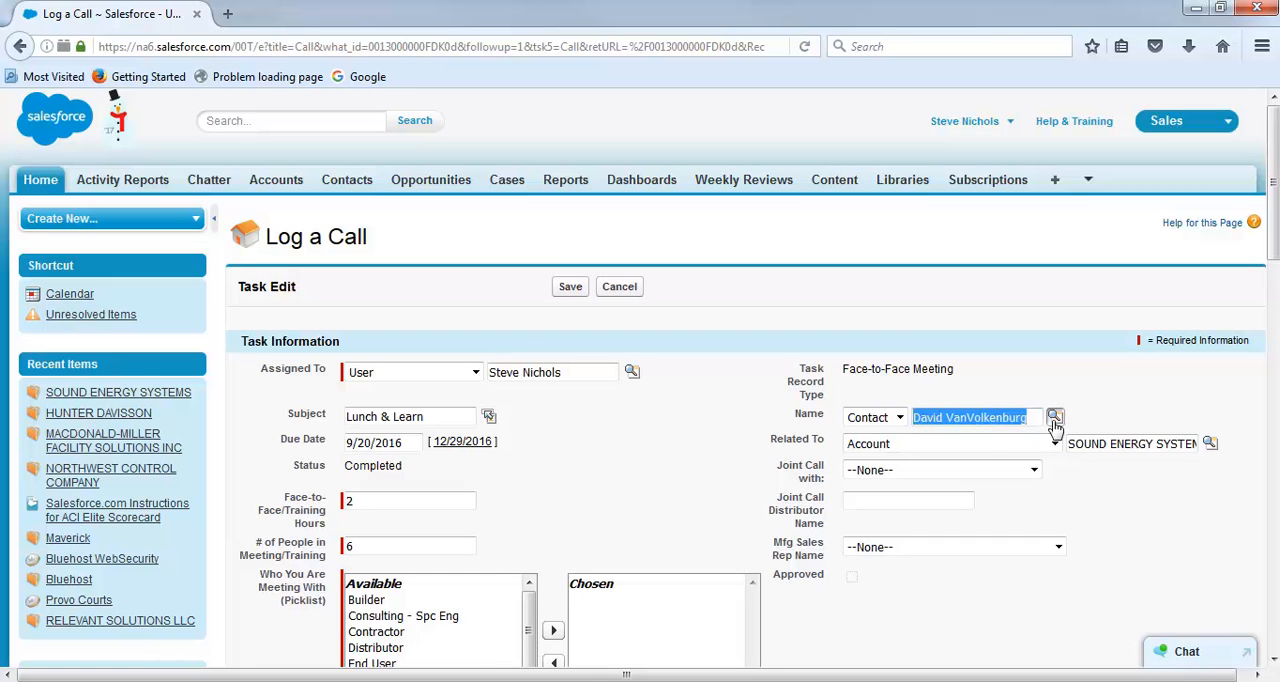
pyautogui.click(1056, 416)
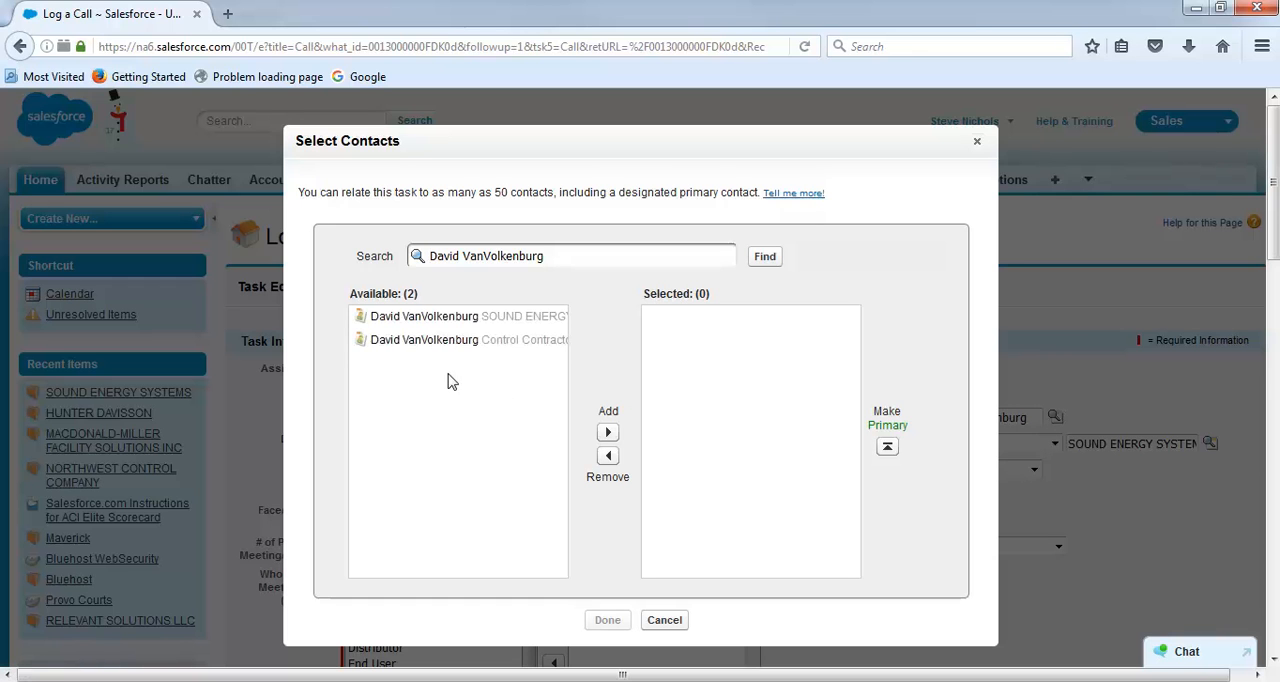
pyautogui.click(460, 316)
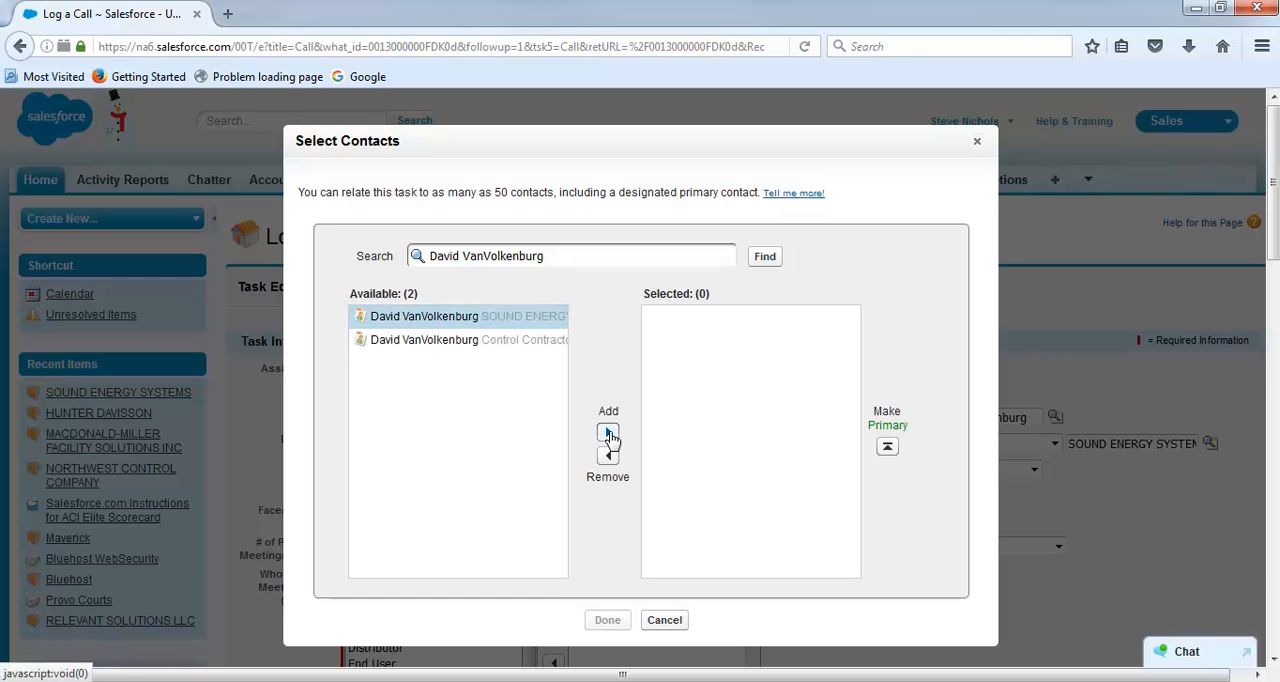
pyautogui.click(664, 620)
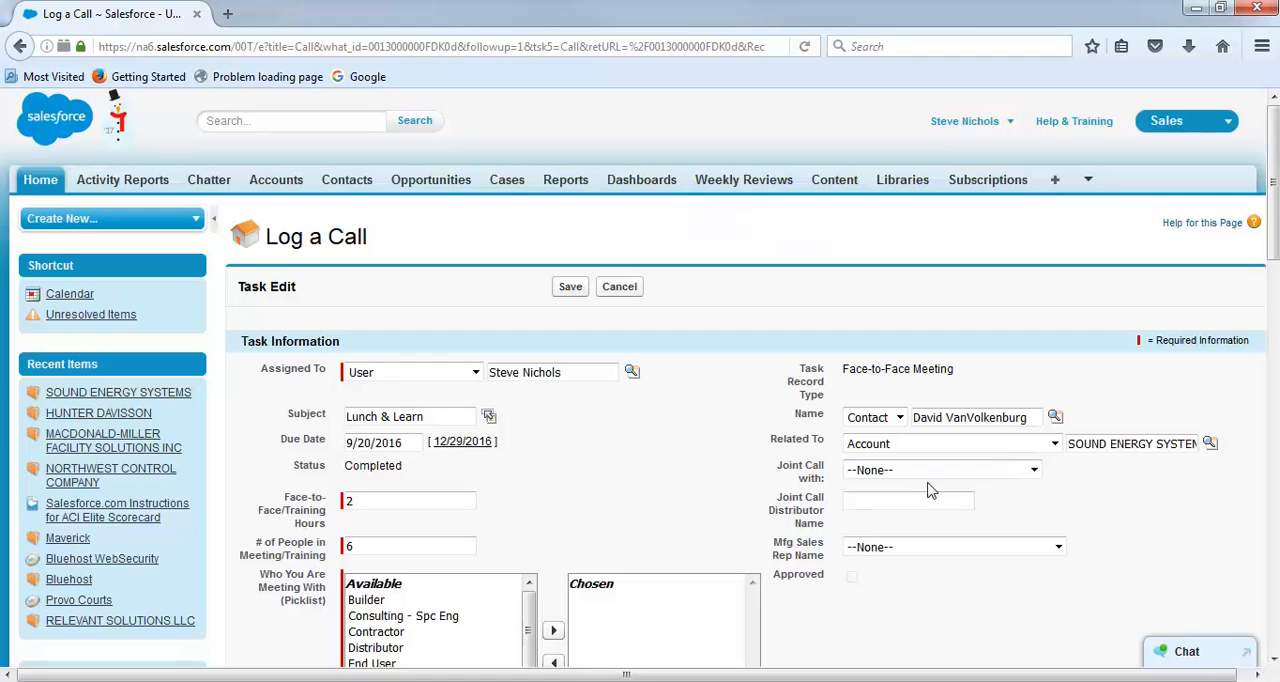
pyautogui.moveTo(570, 500)
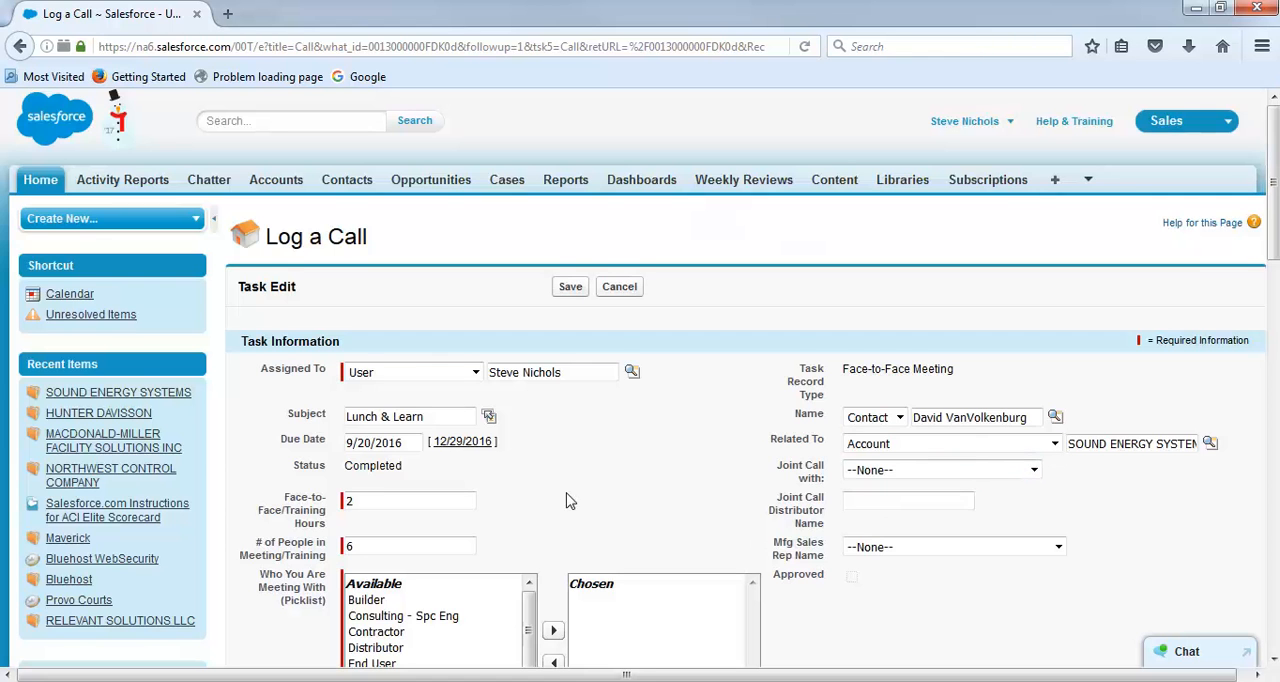
# Step: Add End User to who was met, promotion program None, learning type Lunch & Learn
pyautogui.scroll(-3)
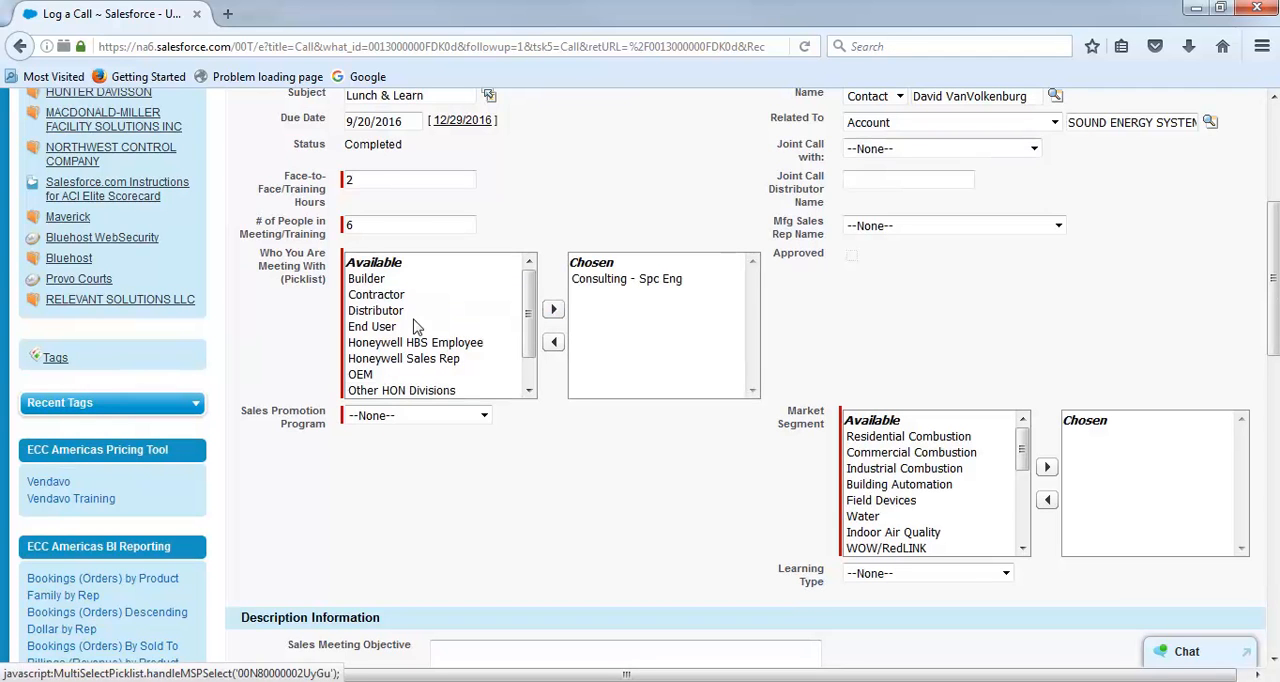
pyautogui.click(484, 416)
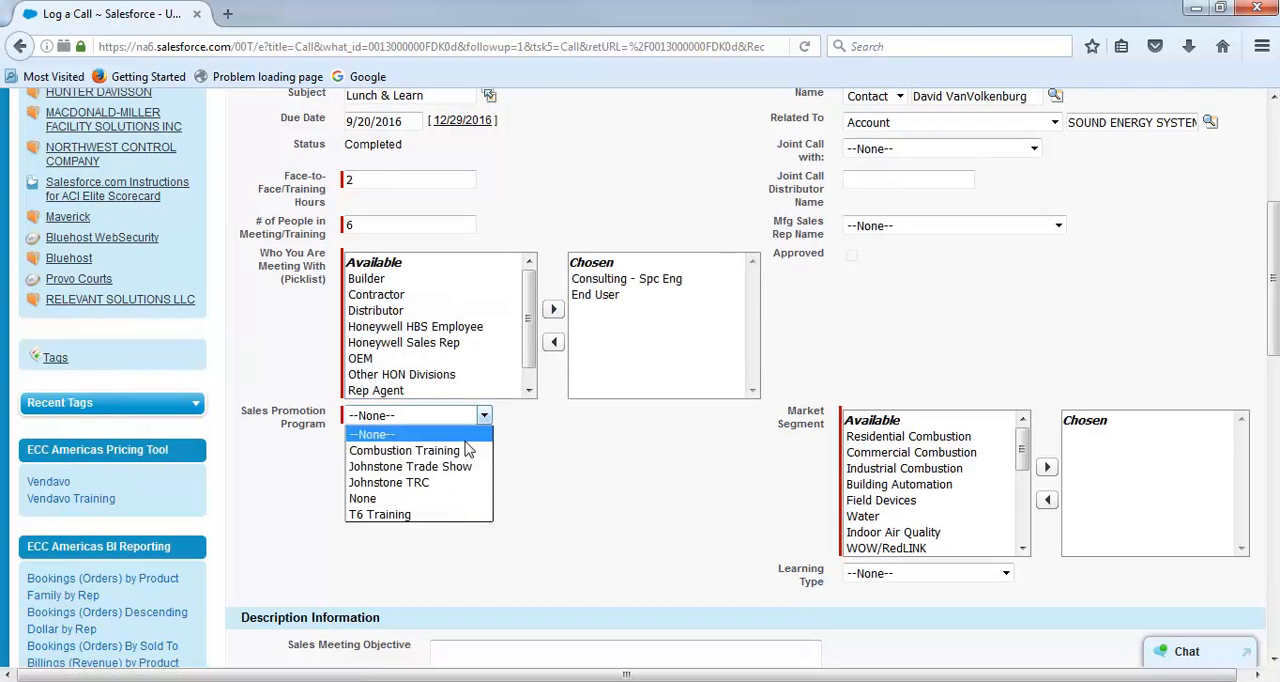
pyautogui.click(362, 498)
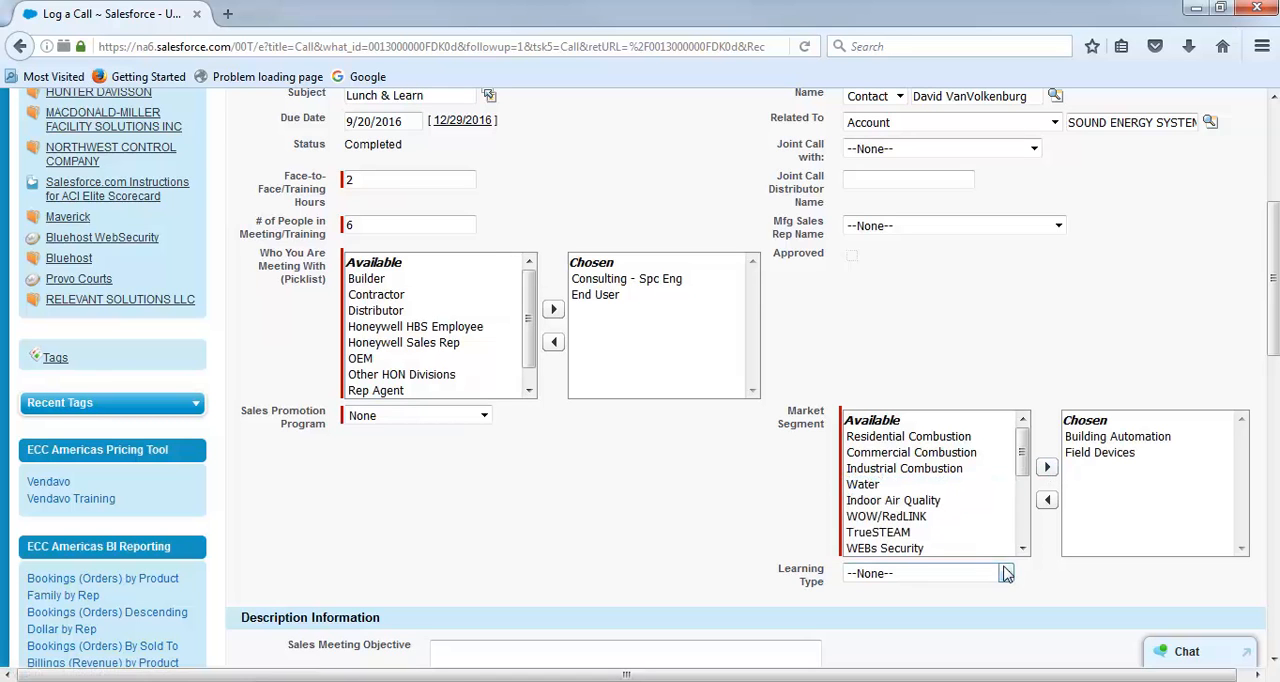
pyautogui.click(928, 572)
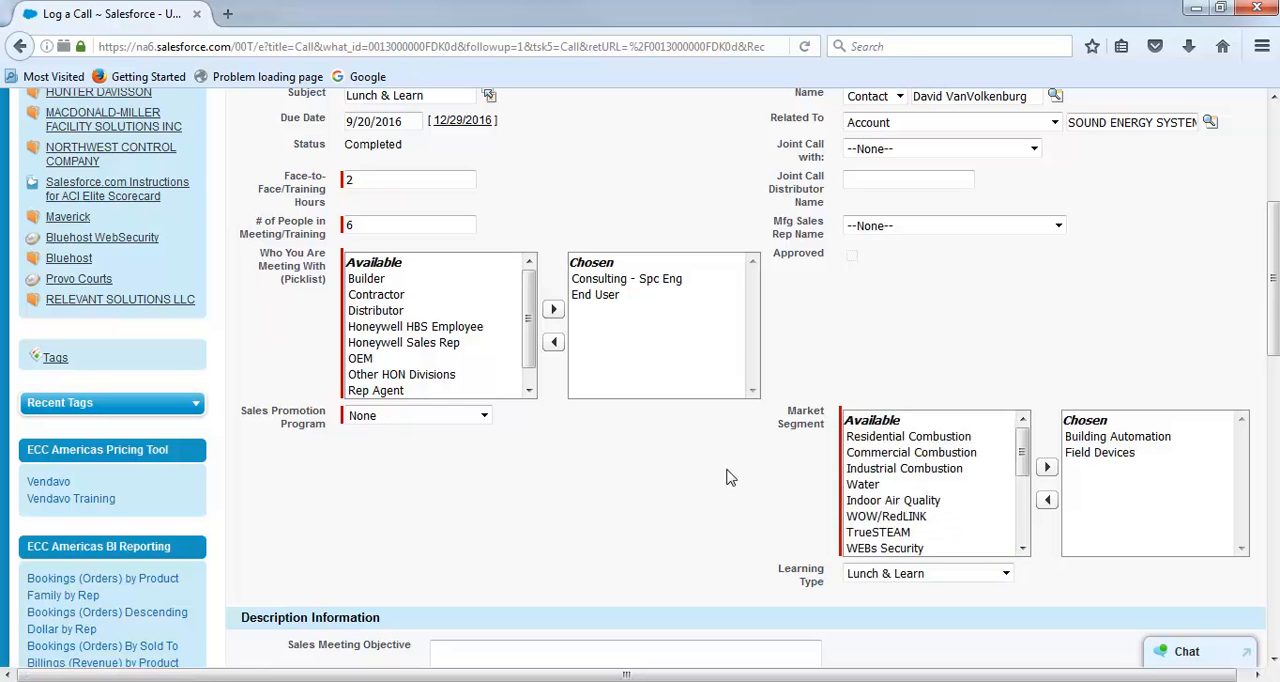
pyautogui.scroll(-3)
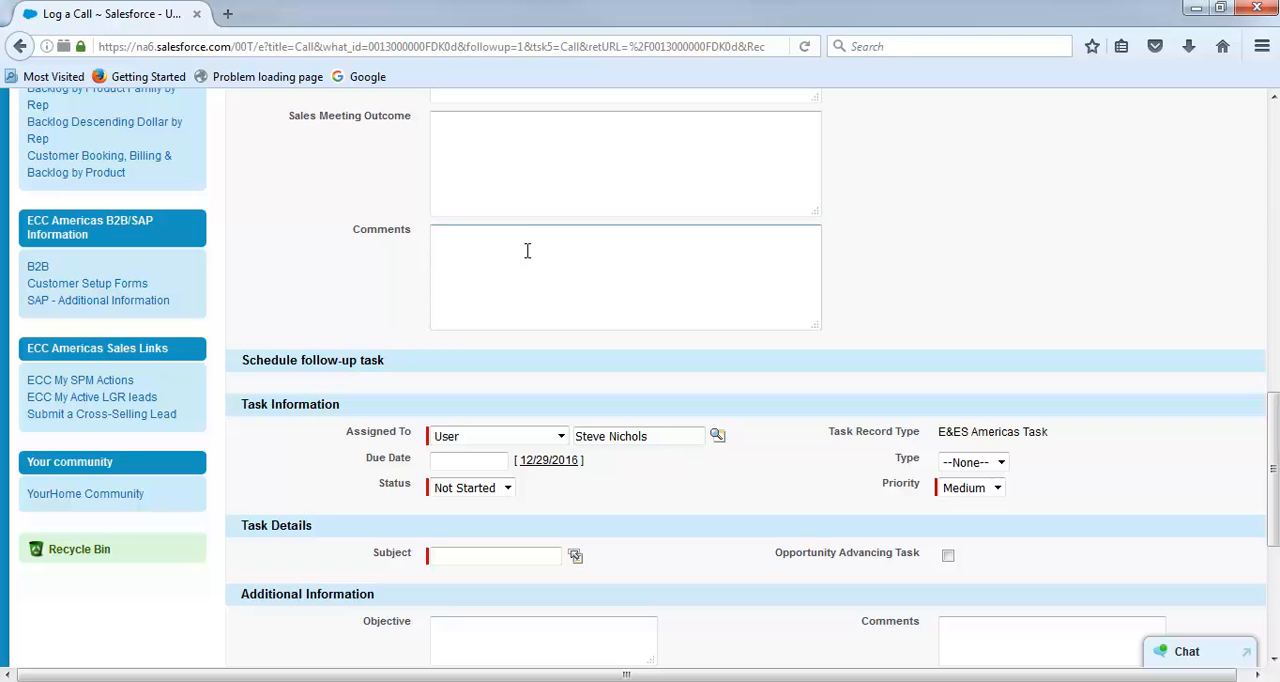
# Step: Comment 'Met with Marysville School District about N4 & adding Honeywell...', reminder off, and save the call
pyautogui.write('Met with Marysville School District about N4 & adding Honeywell to their standard spec')
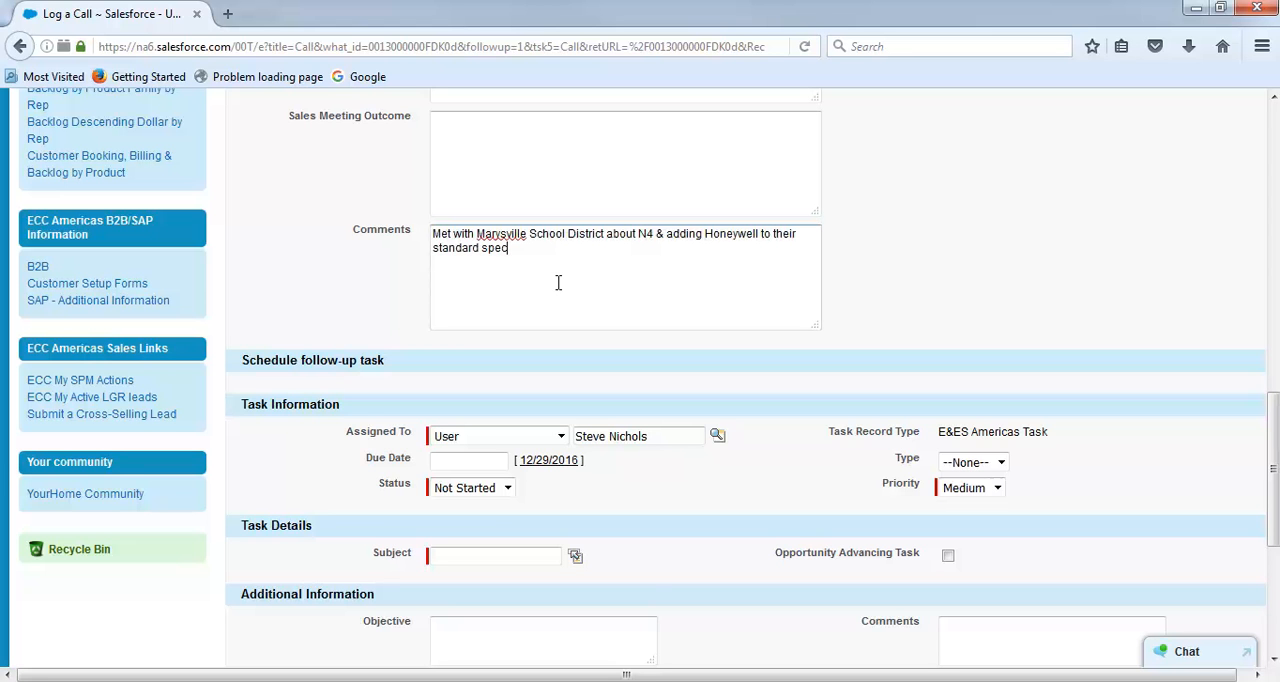
pyautogui.scroll(-3)
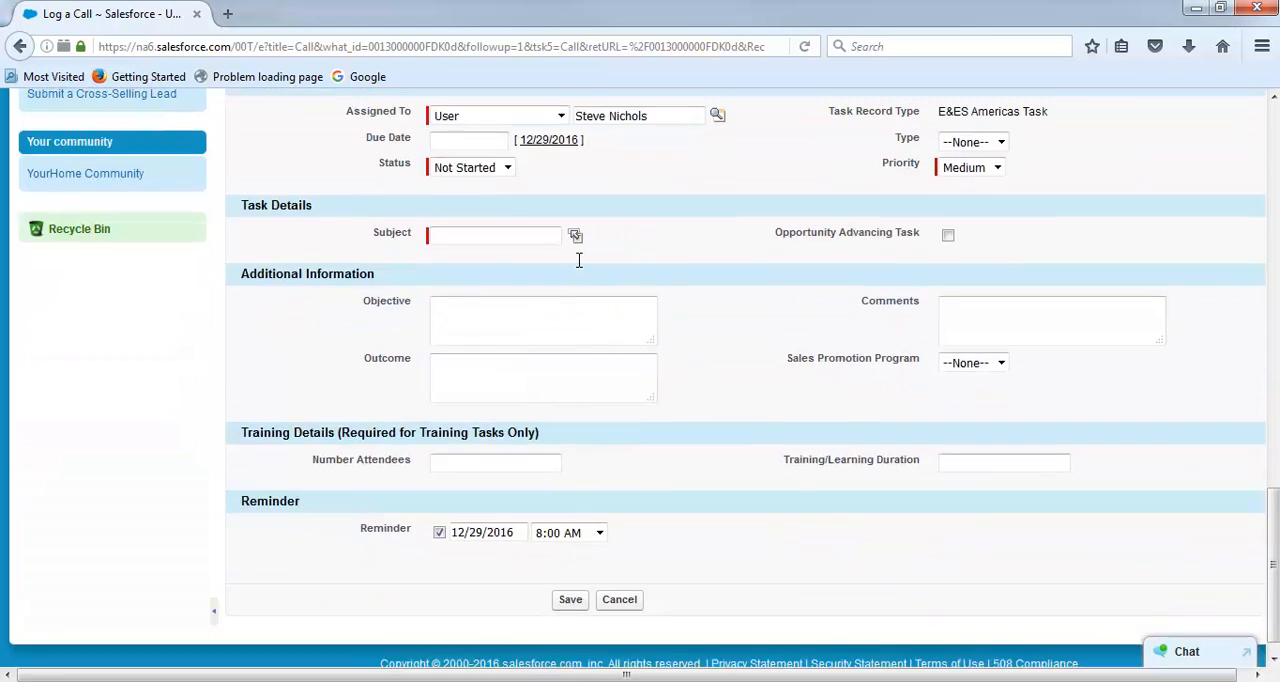
pyautogui.click(440, 504)
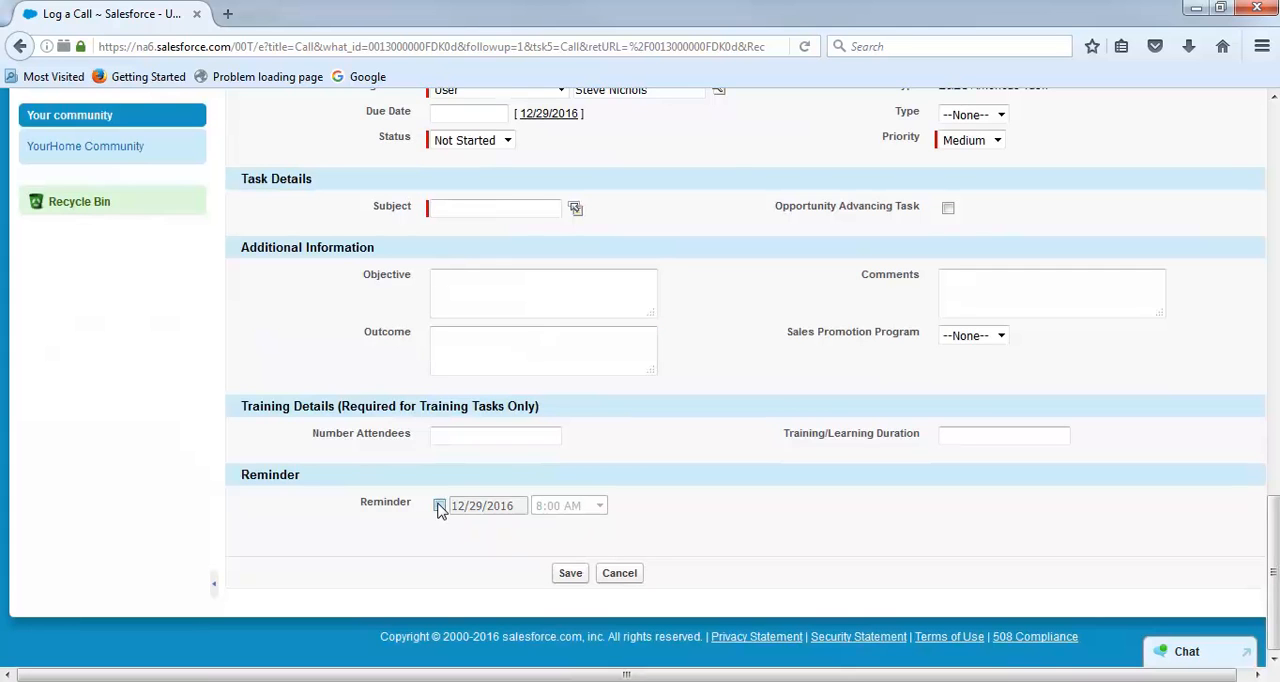
pyautogui.click(570, 572)
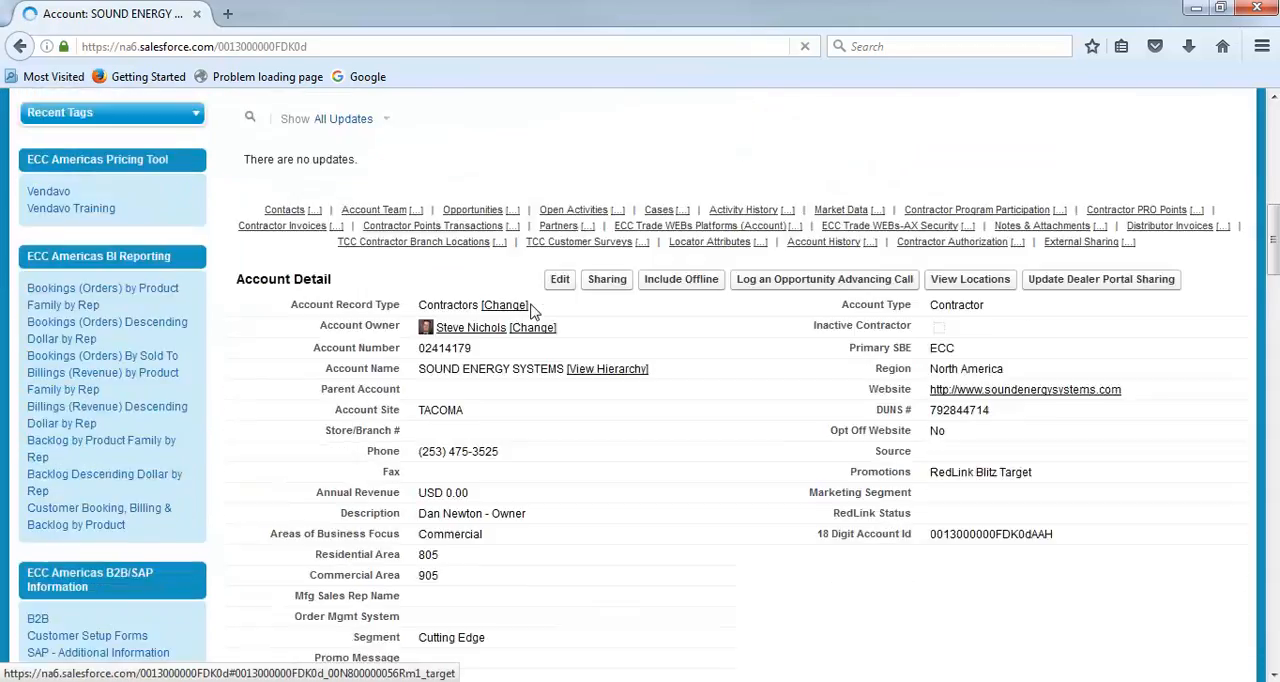
# Step: Scroll the account page down to Activity History listing the completed Lunch & Learn due 9/20/2016
pyautogui.scroll(-3)
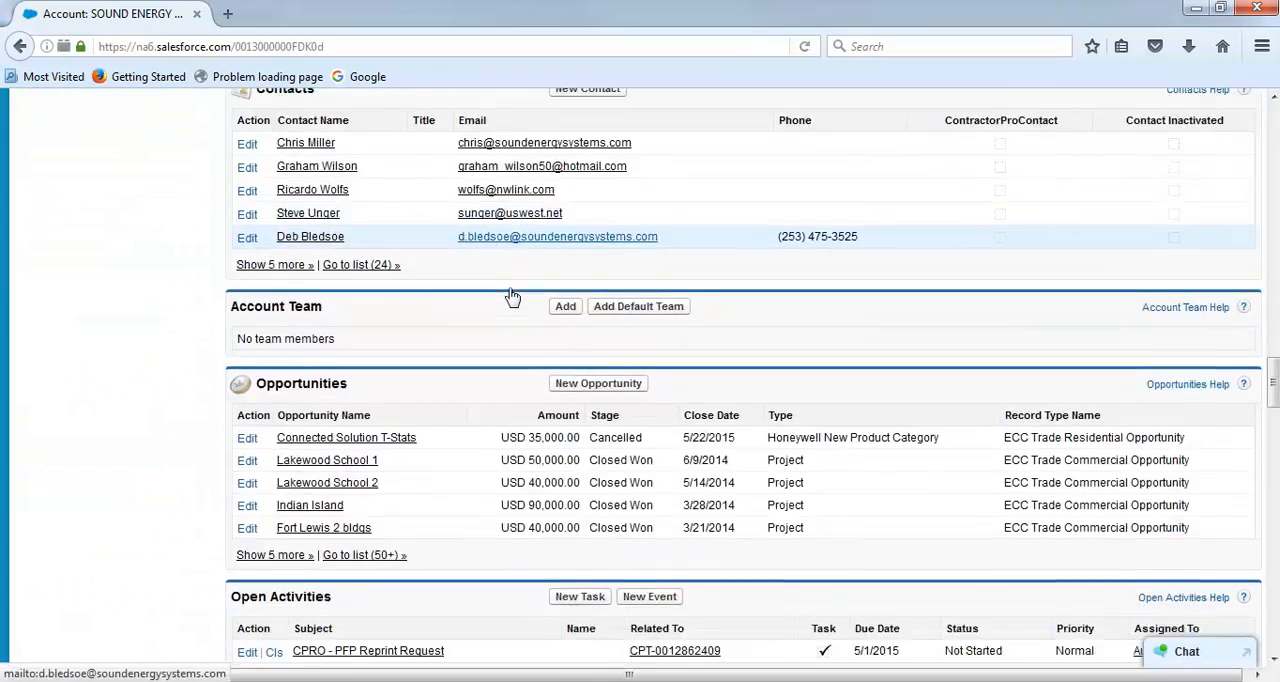
pyautogui.scroll(-3)
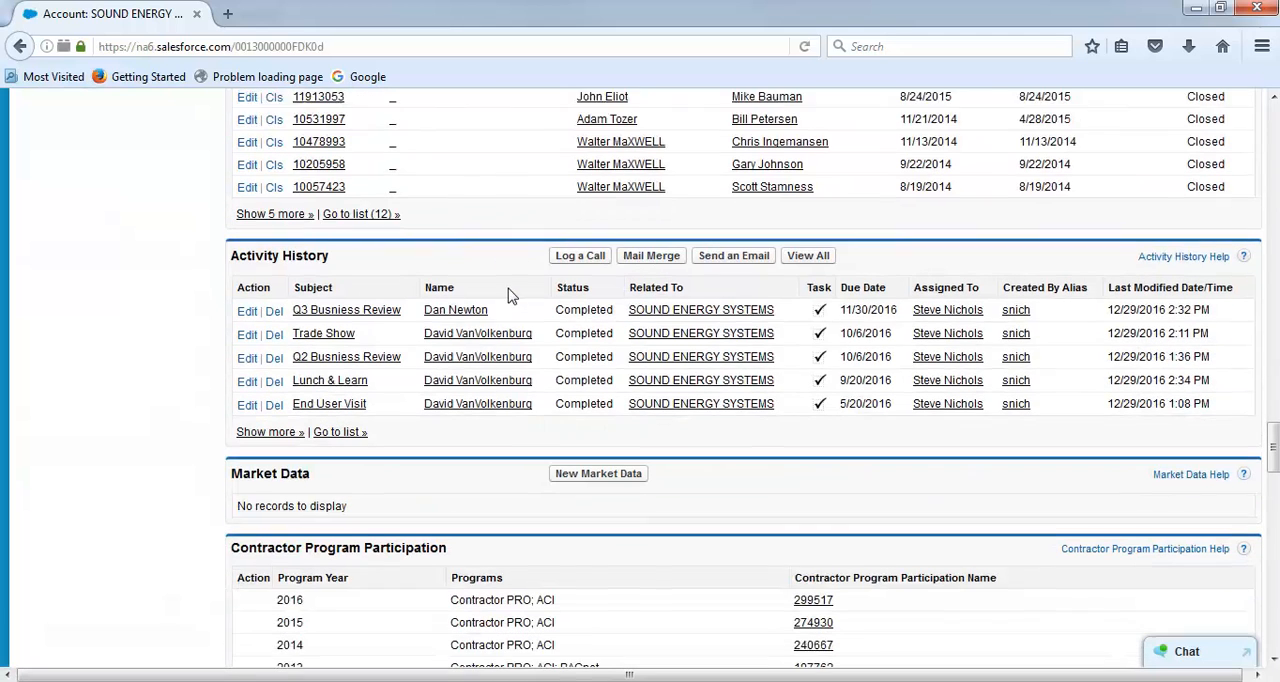
pyautogui.scroll(-3)
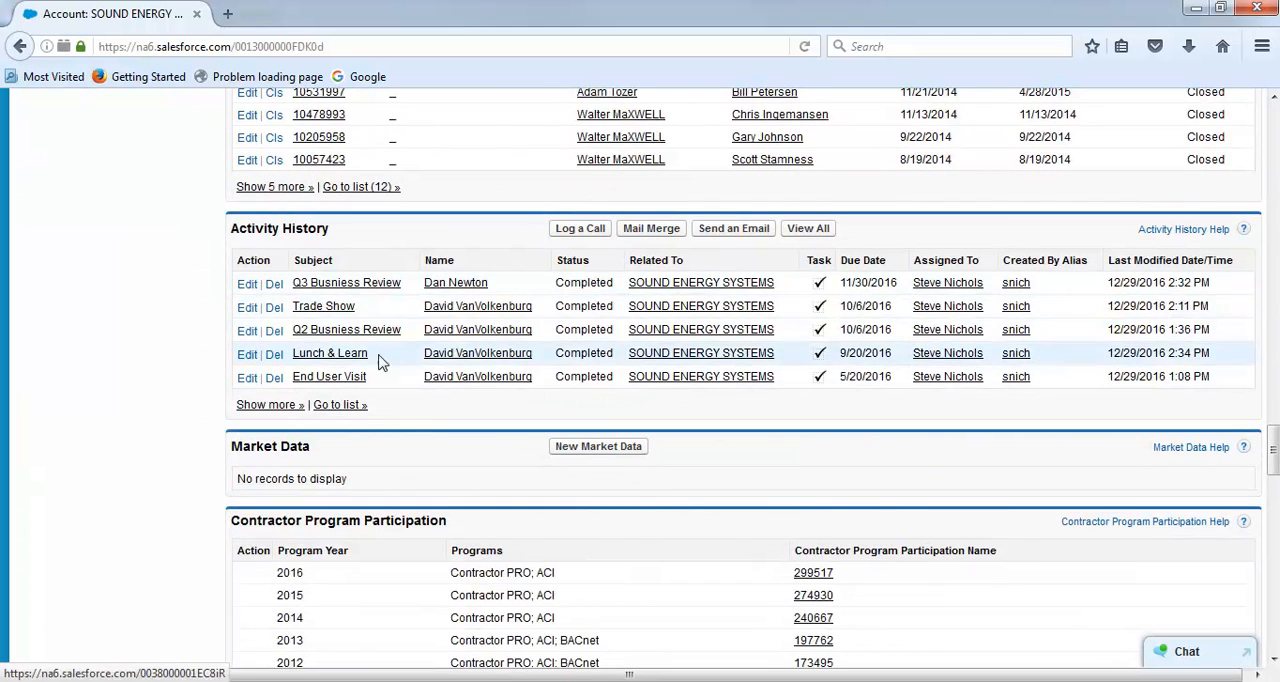
pyautogui.moveTo(800, 292)
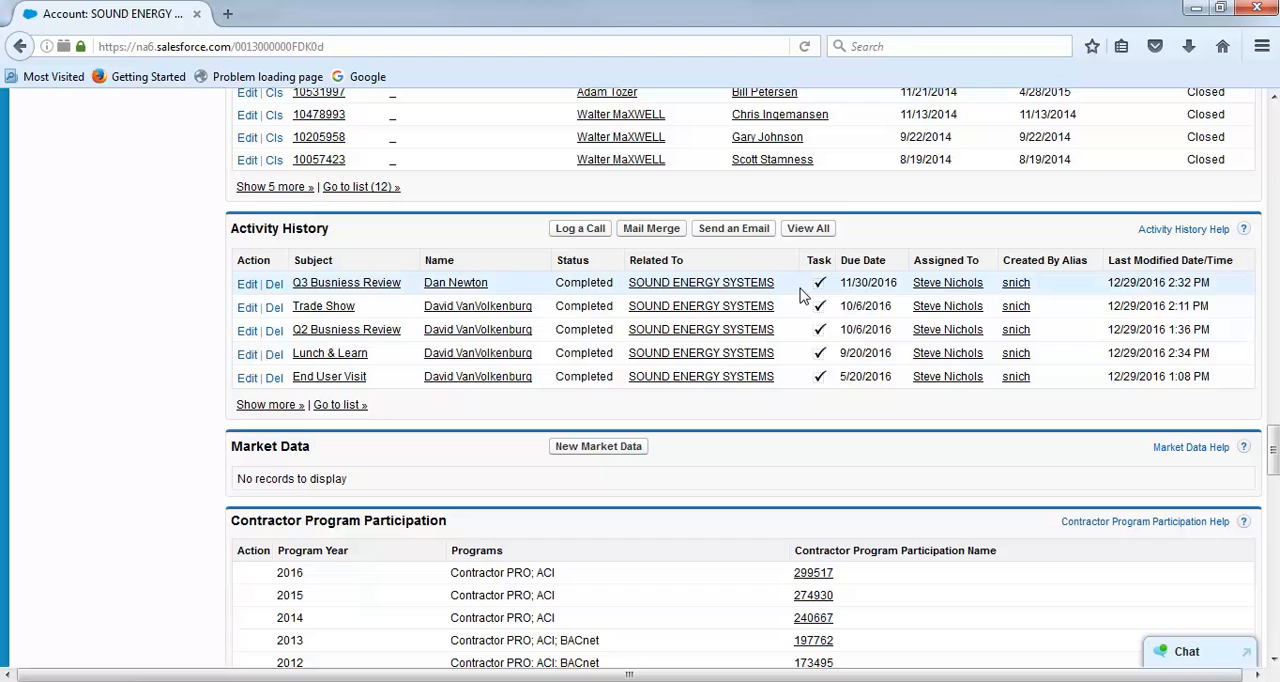
pyautogui.moveTo(800, 296)
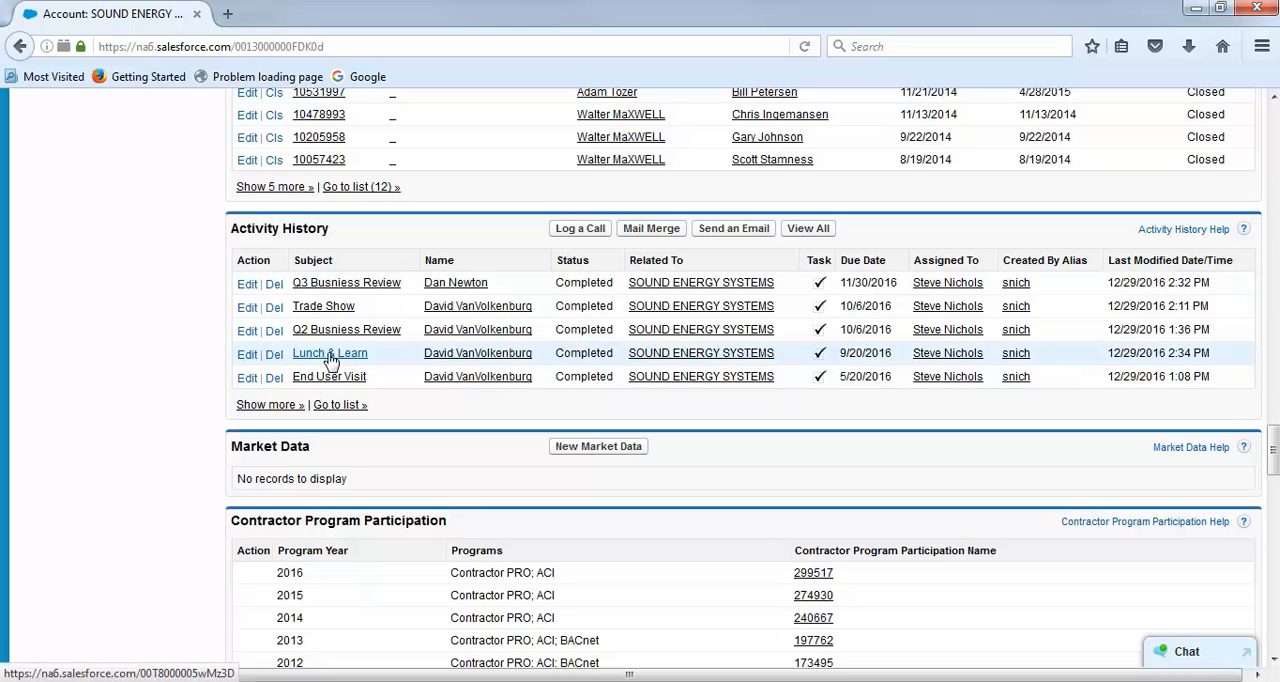
pyautogui.moveTo(352, 360)
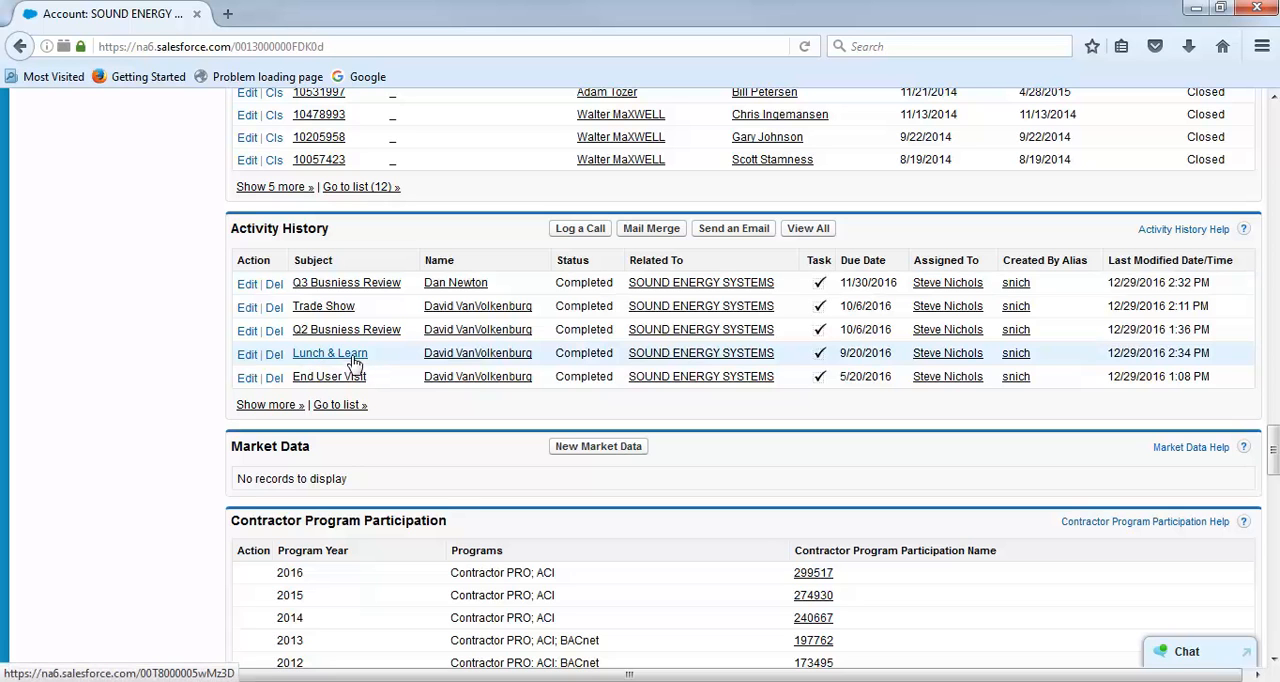